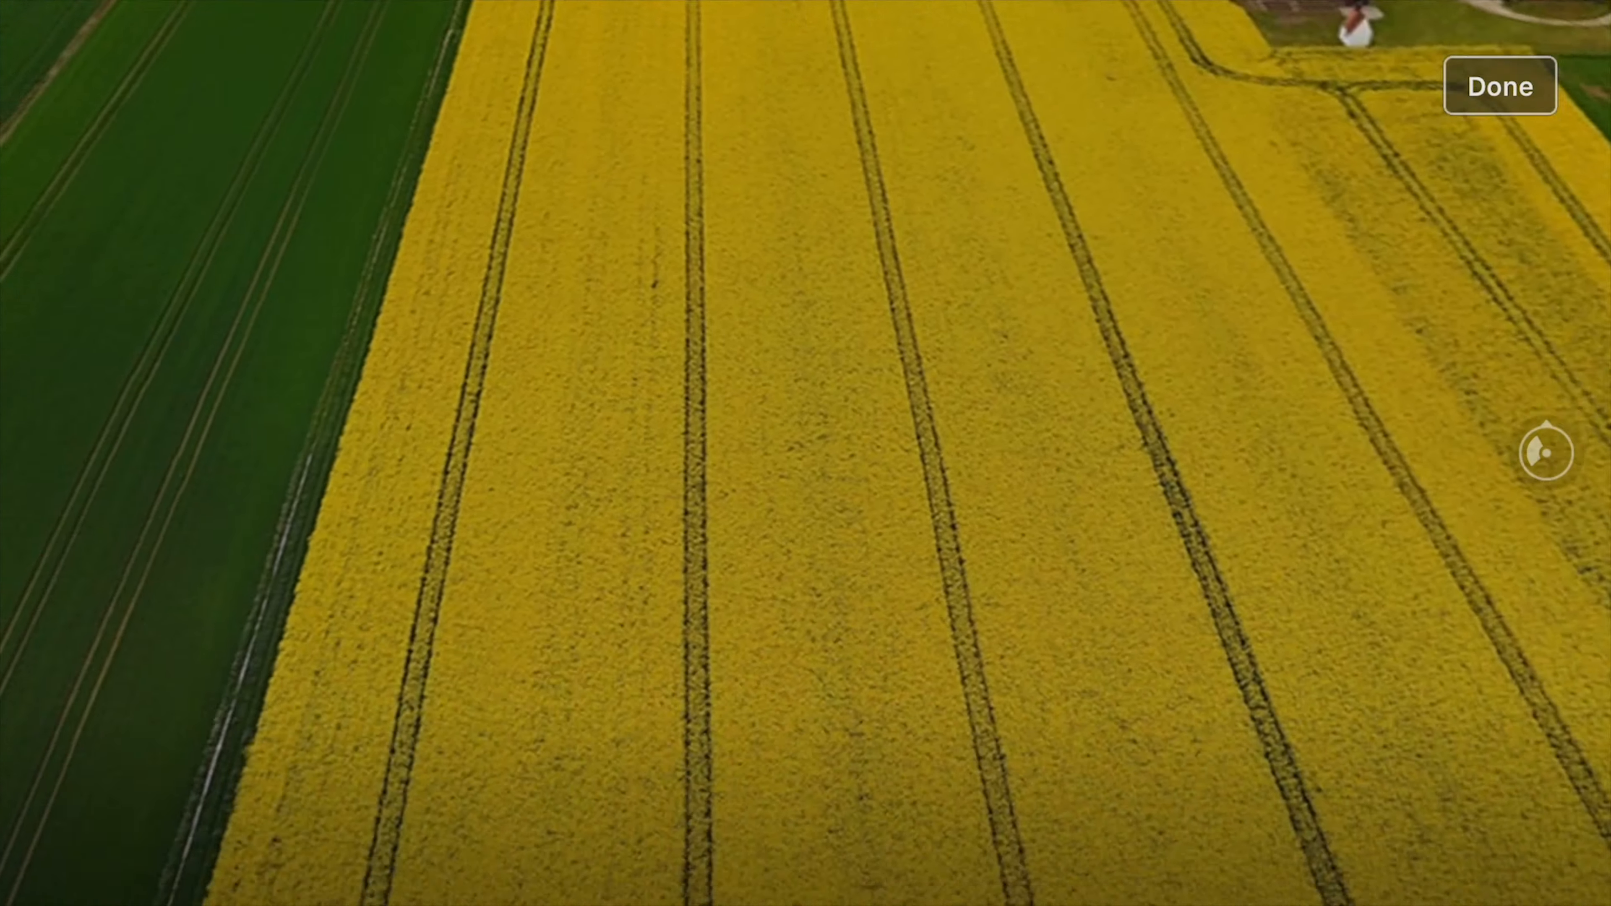
Reach 'Rethinking 360 Photos for Publishers' and follow the 'our Photoshop templates' link
left_click(1498, 86)
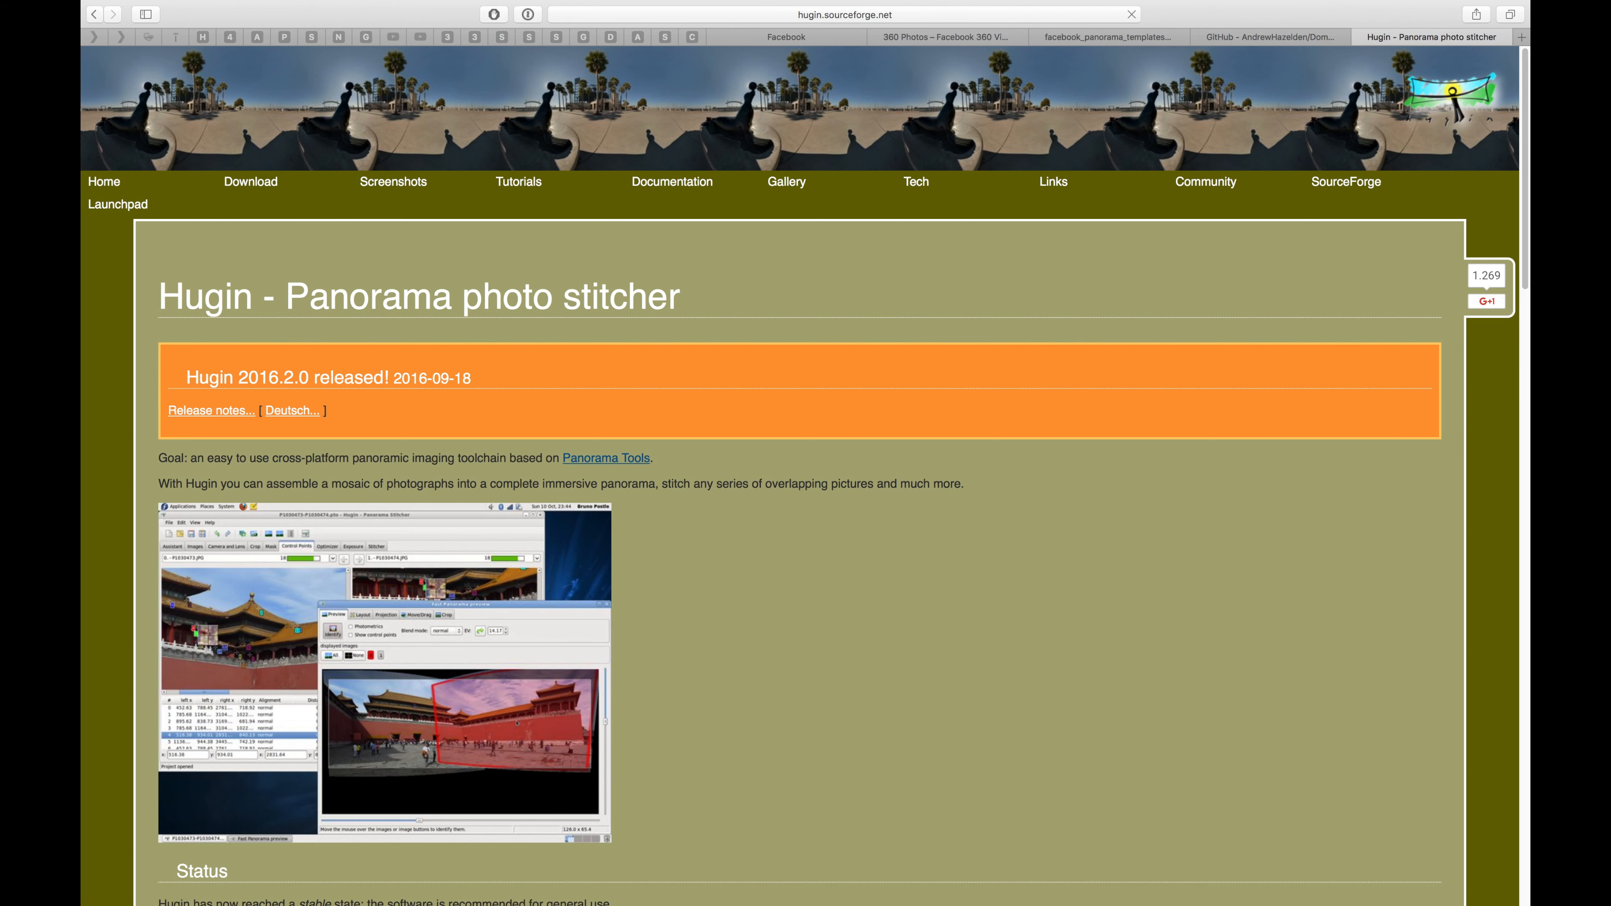
mouse_move(787, 677)
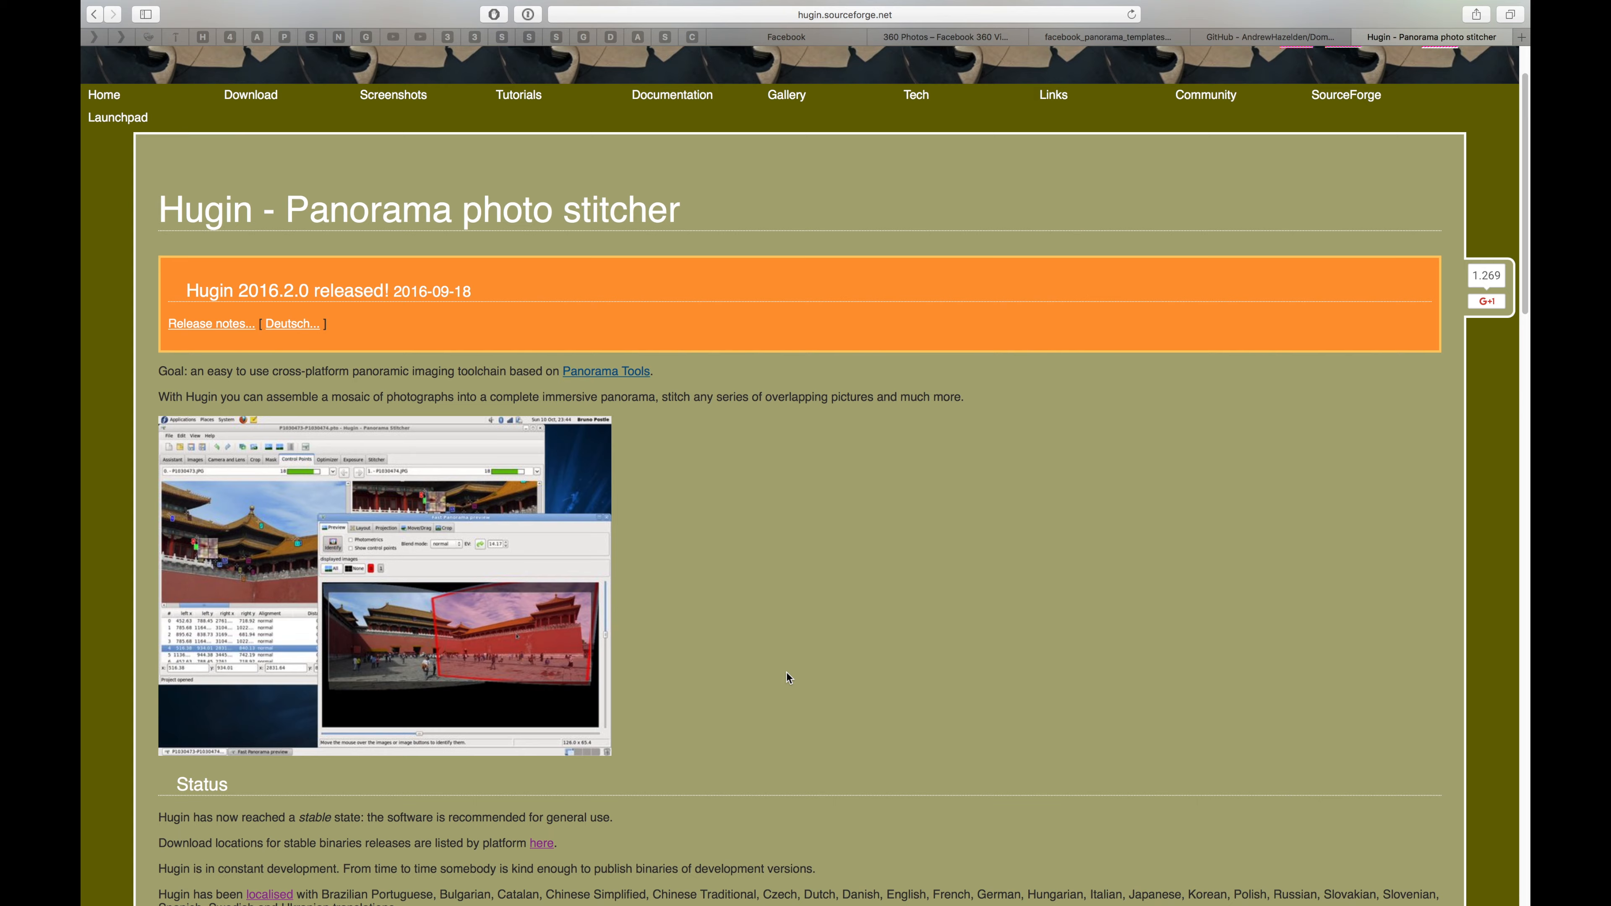
scroll("down", 3)
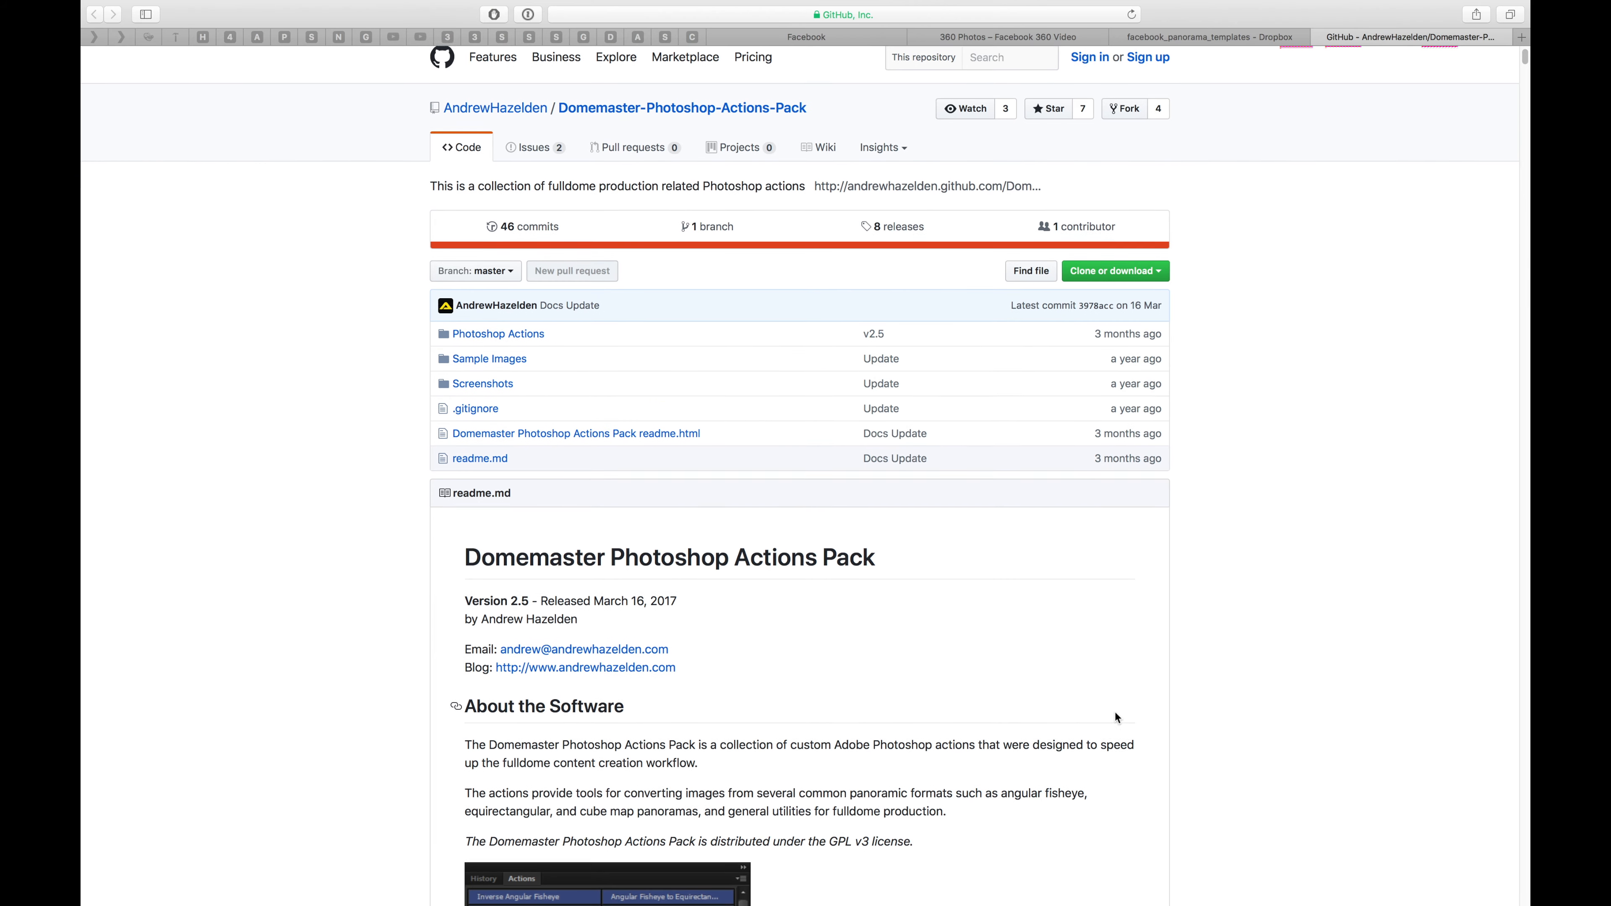
scroll("down", 3)
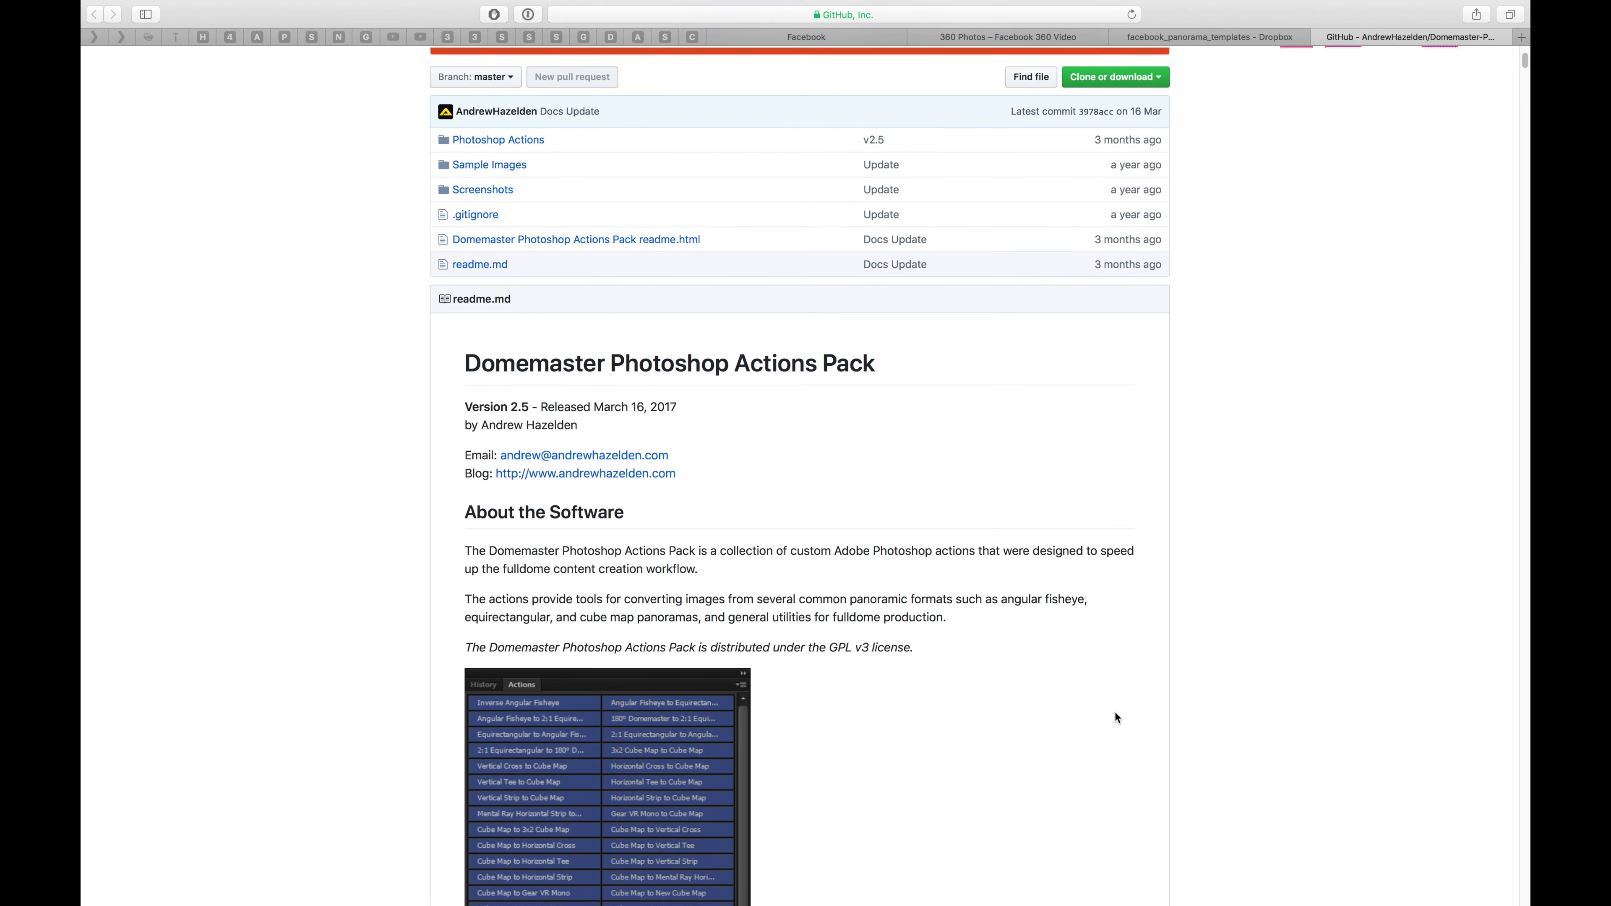
scroll("down", 3)
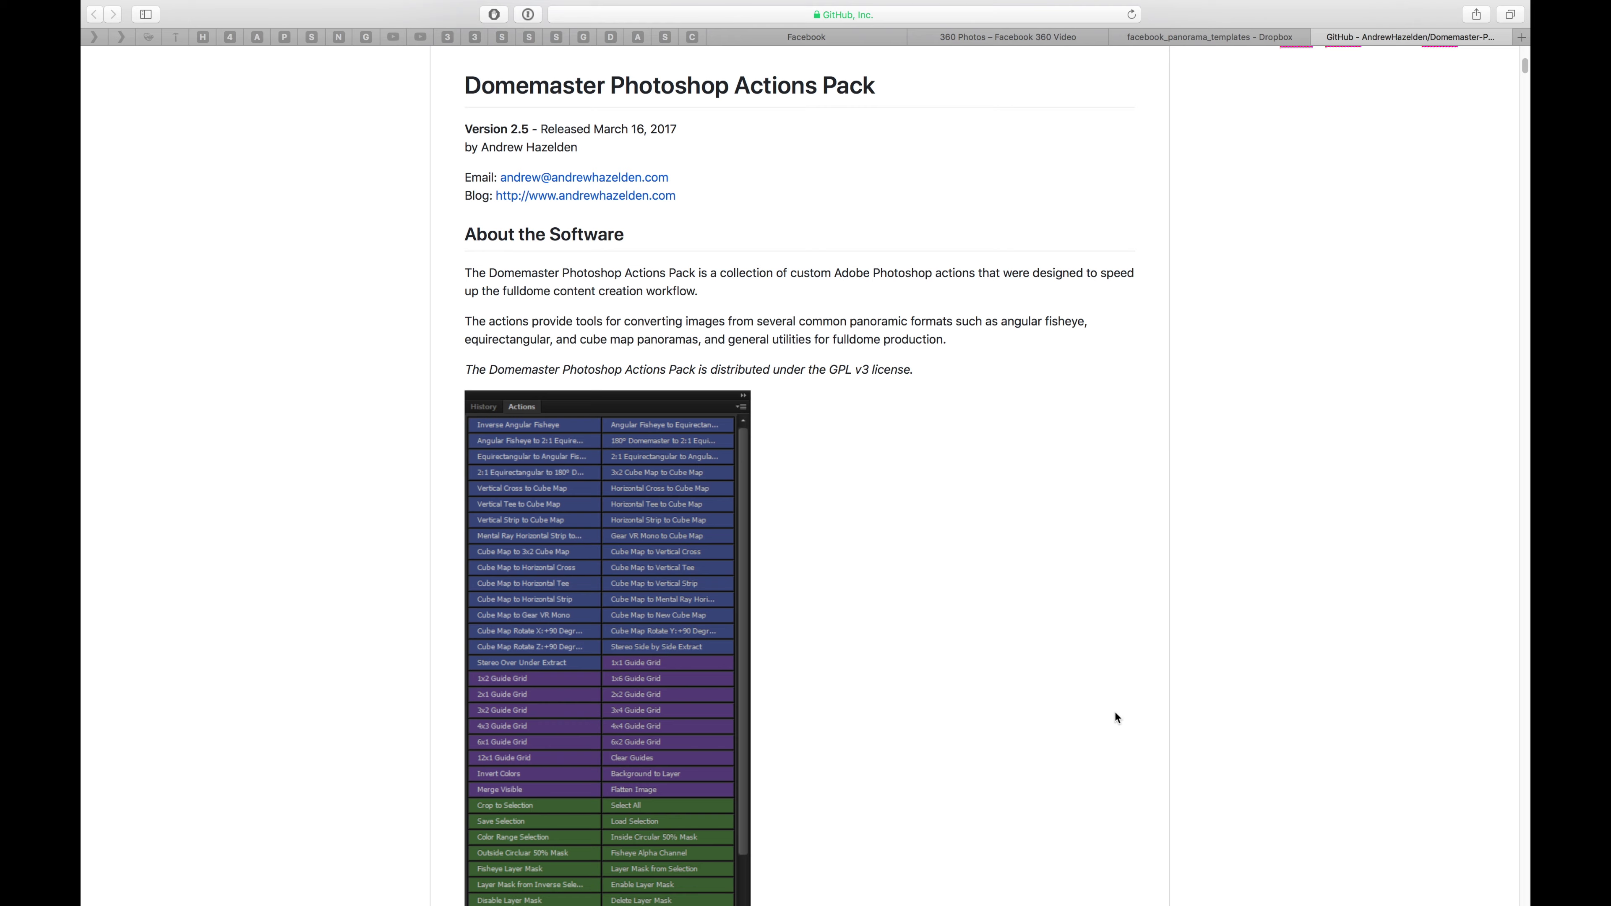
scroll("down", 3)
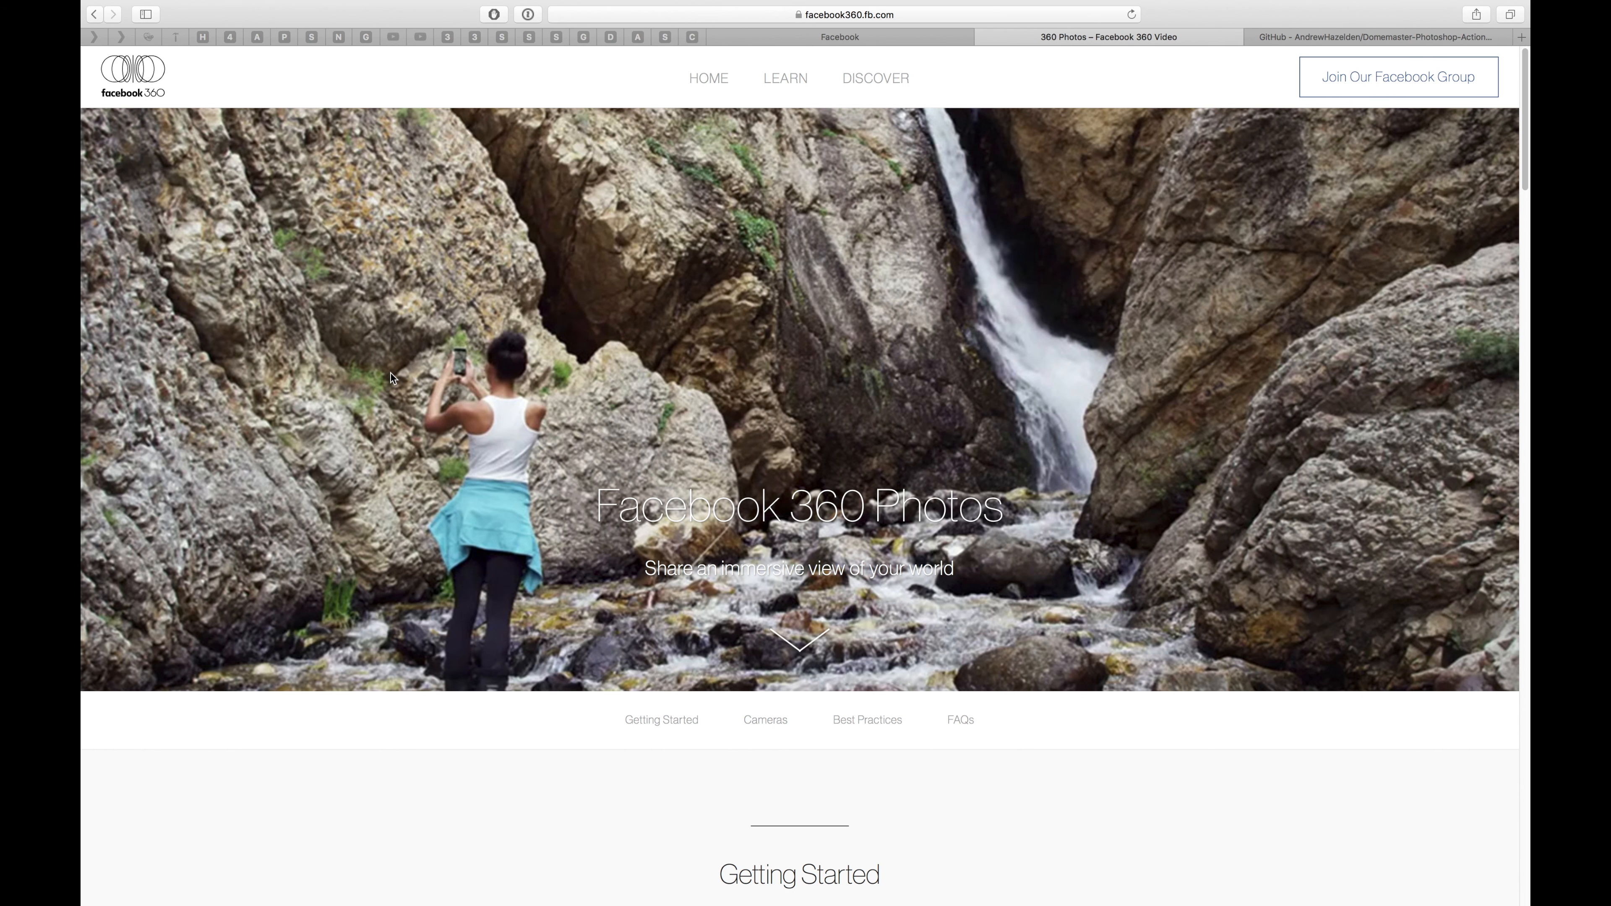
scroll("down", 3)
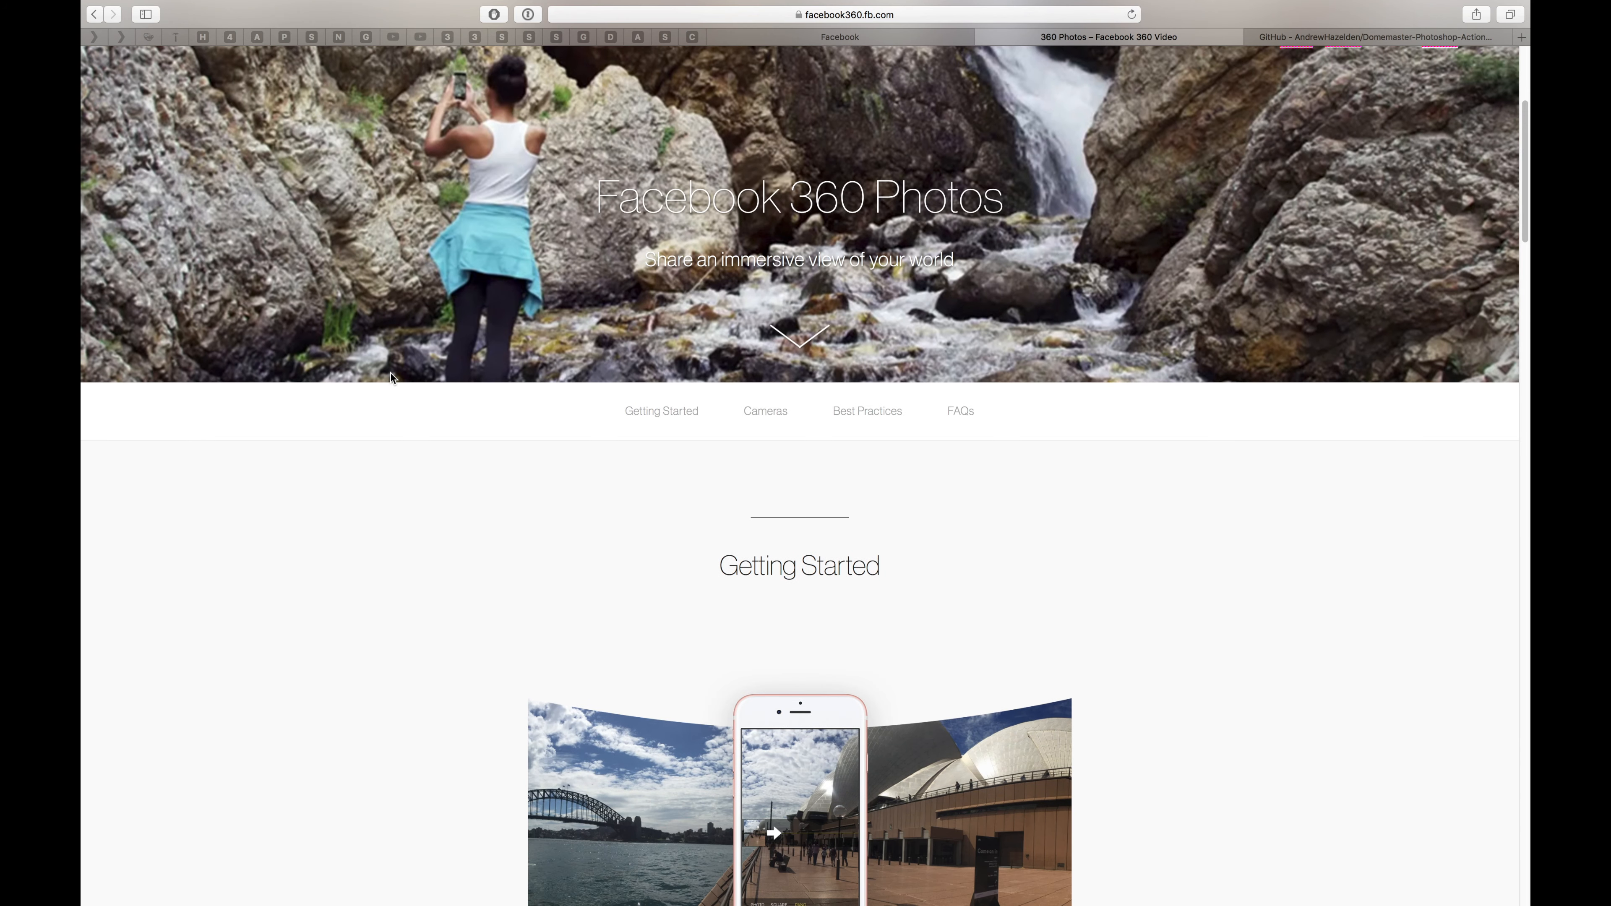
scroll("down", 3)
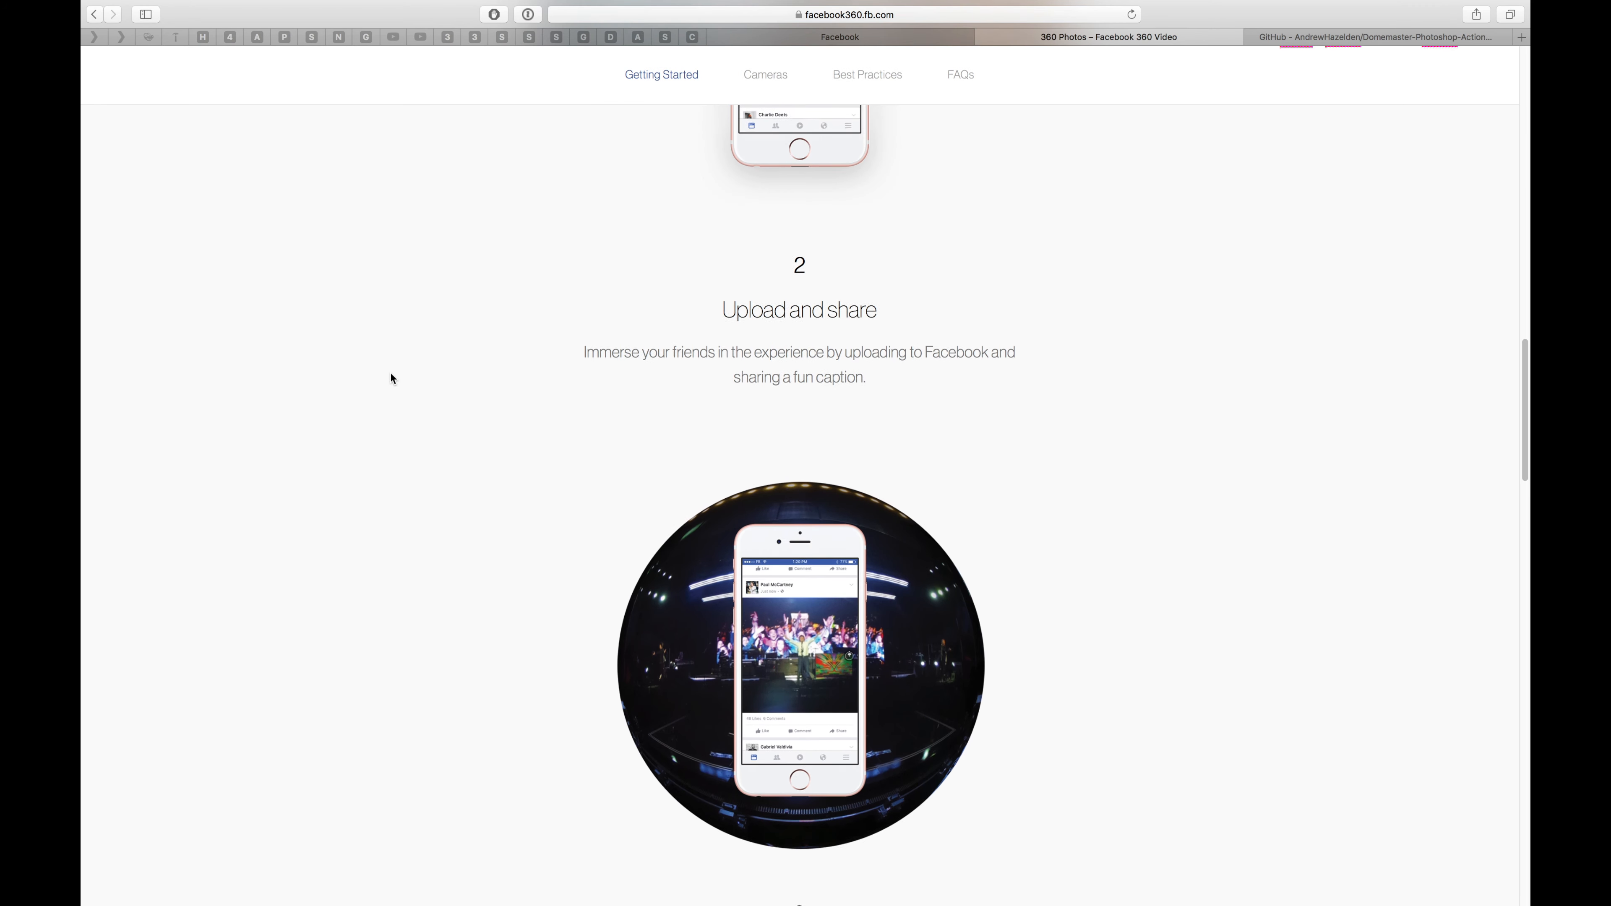
left_click(764, 73)
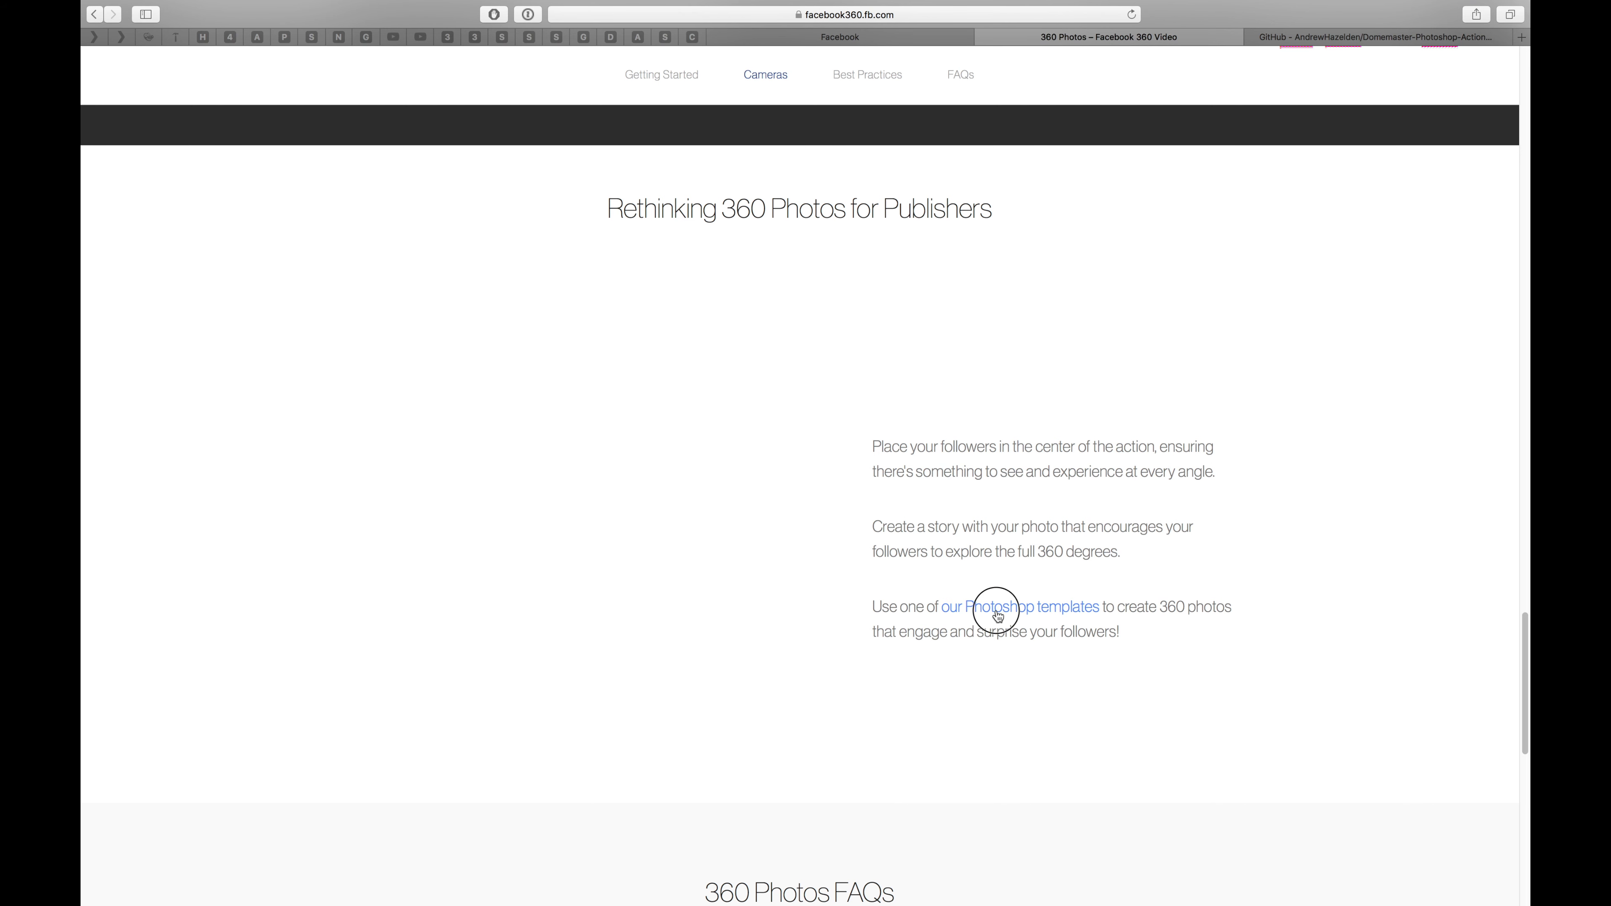
left_click(1019, 606)
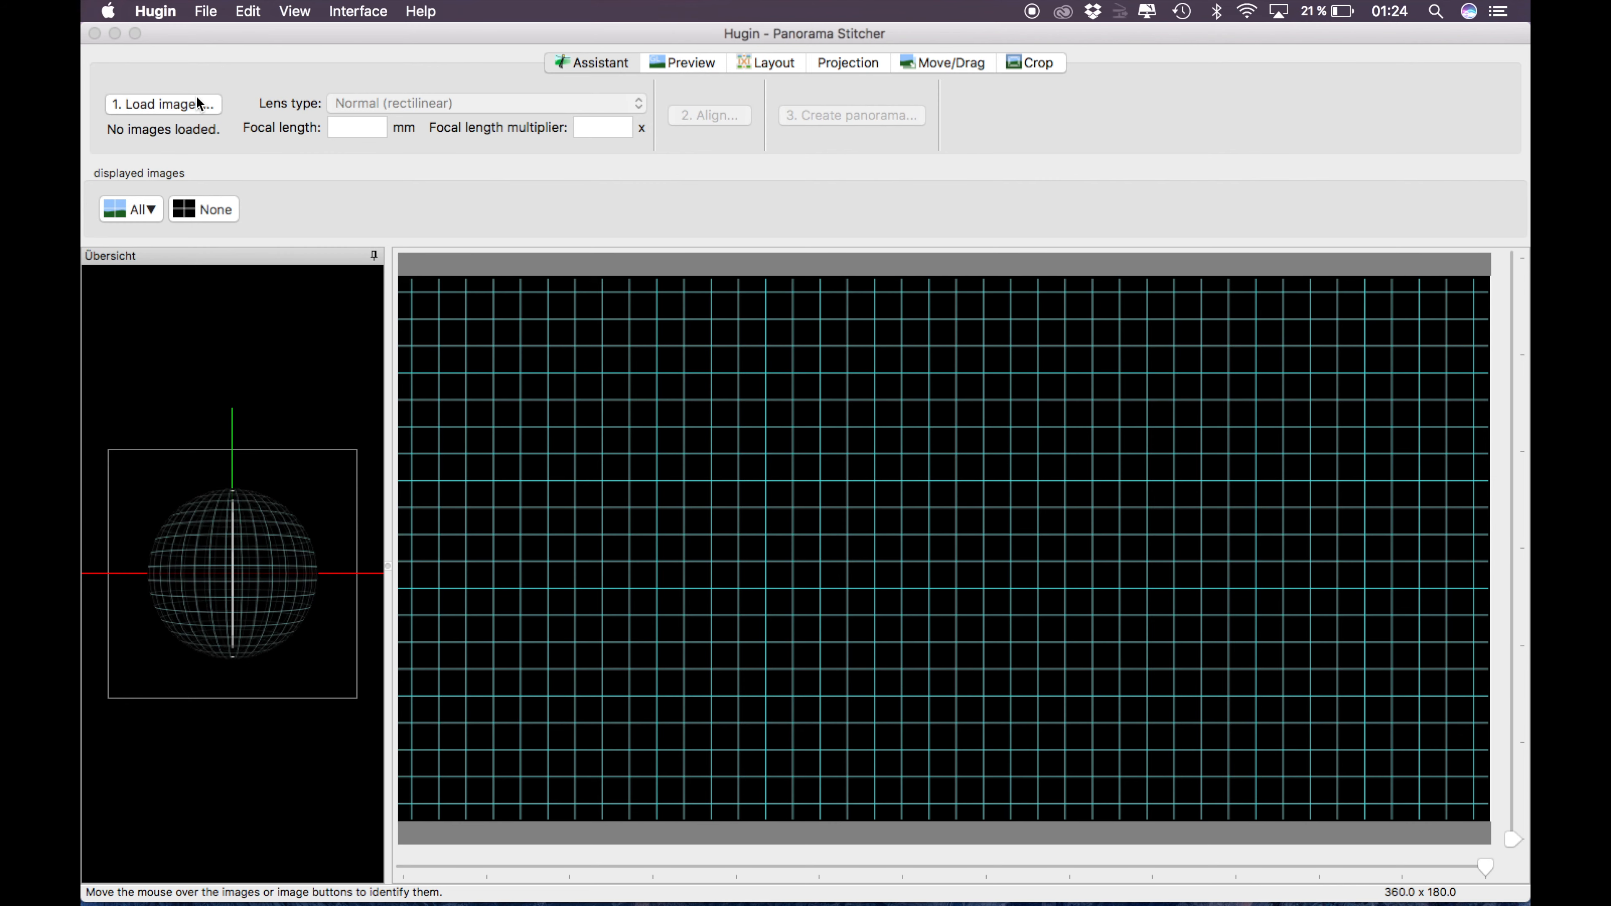
Load all DJI JPGs from the 360 folder via '1. Load images...'
left_click(161, 104)
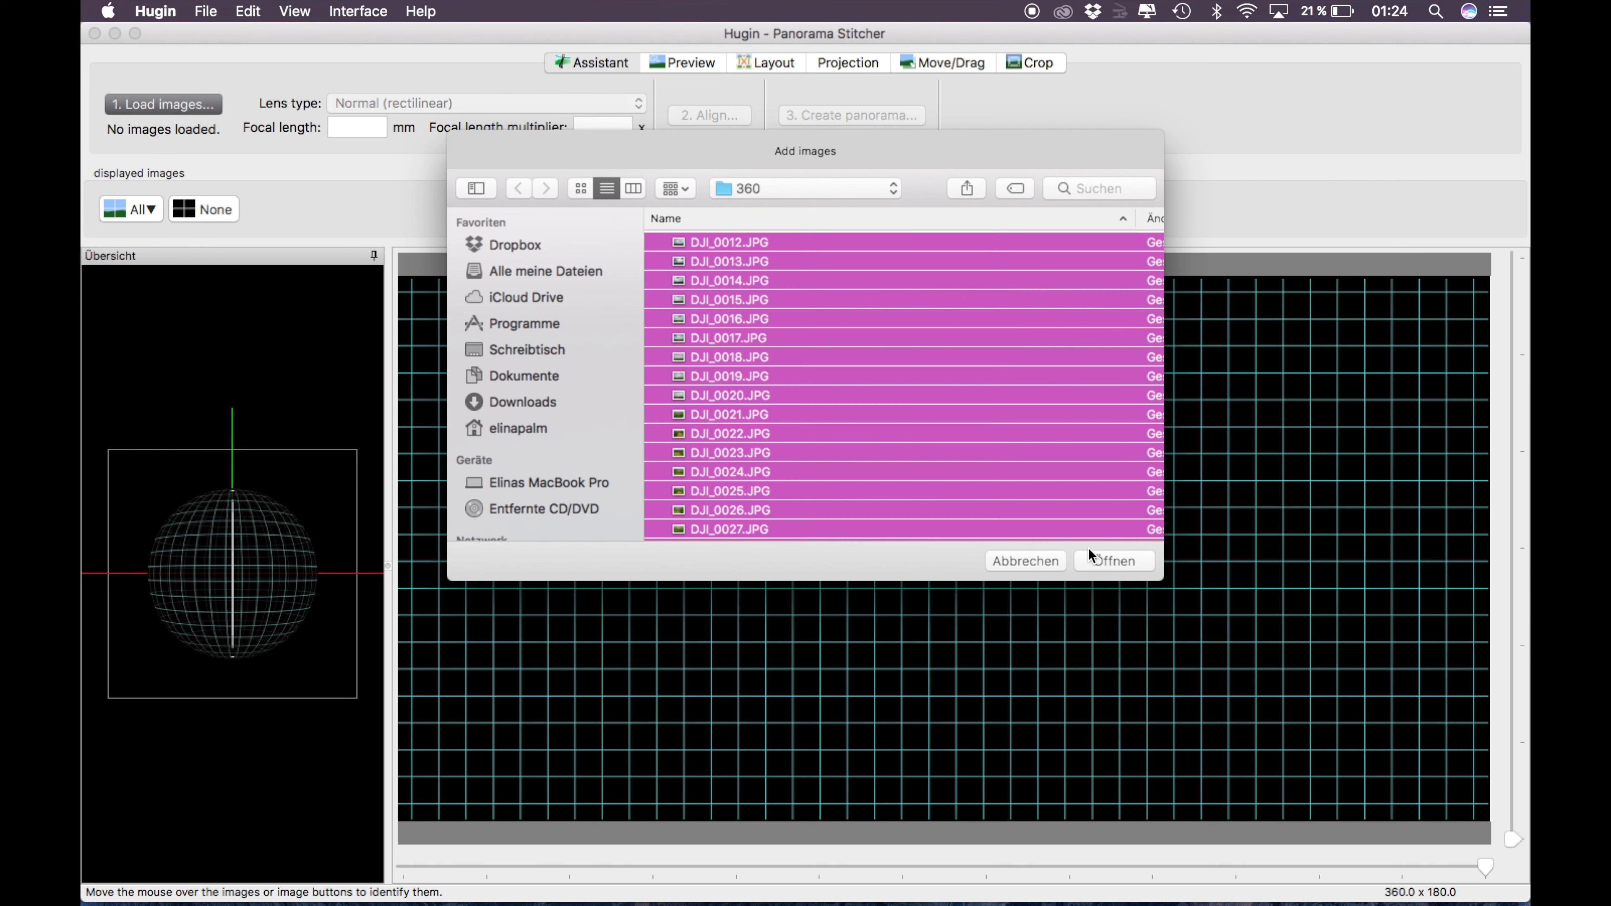
left_click(1113, 561)
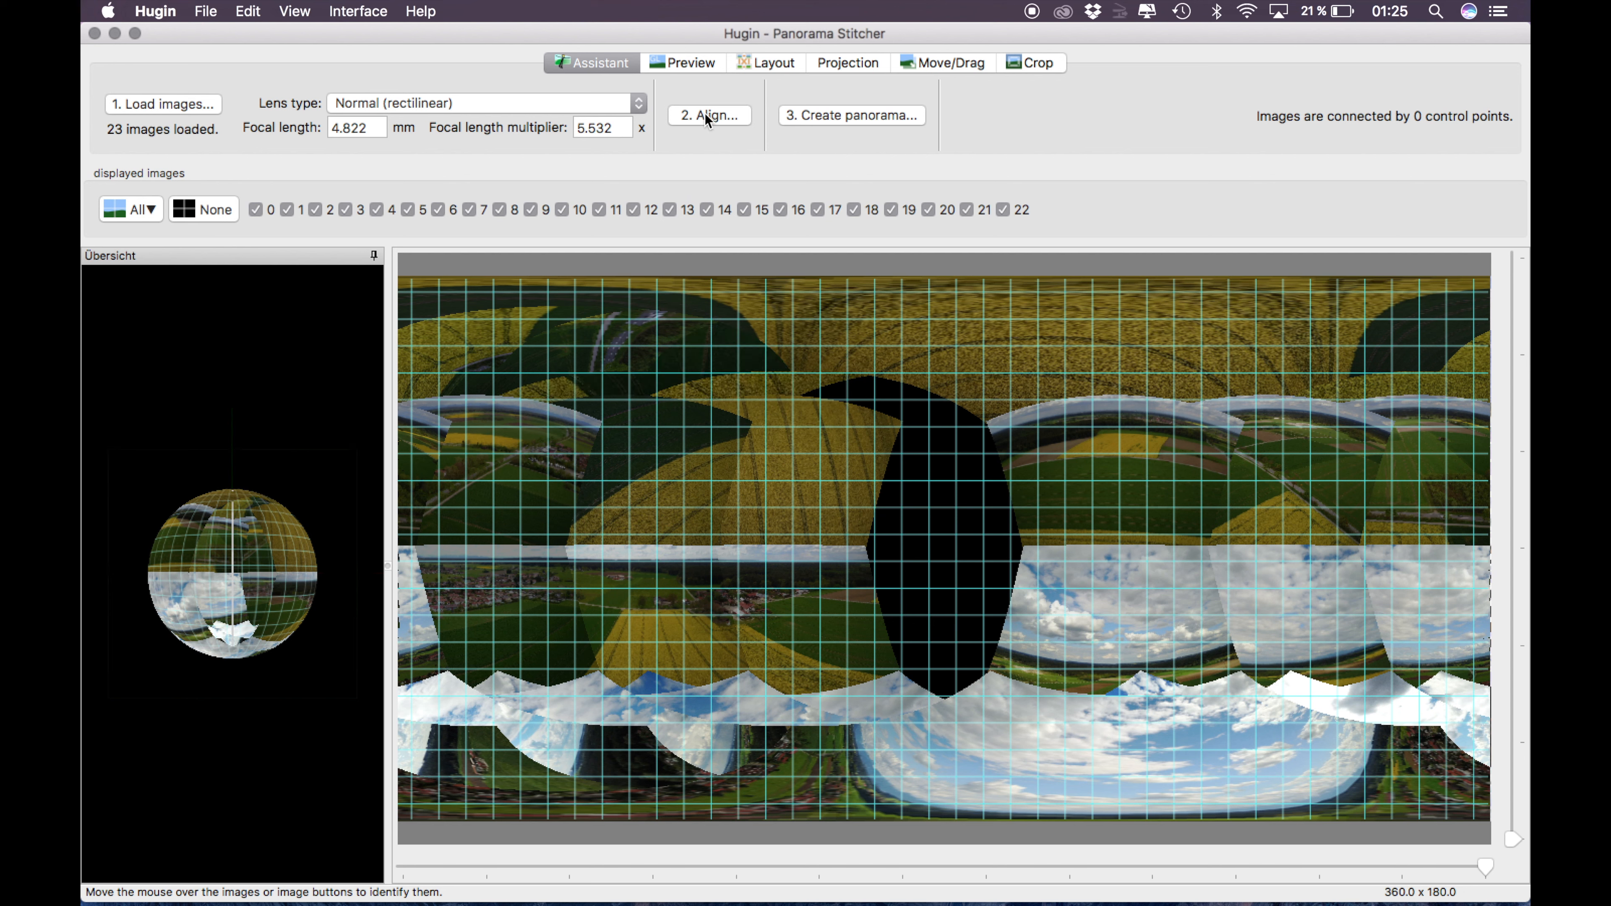
Run '2. Align...' so the 23 photos get linked by 654 control points
left_click(708, 115)
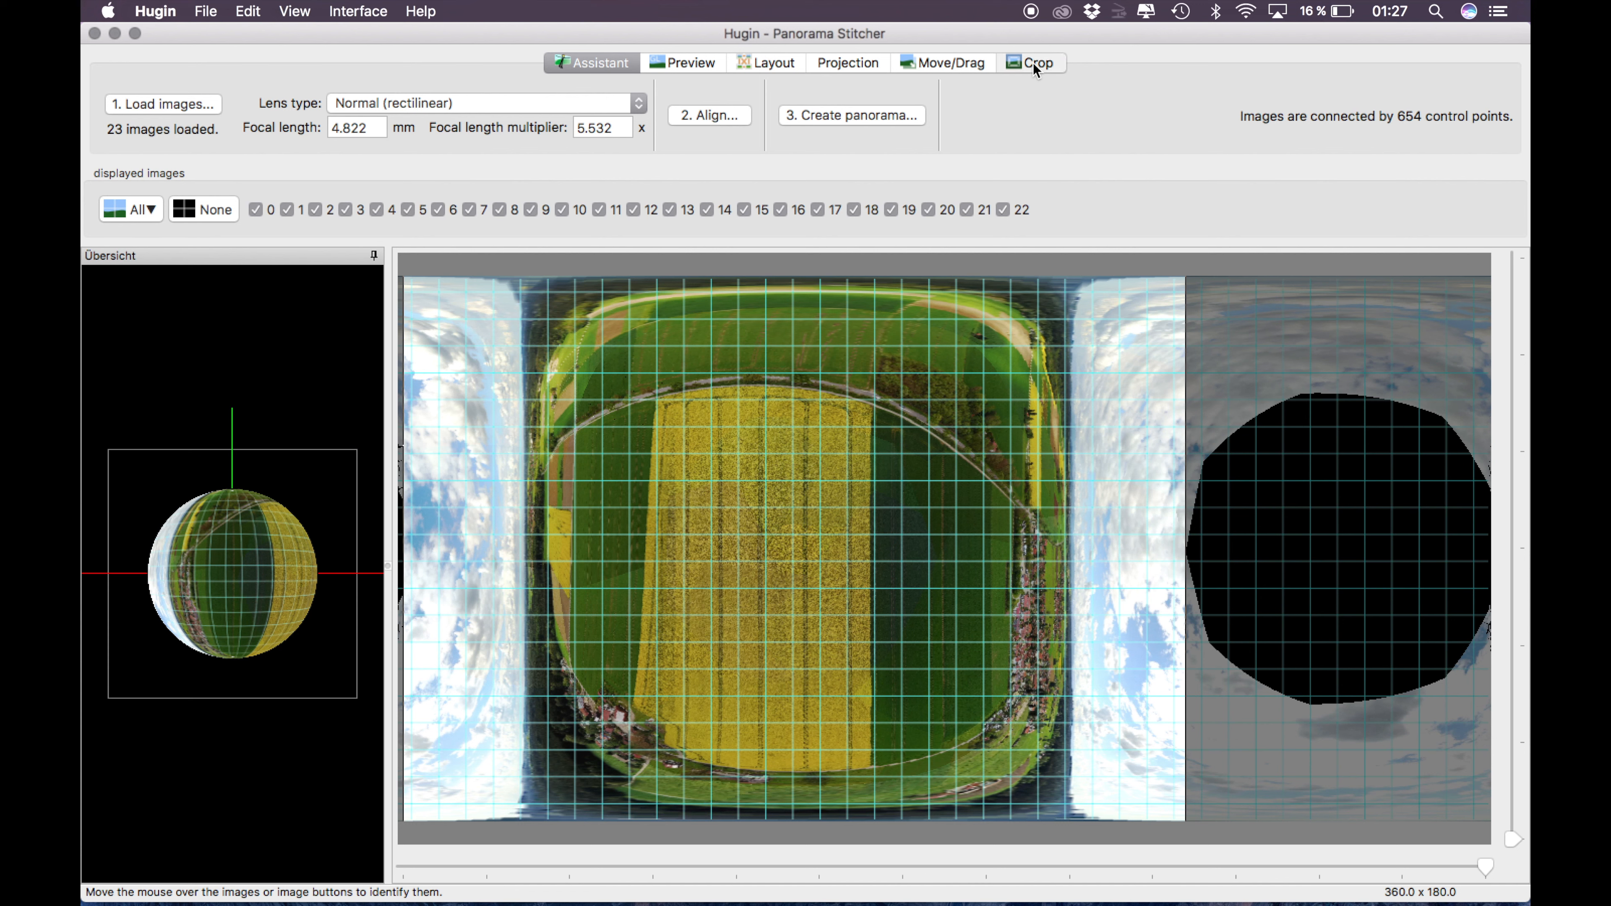
In Move/Drag, apply a roll of 180° to flip the panorama upright
left_click(1031, 63)
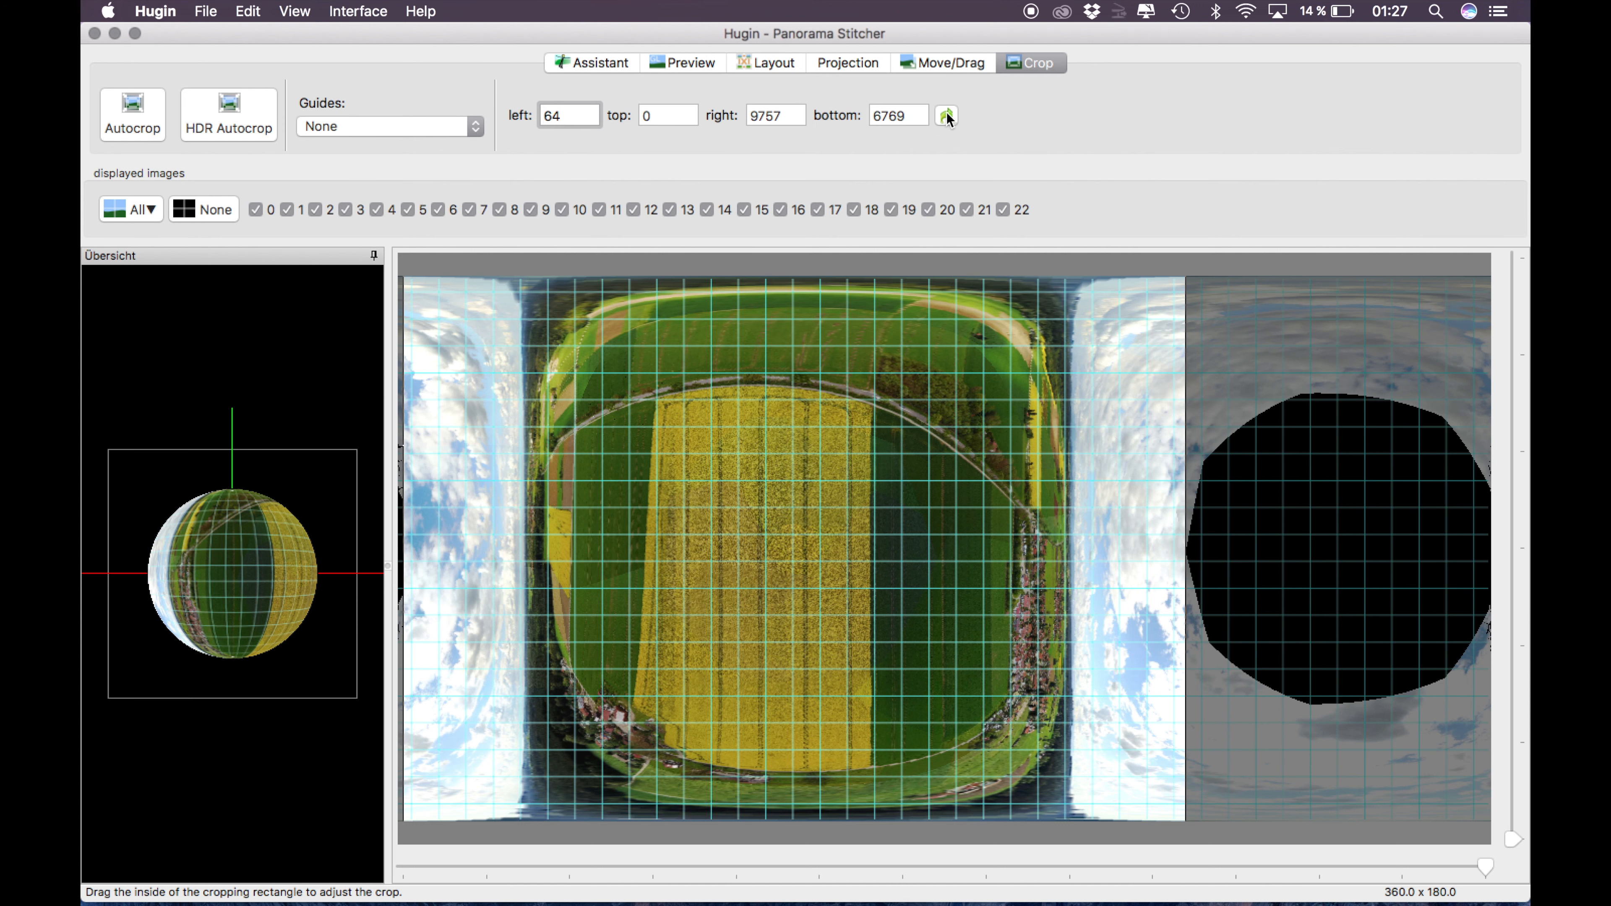
left_click(942, 63)
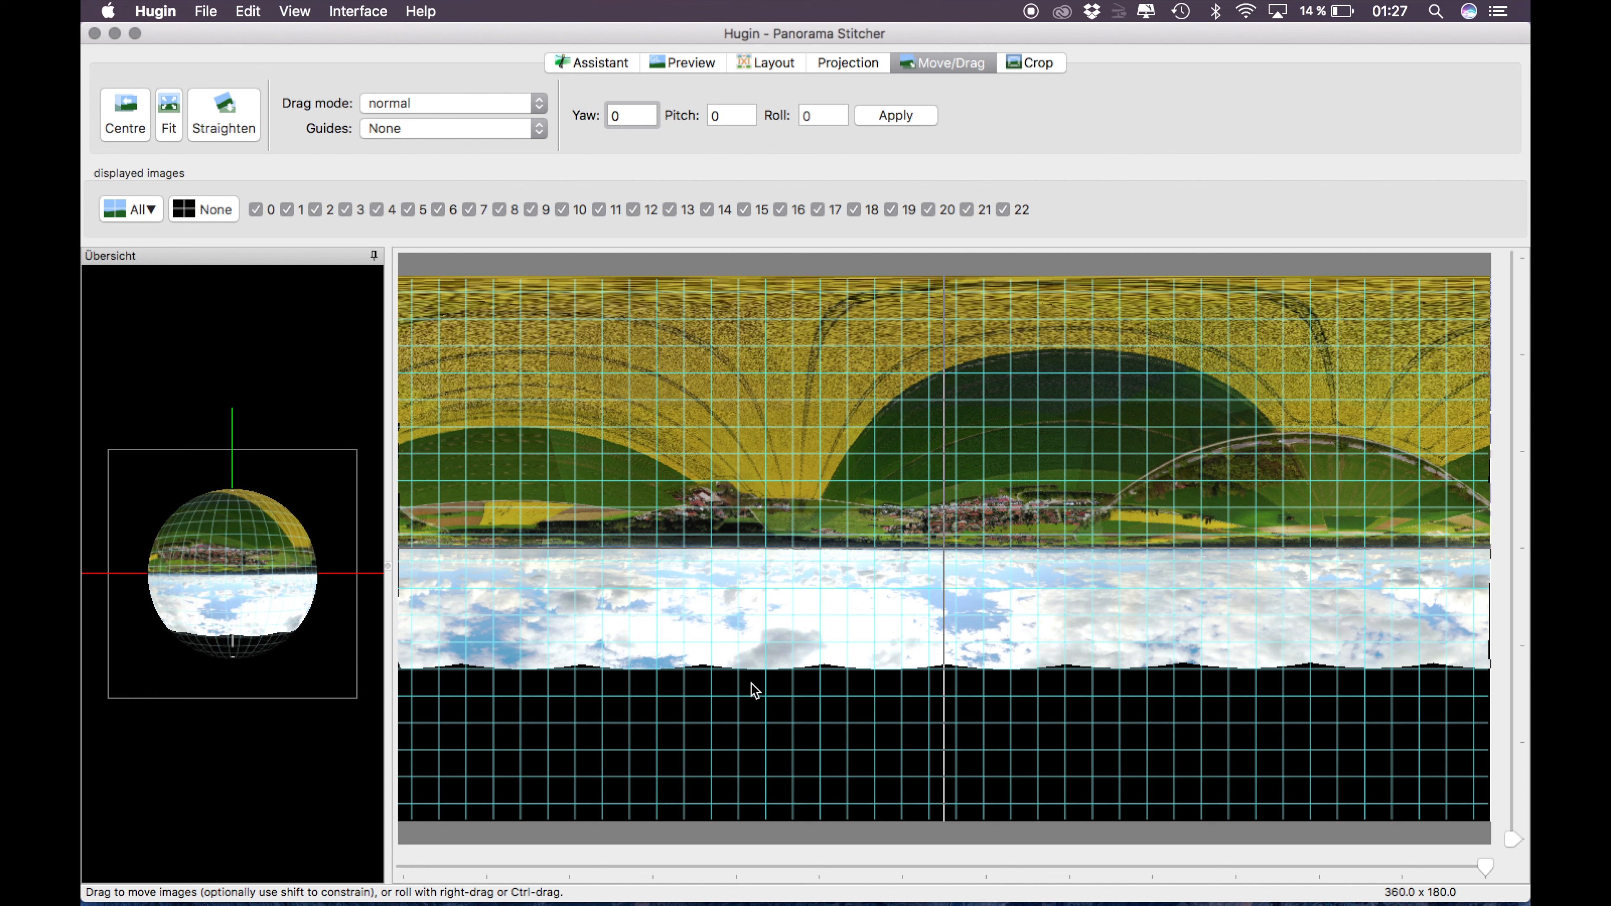
left_click(823, 114)
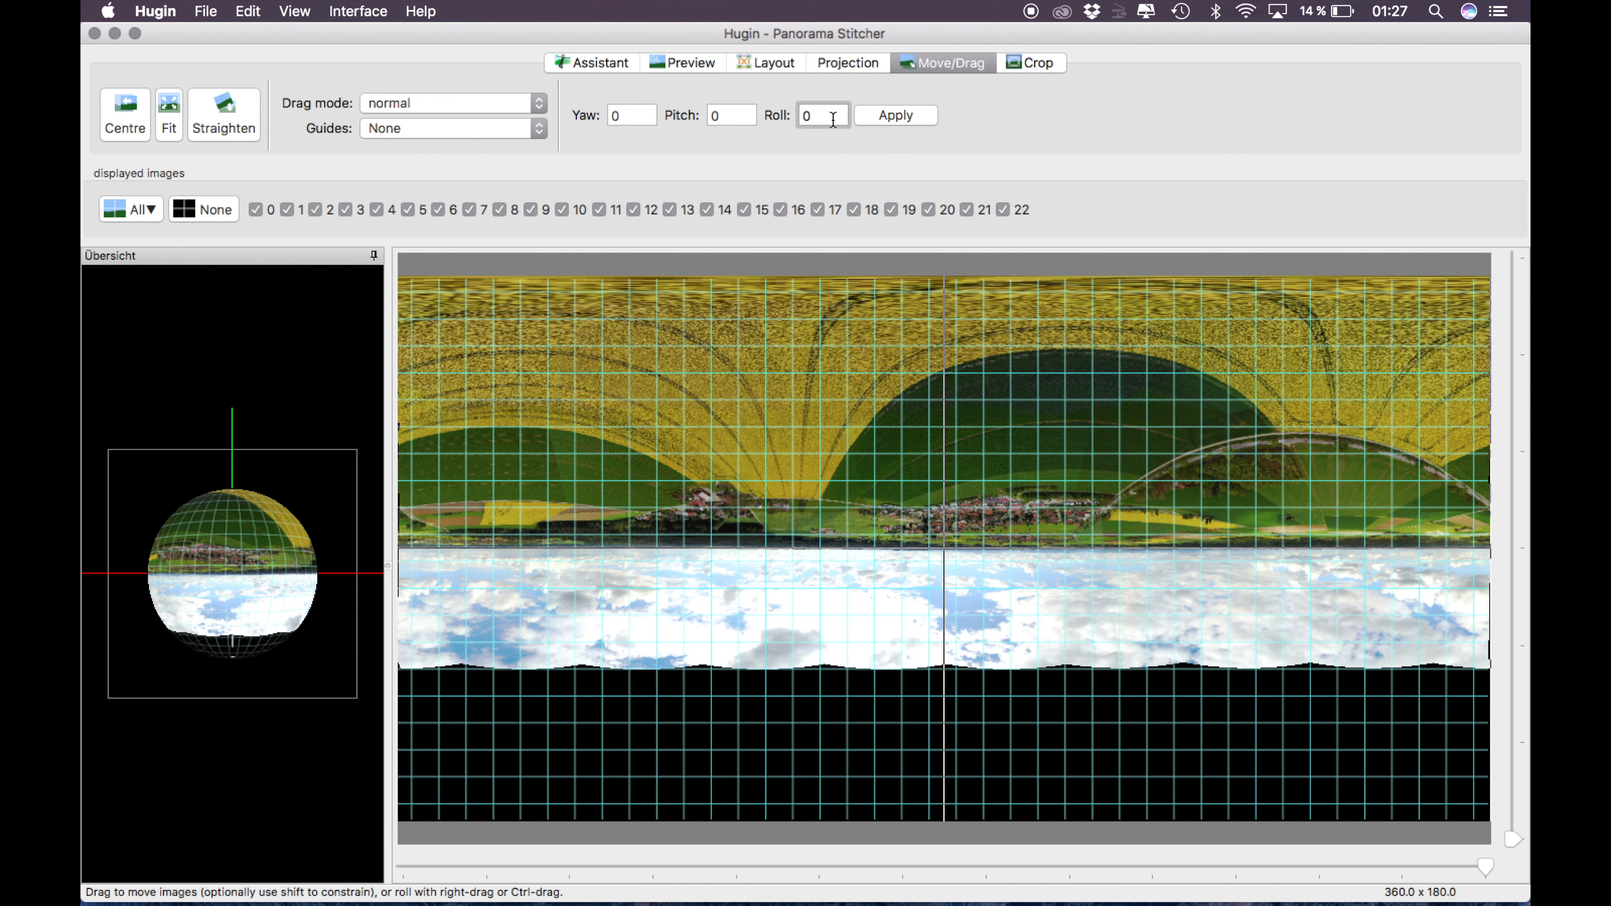
type("180")
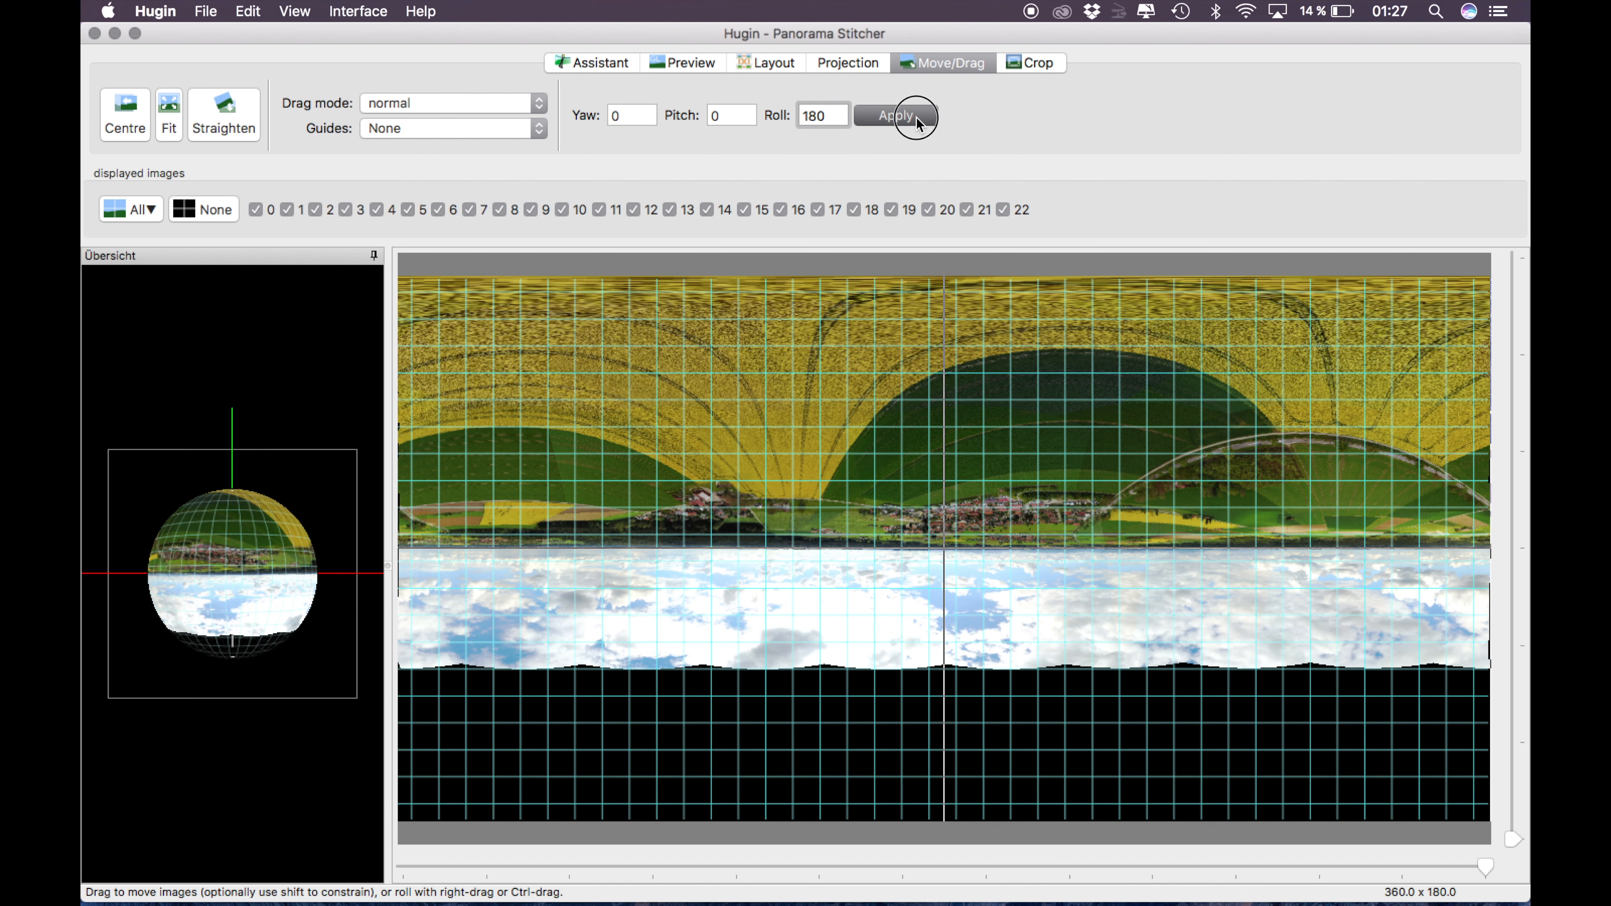
left_click(892, 114)
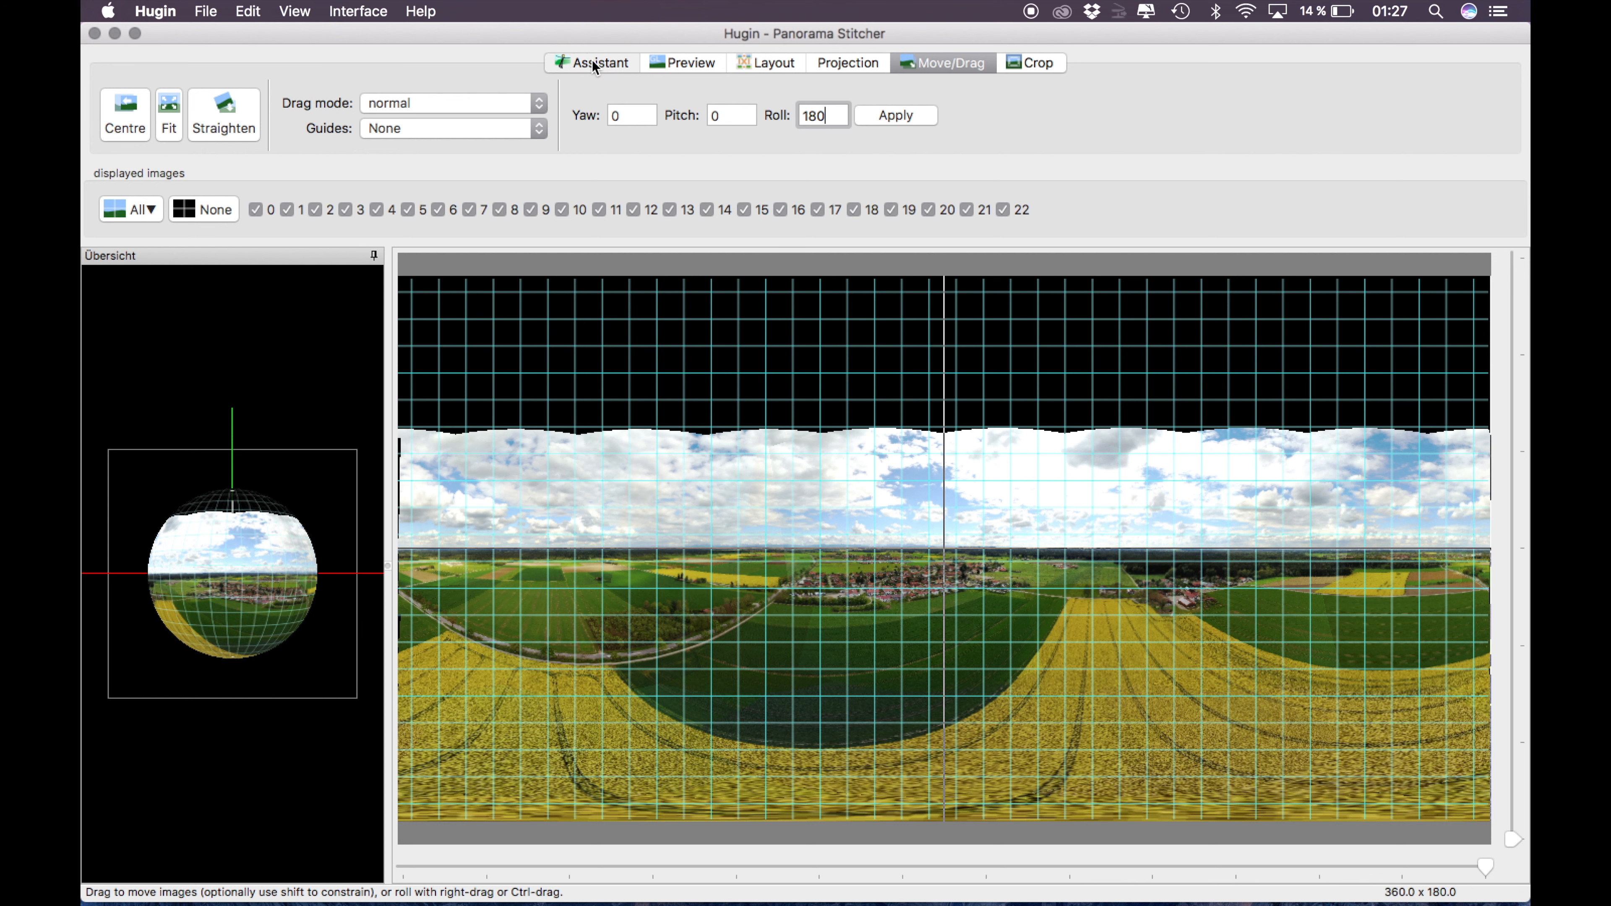
Start '3. Create panorama...' and confirm the 13538 × 6769 TIFF output
left_click(590, 62)
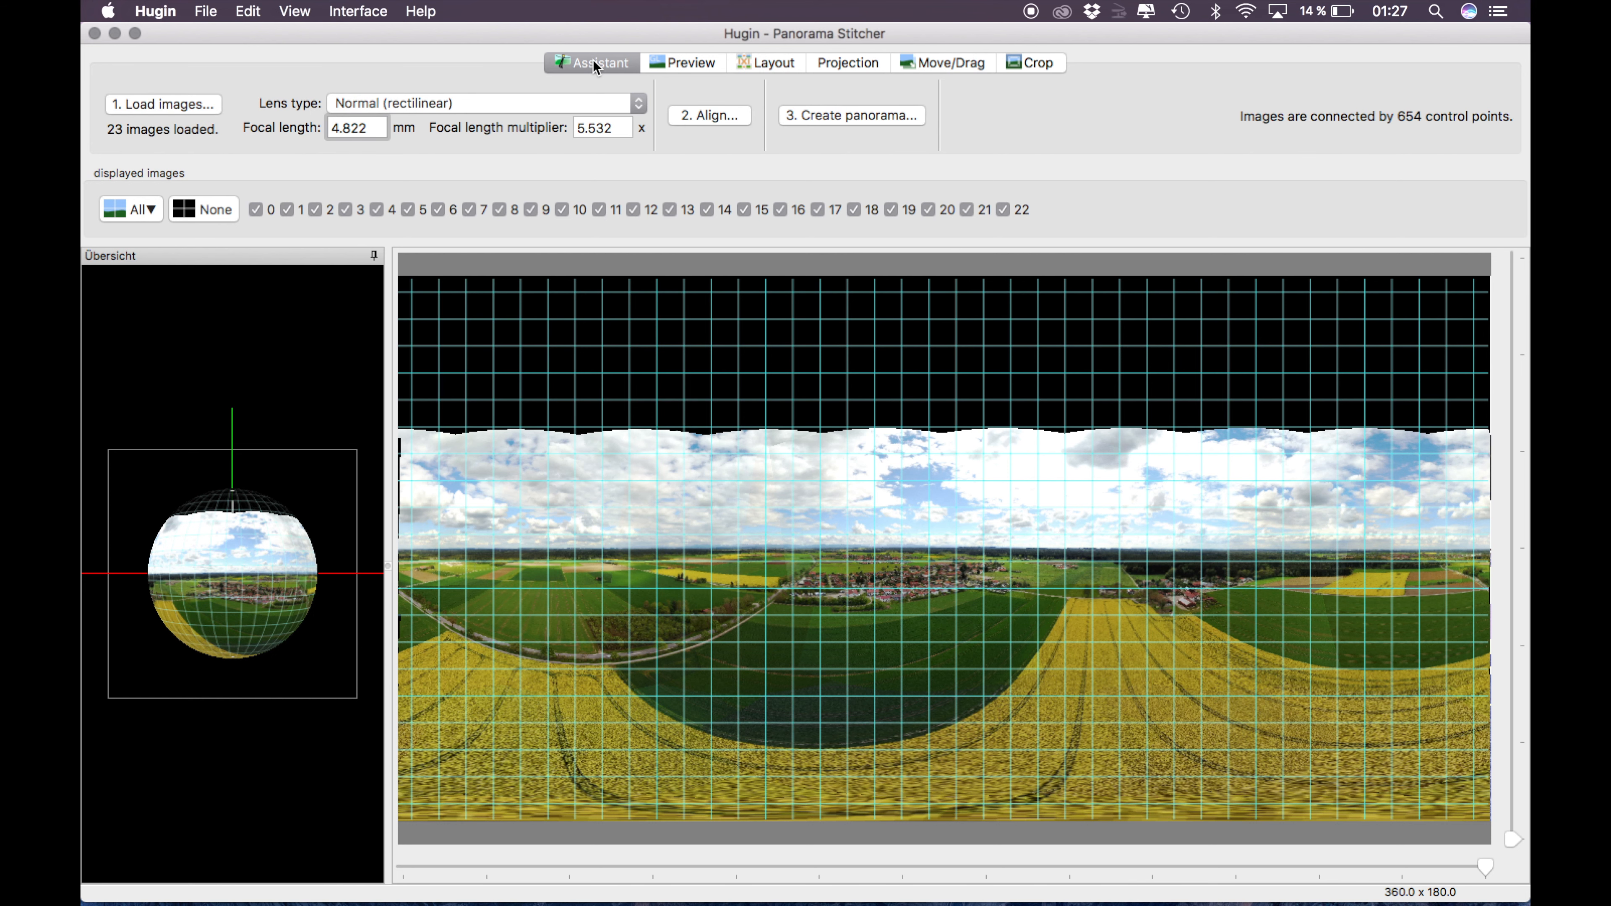
left_click(851, 115)
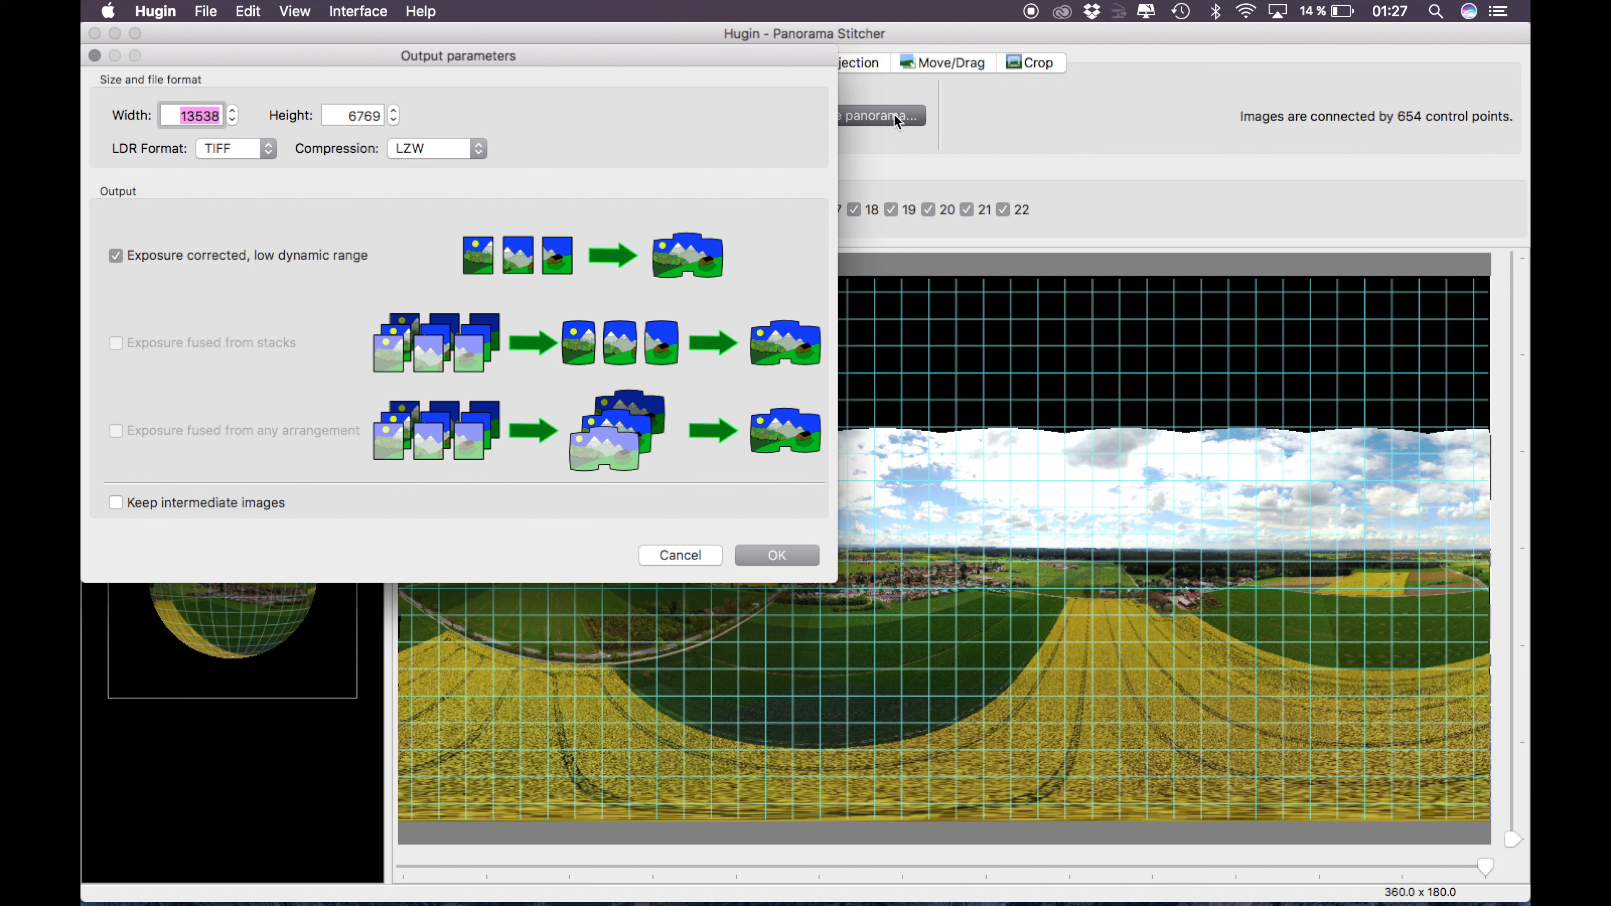
mouse_move(273, 174)
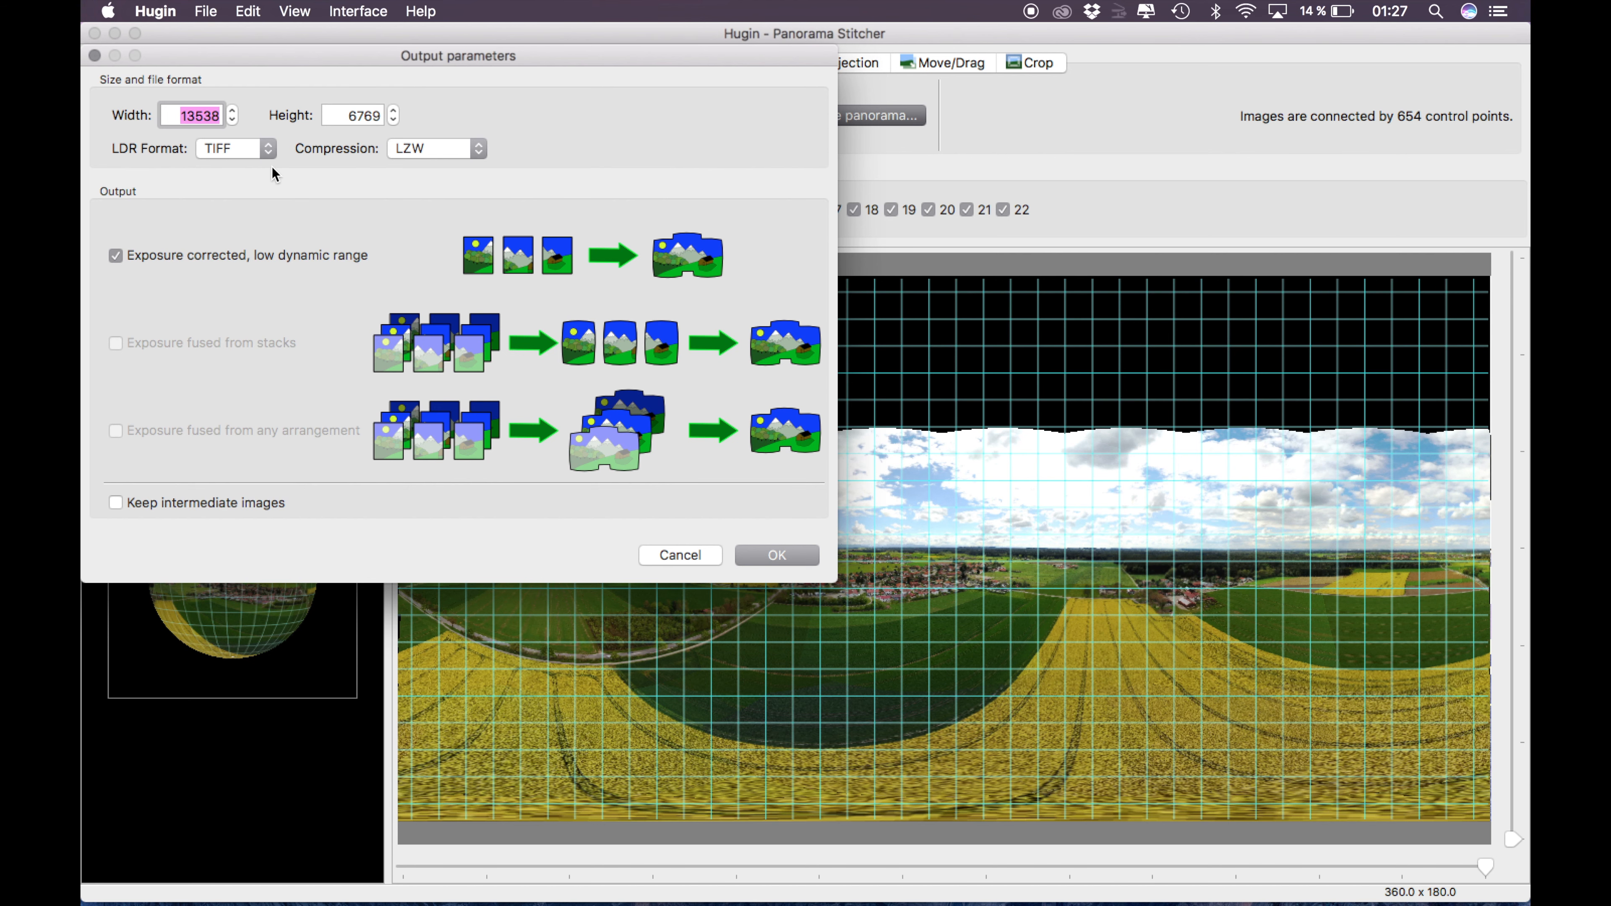
left_click(775, 554)
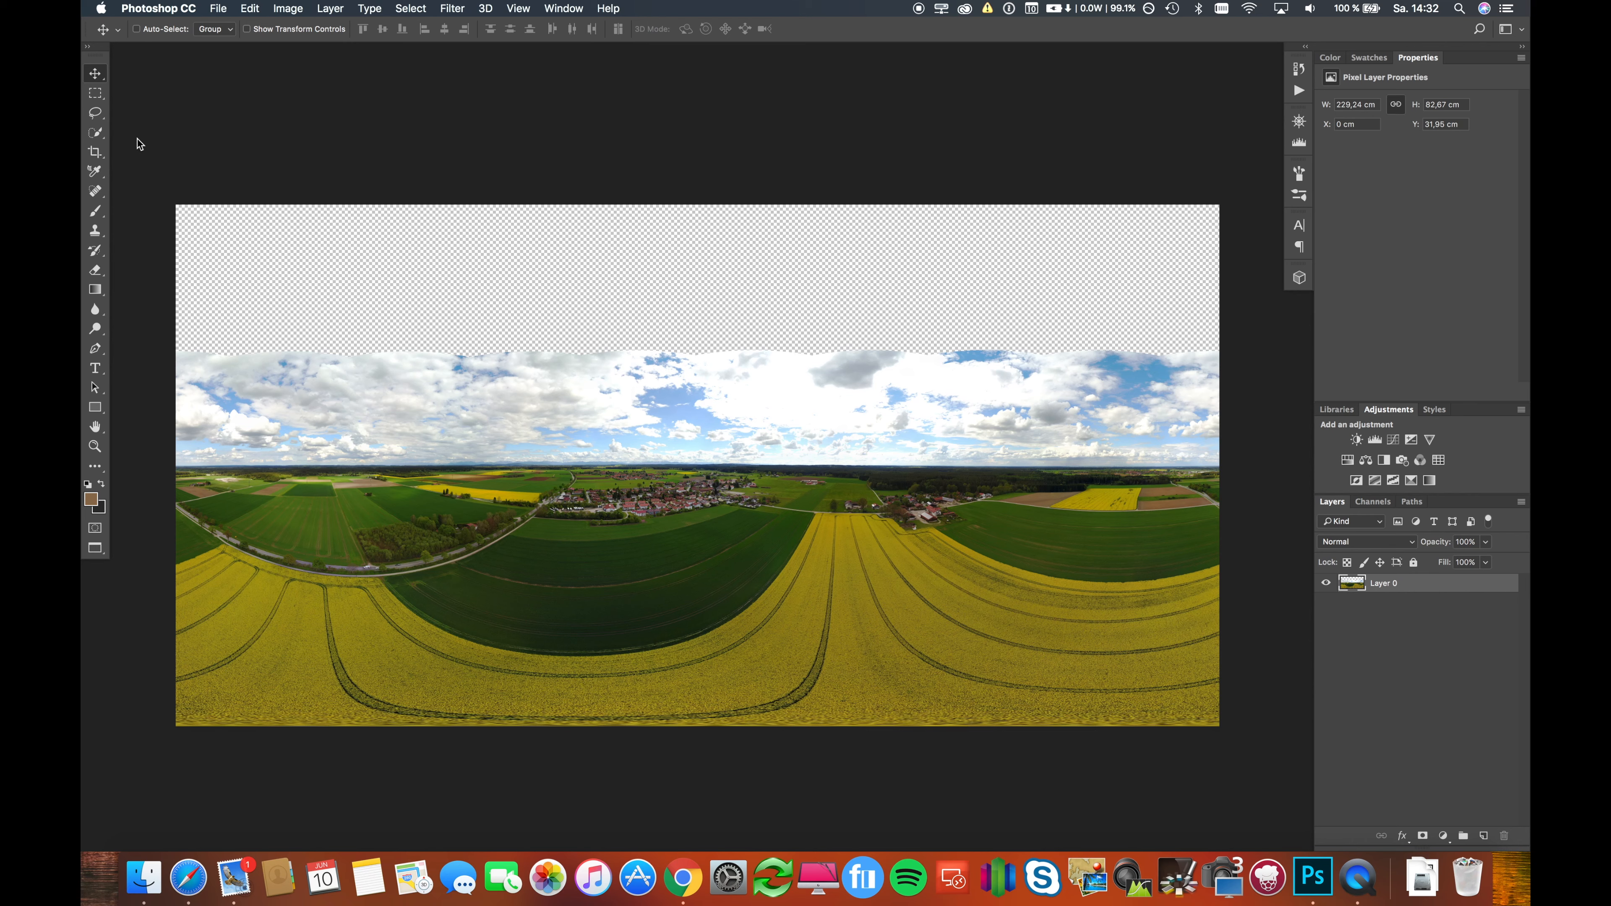
Show the Actions panel from the Window menu
left_click(95, 92)
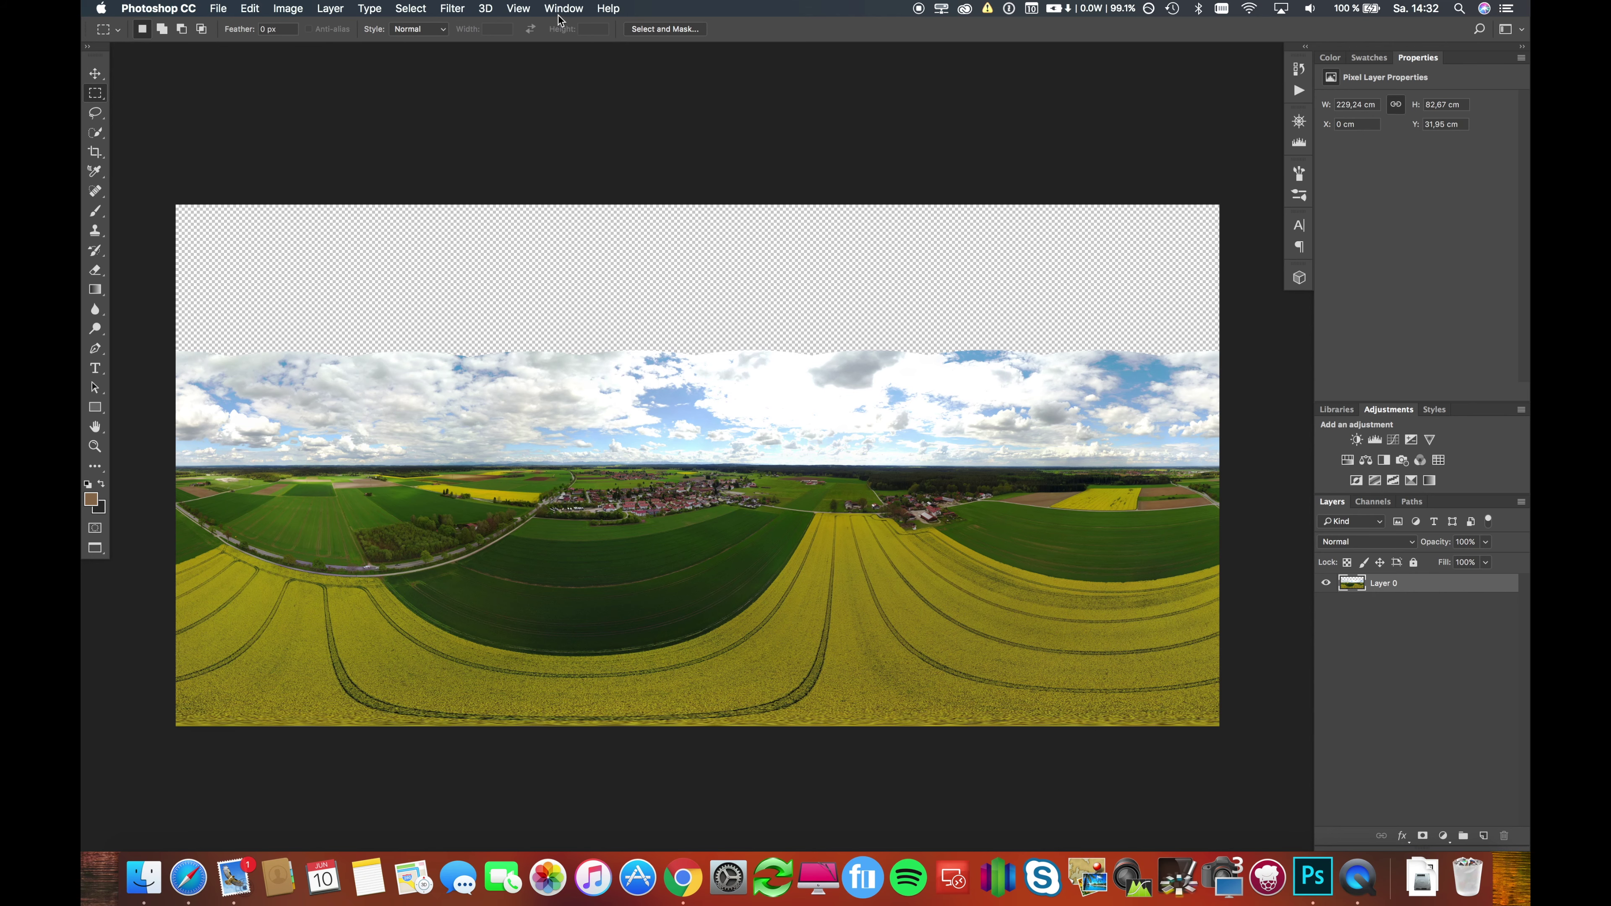
left_click(563, 8)
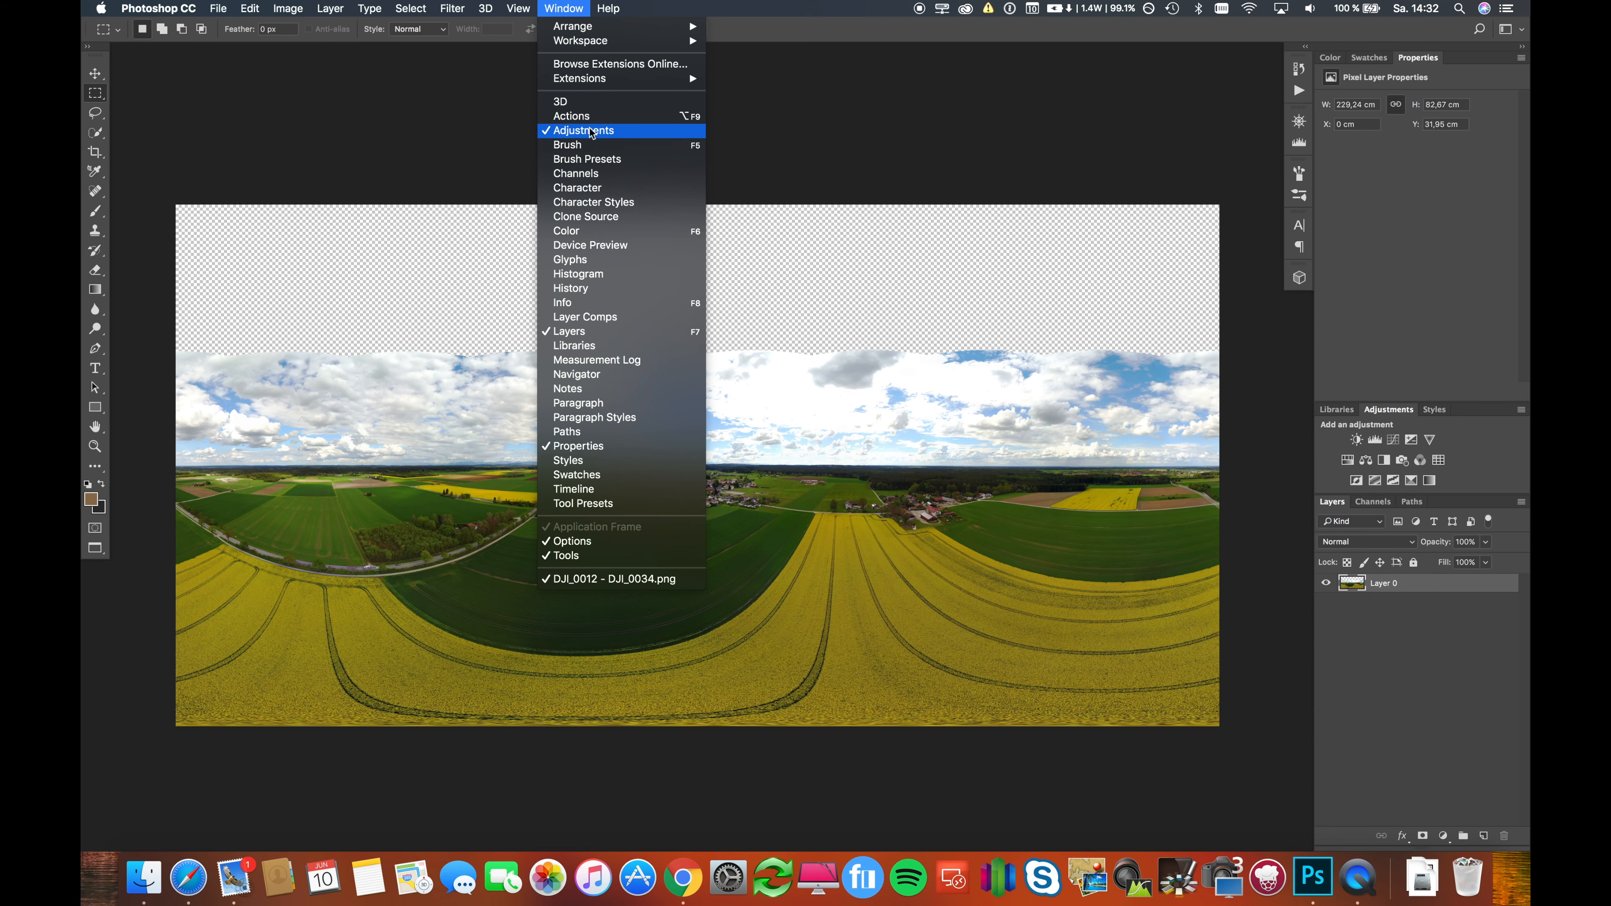
left_click(572, 115)
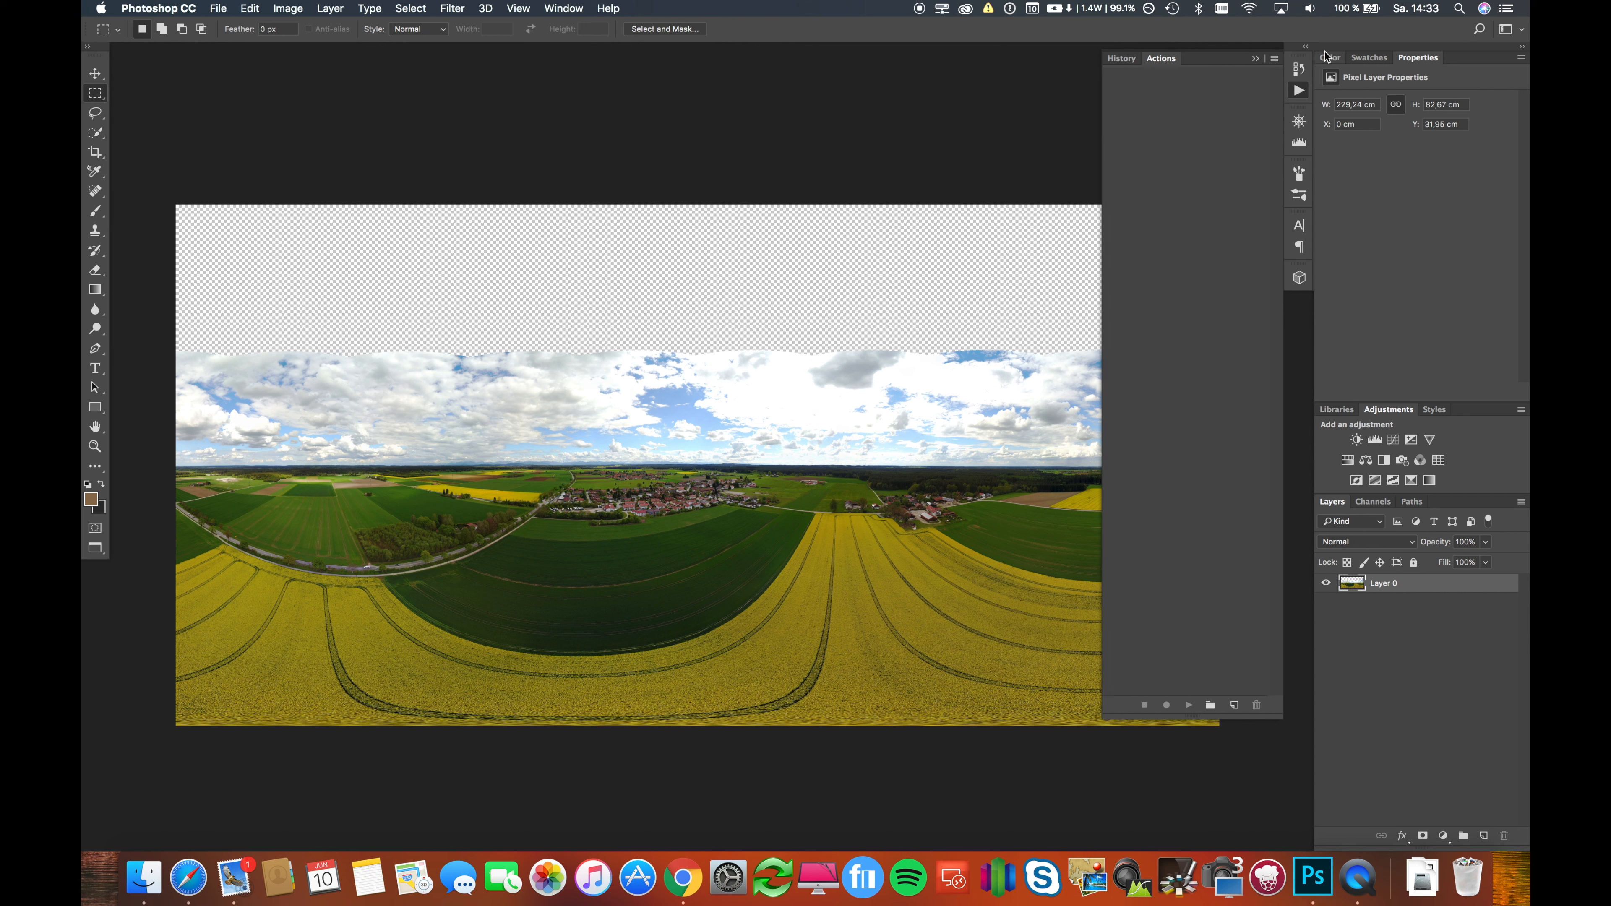
Load the five downloaded .atn action sets and display them in Button Mode
left_click(1256, 59)
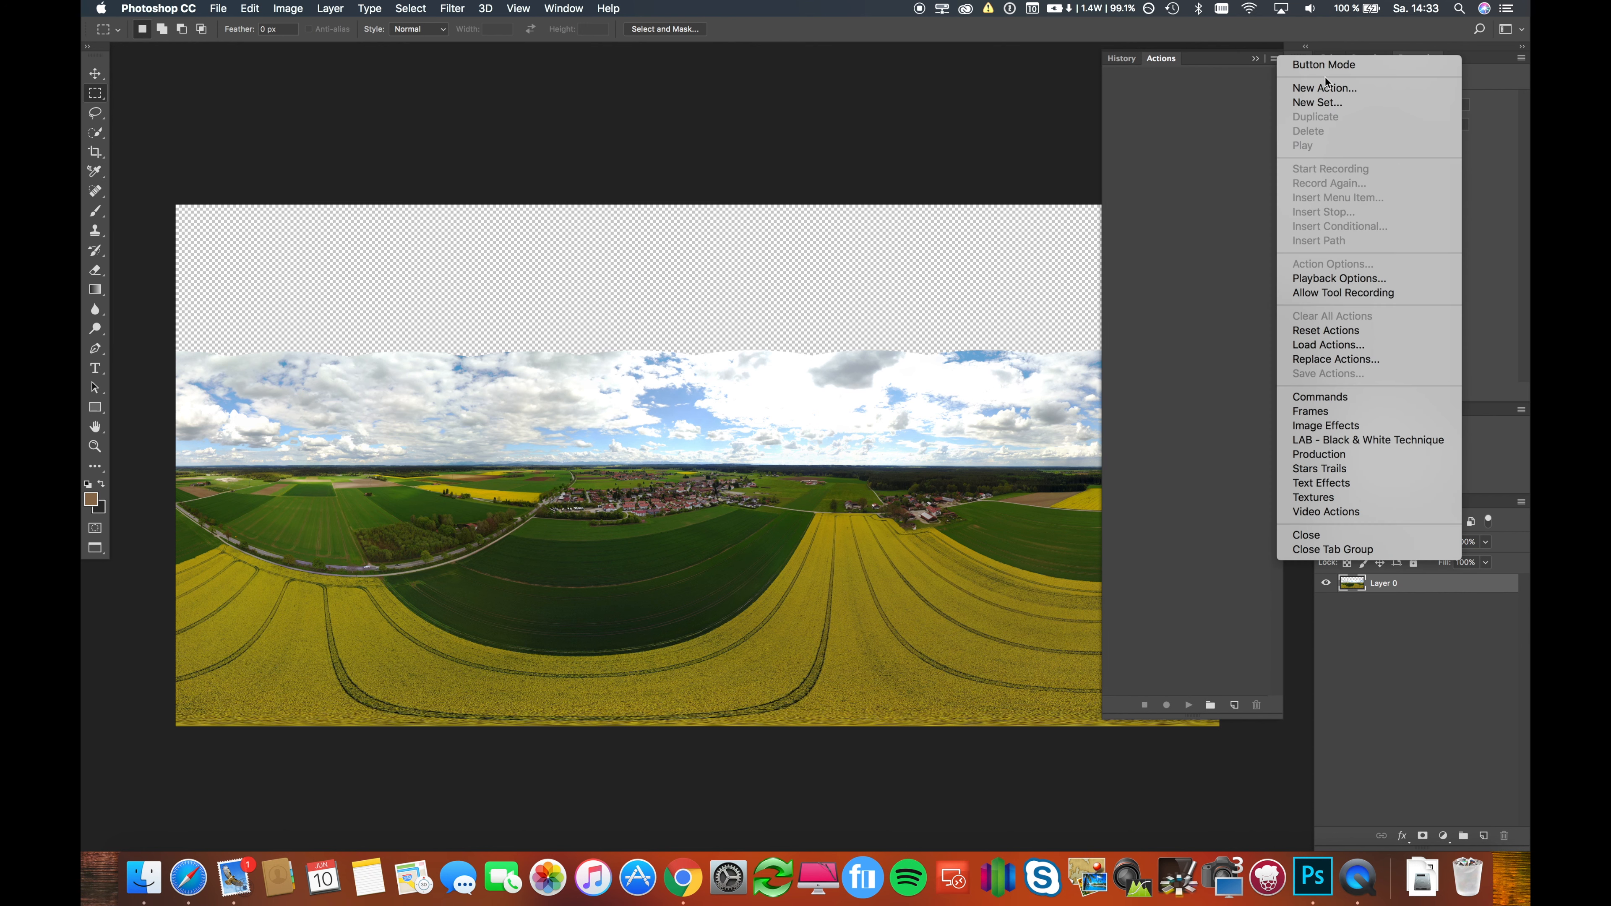
left_click(1327, 344)
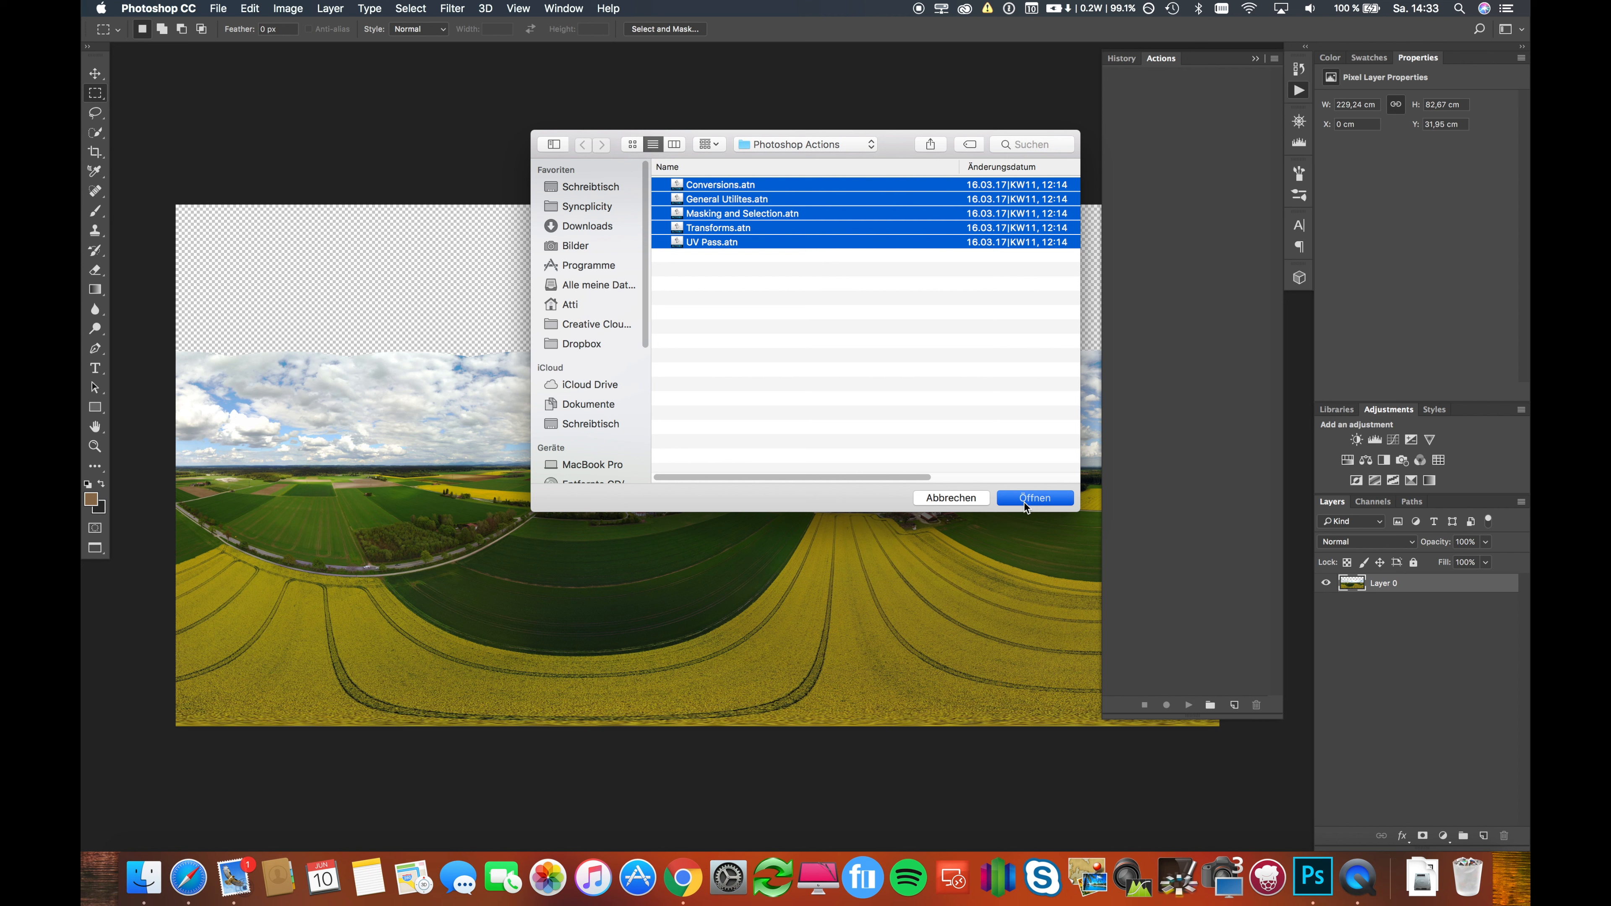
left_click(1034, 503)
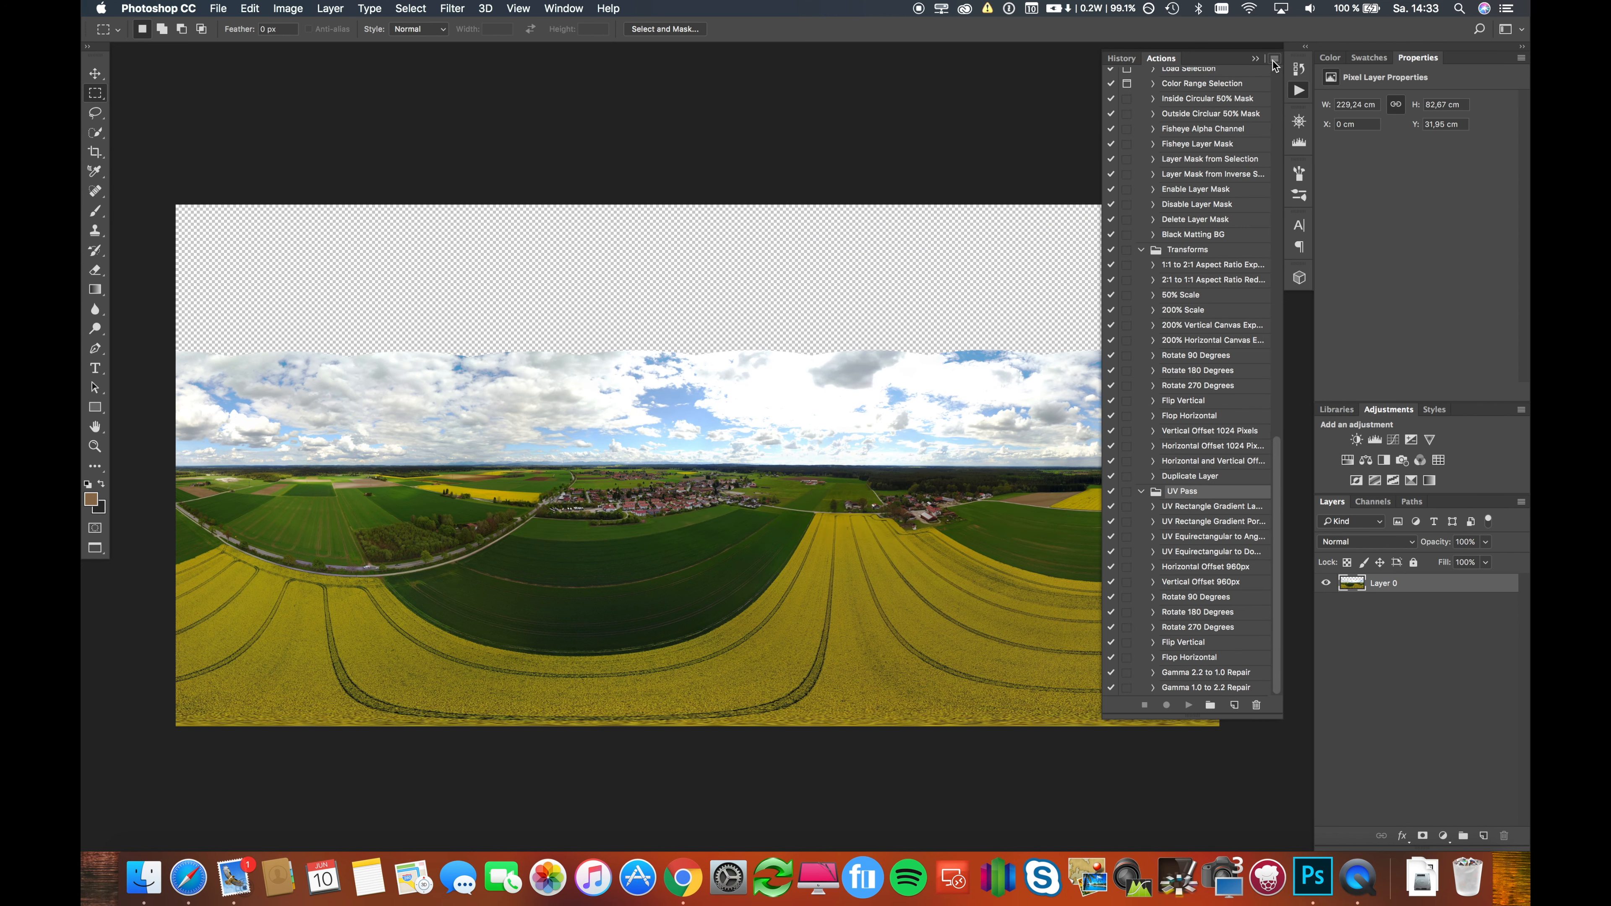
left_click(1274, 59)
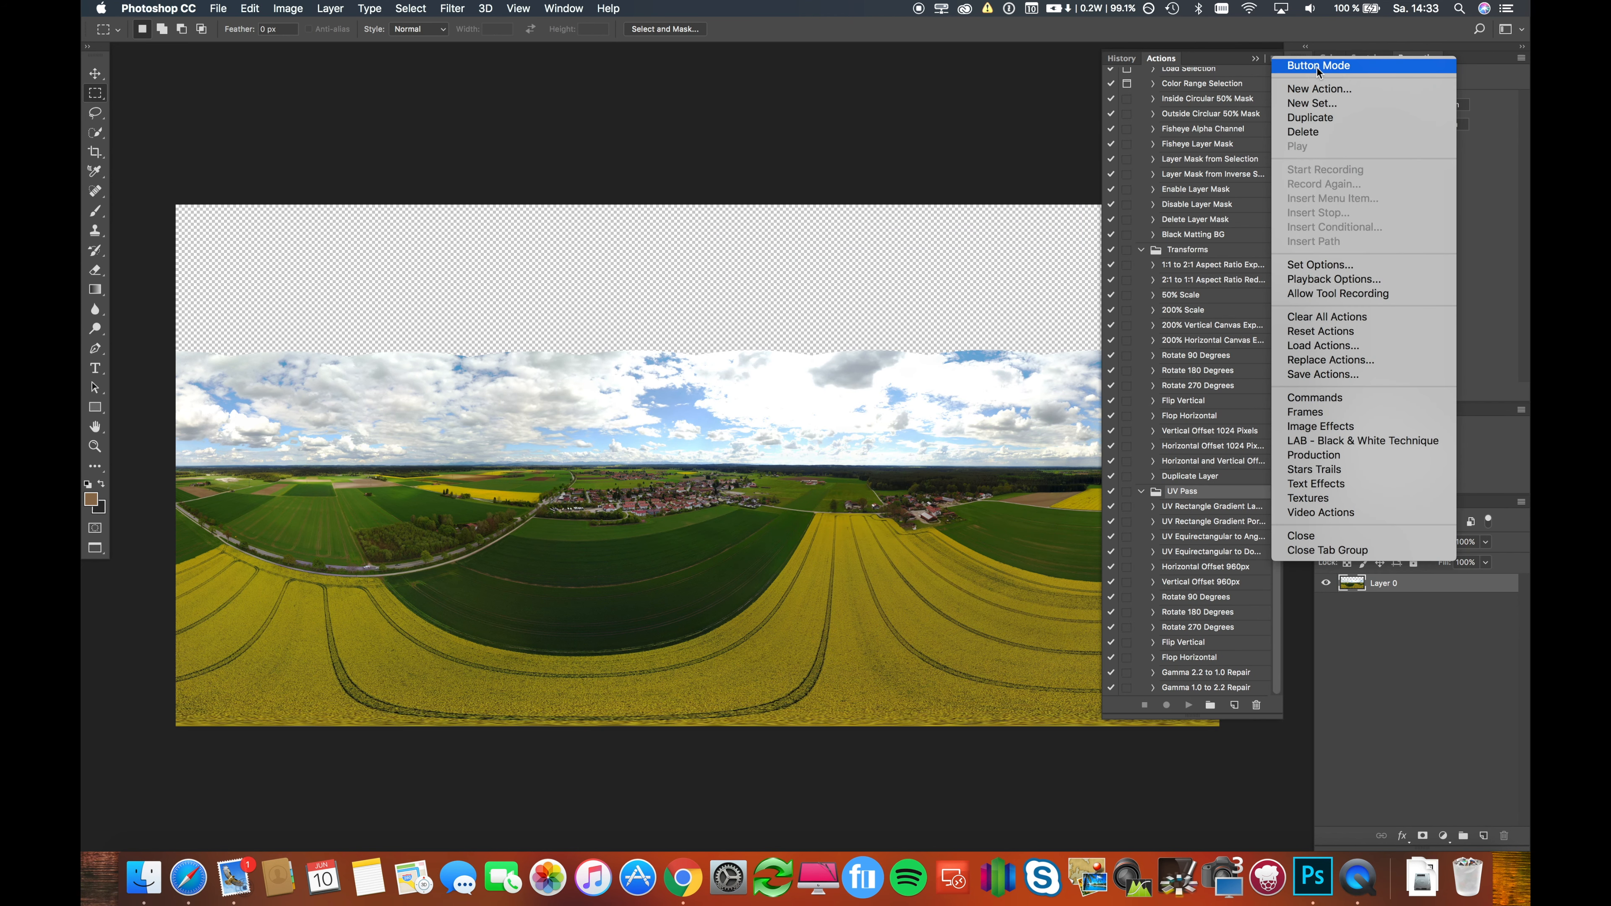
mouse_move(1366, 69)
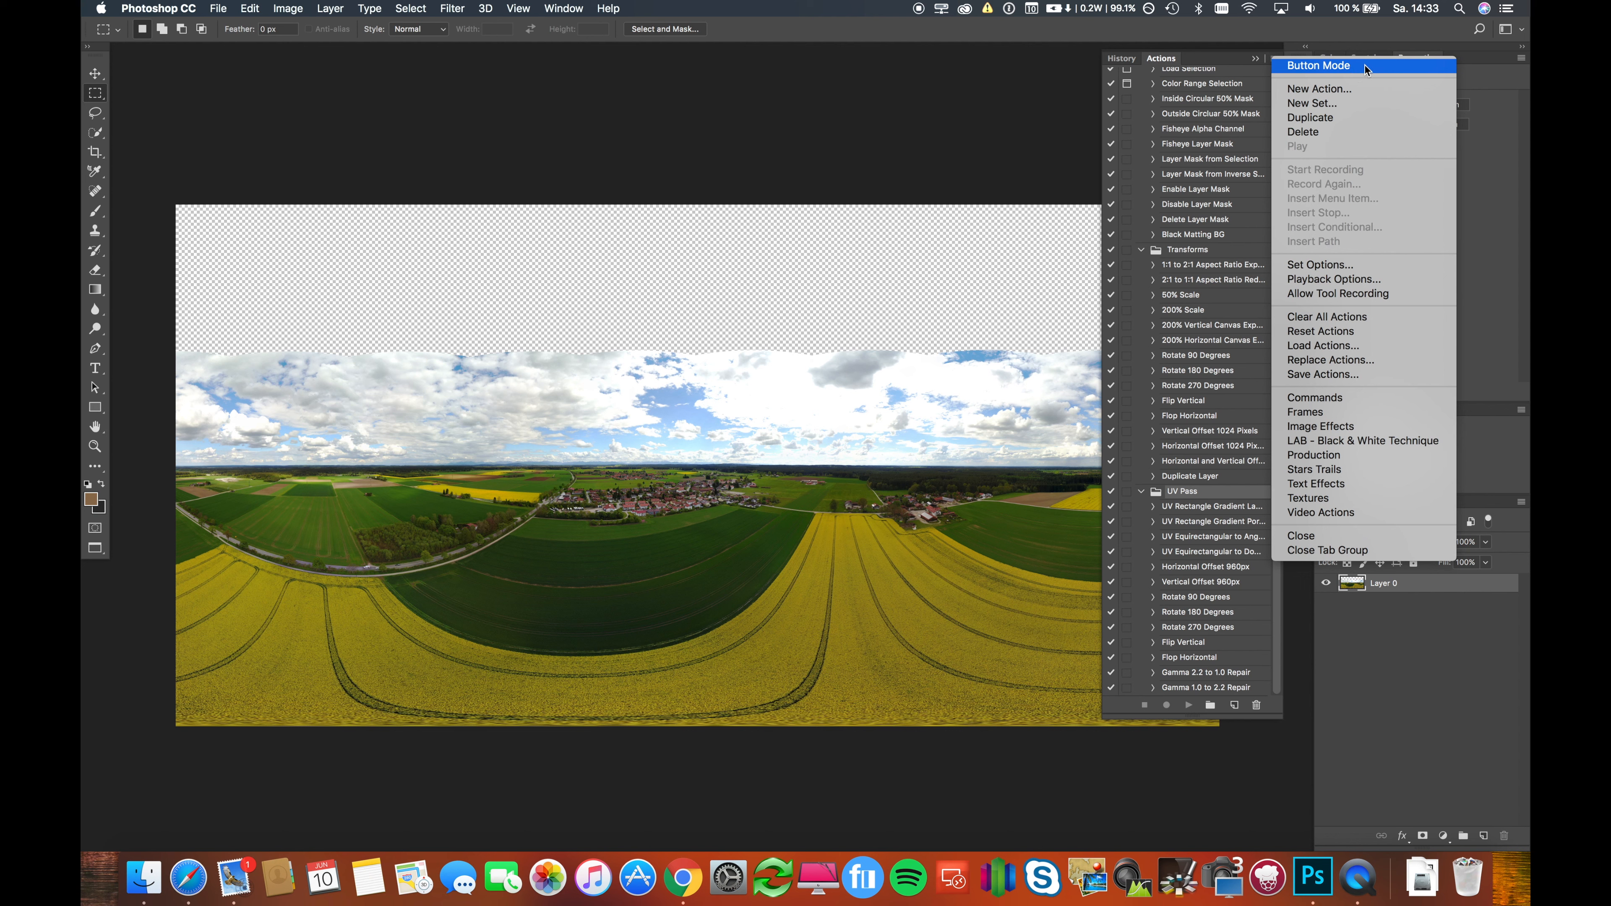
left_click(1318, 64)
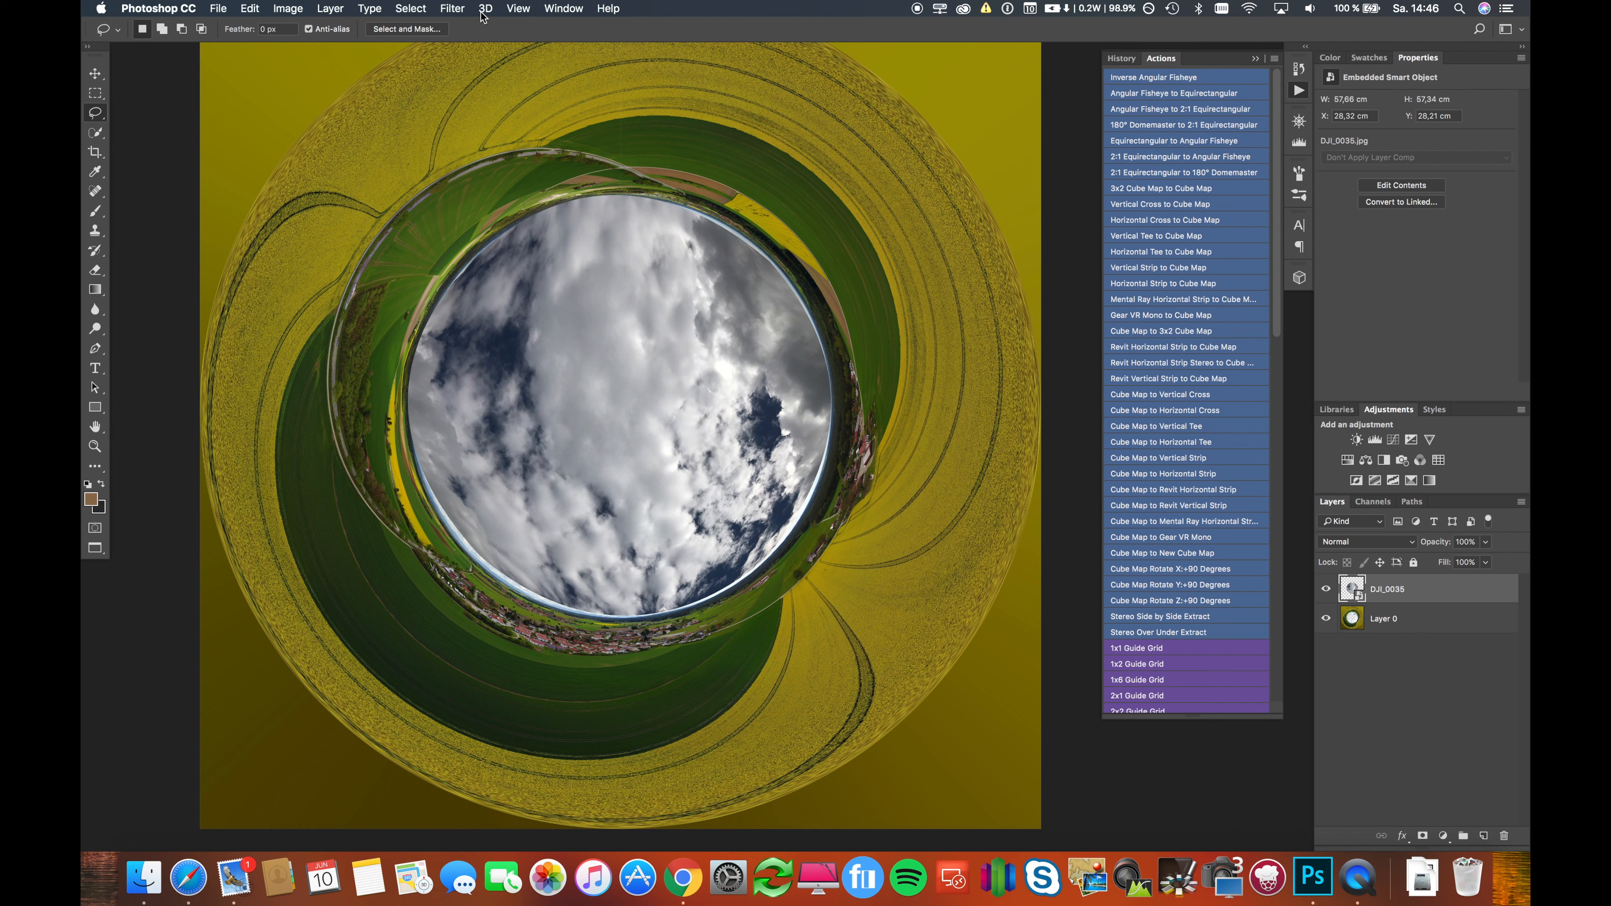
Apply a Camera Raw Filter raising exposure and Blues luminance and saturation on the sky layer
left_click(452, 9)
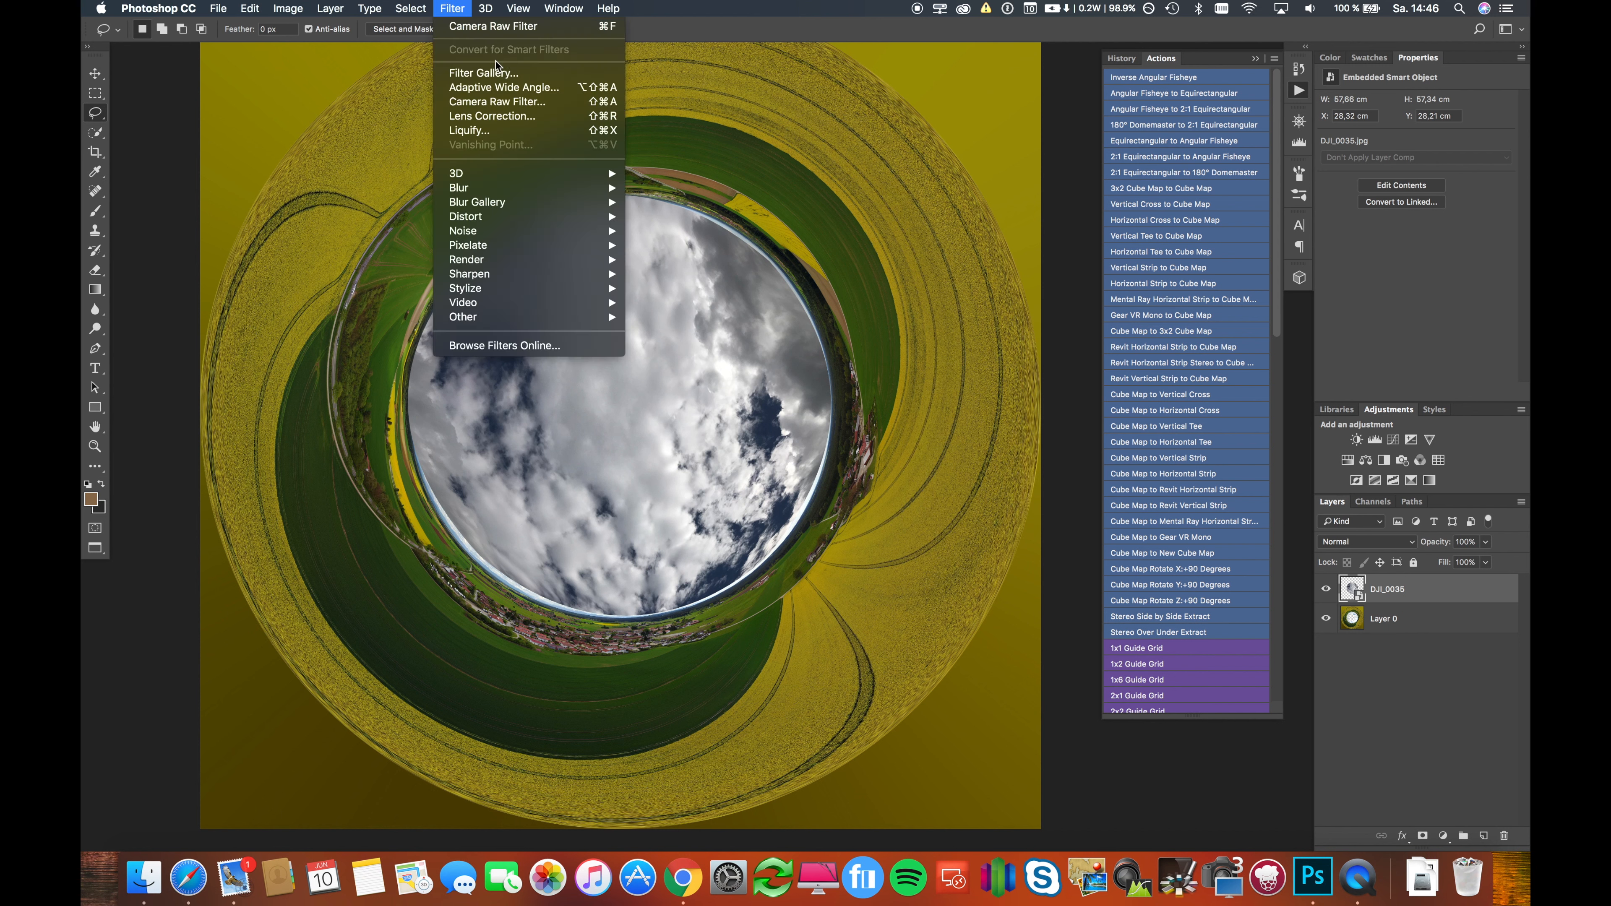
mouse_move(535, 101)
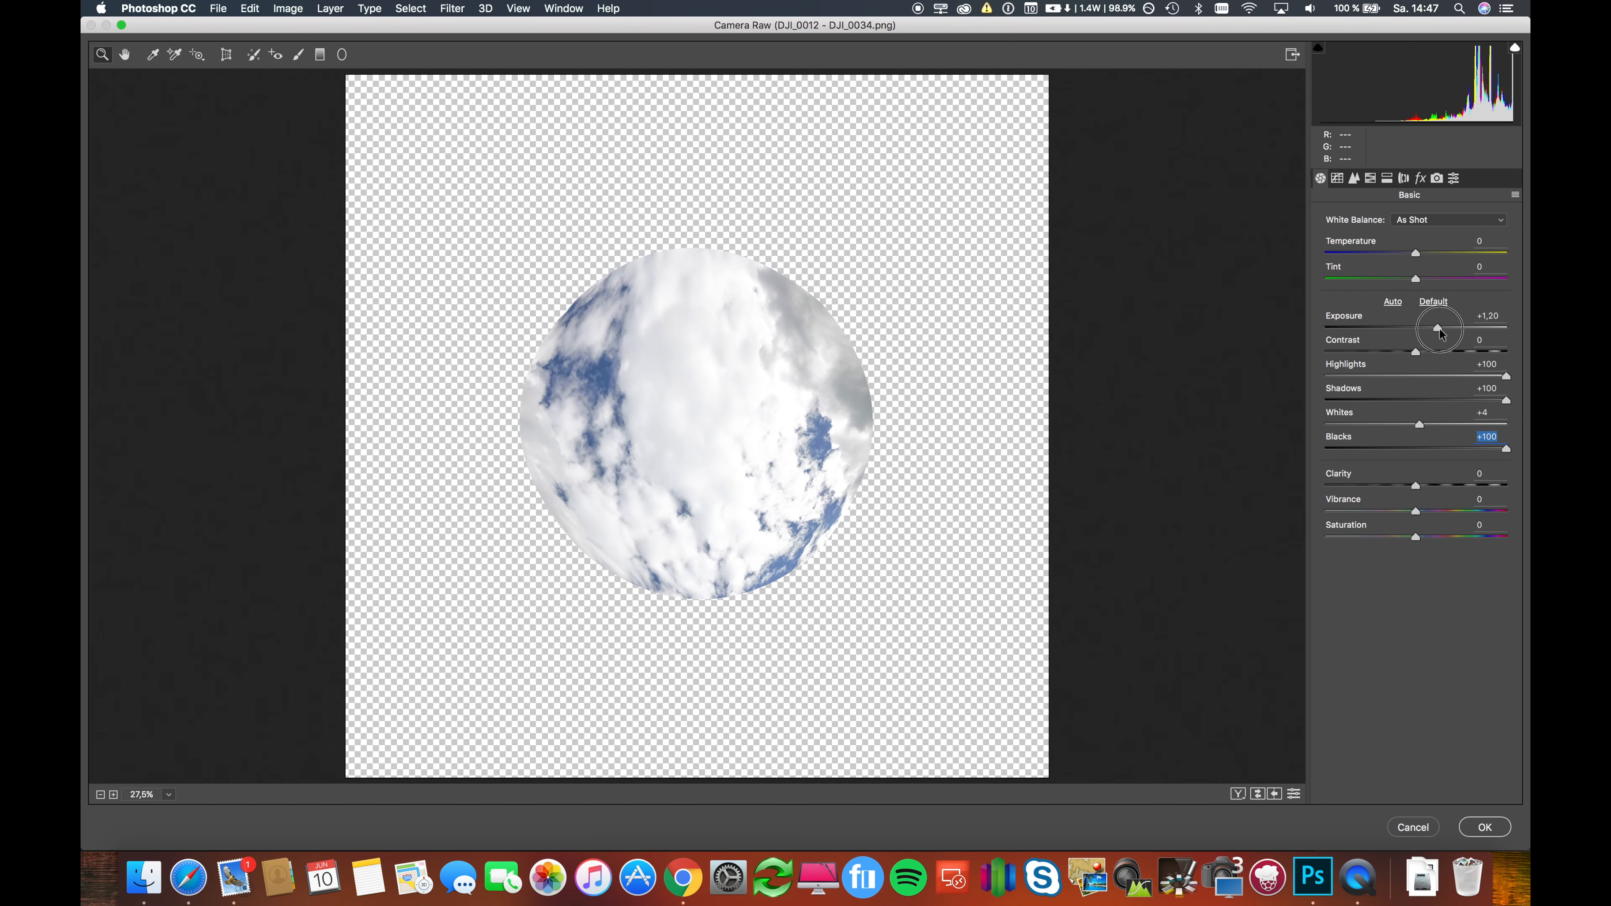
left_click(1370, 178)
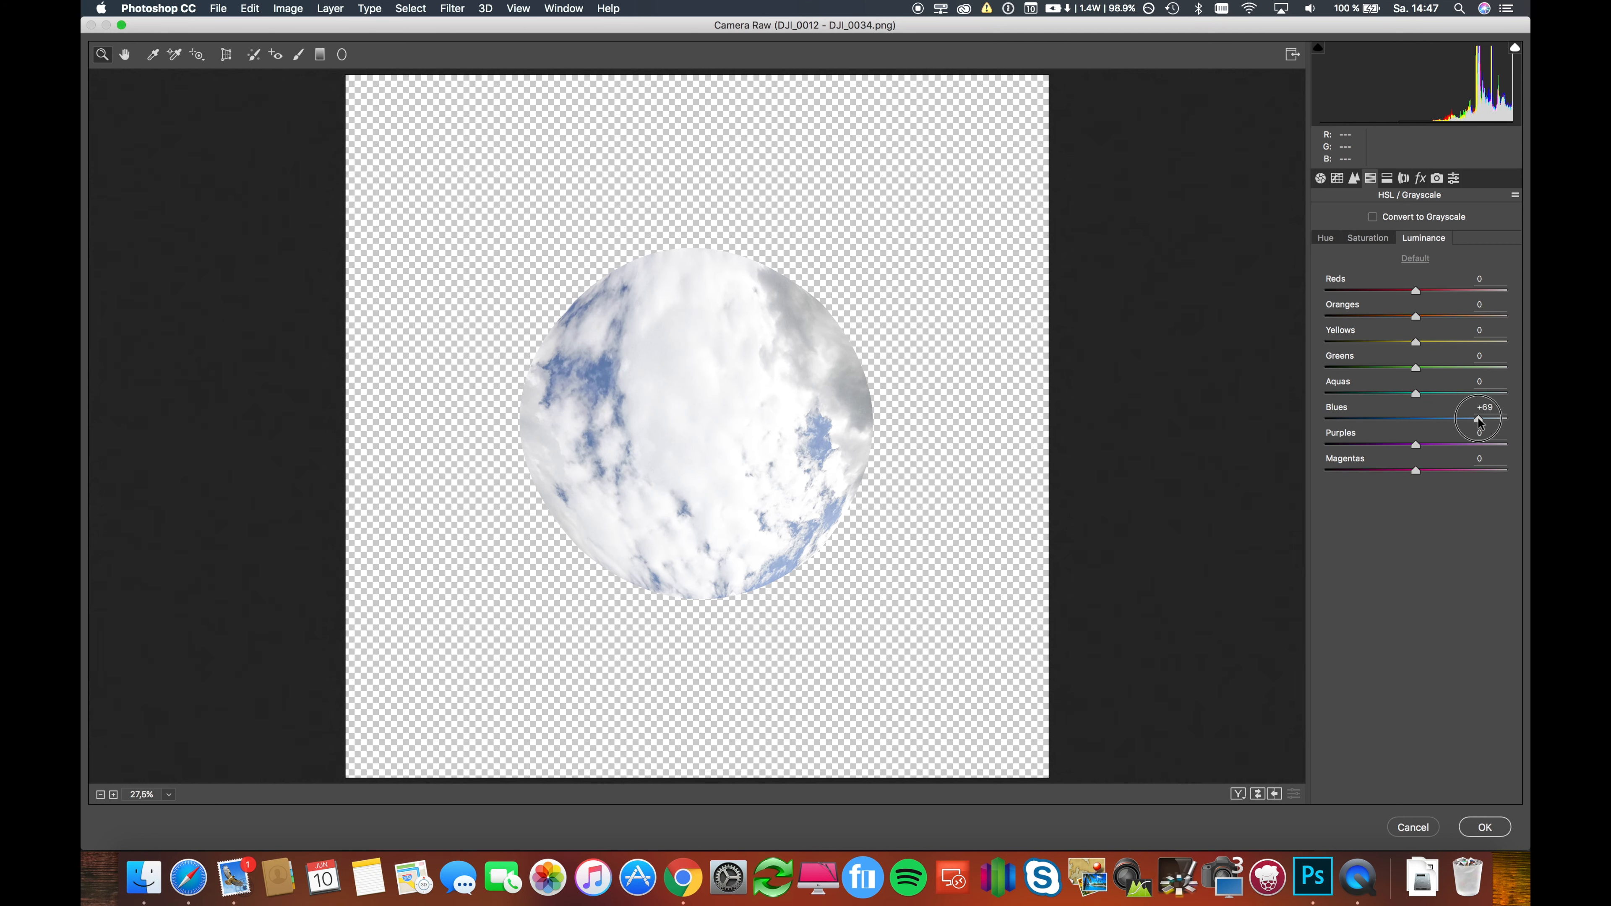
left_click(1368, 238)
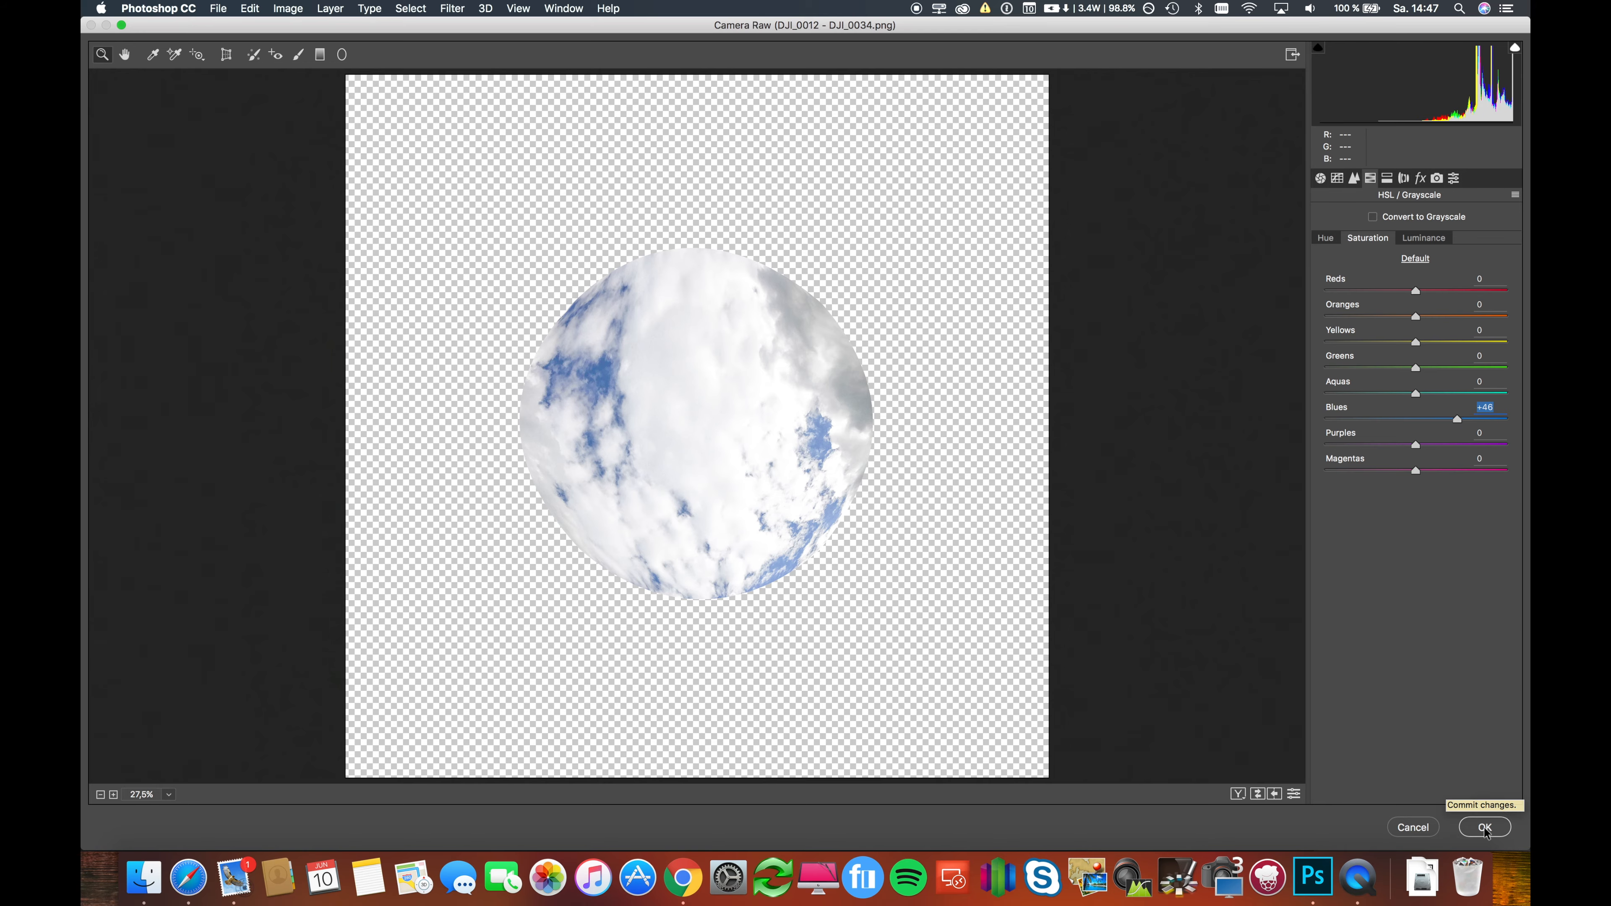
left_click(1484, 828)
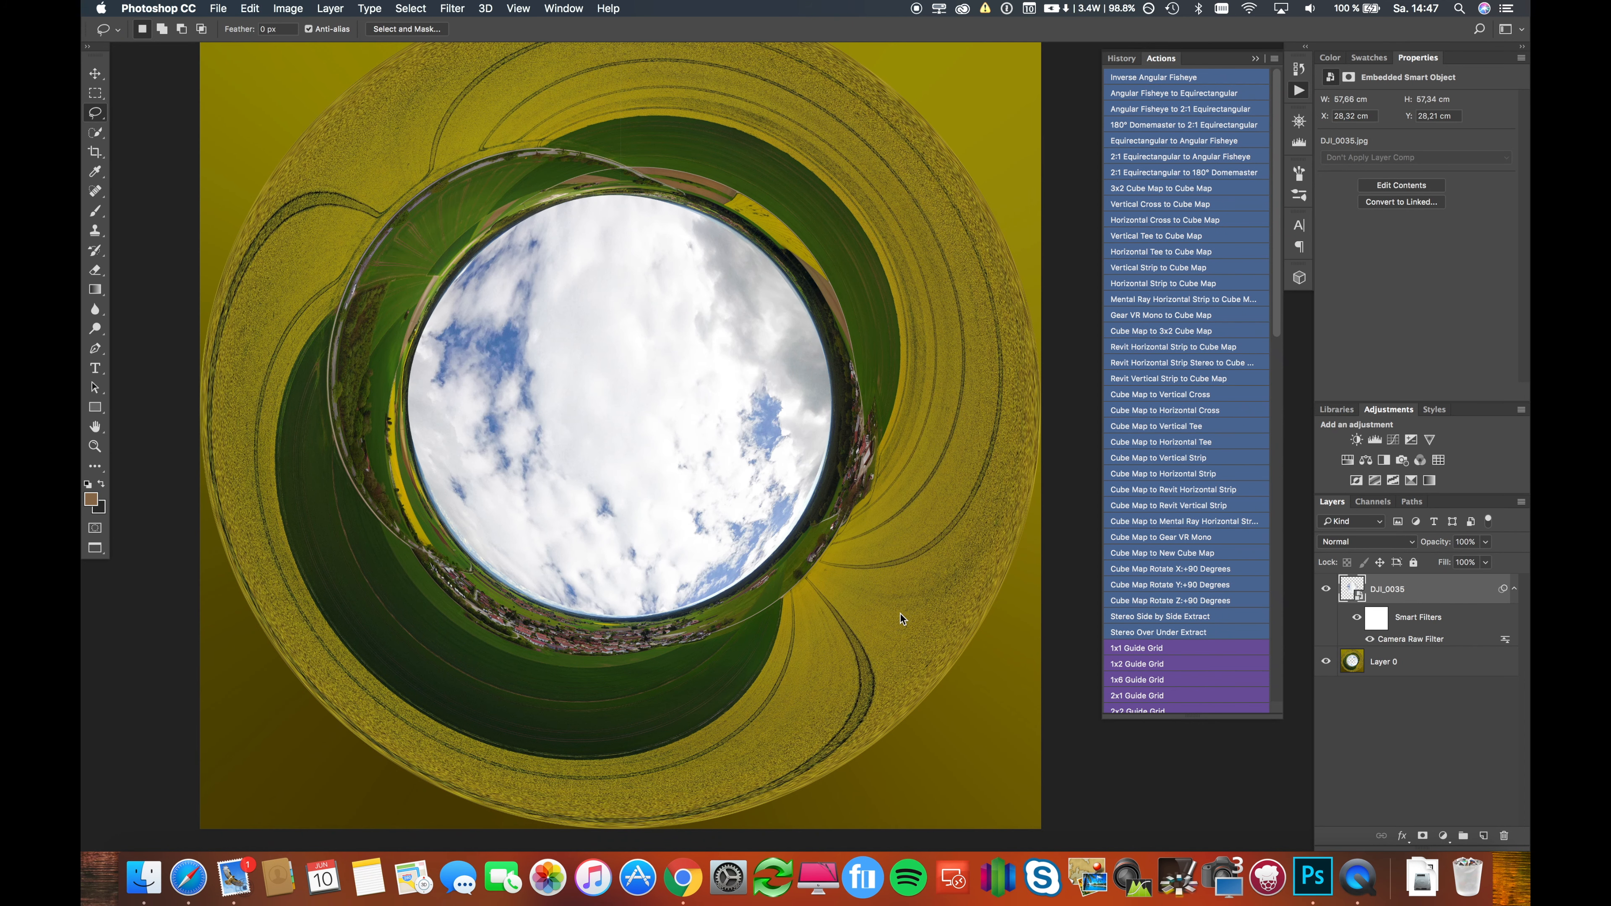
mouse_move(1218, 596)
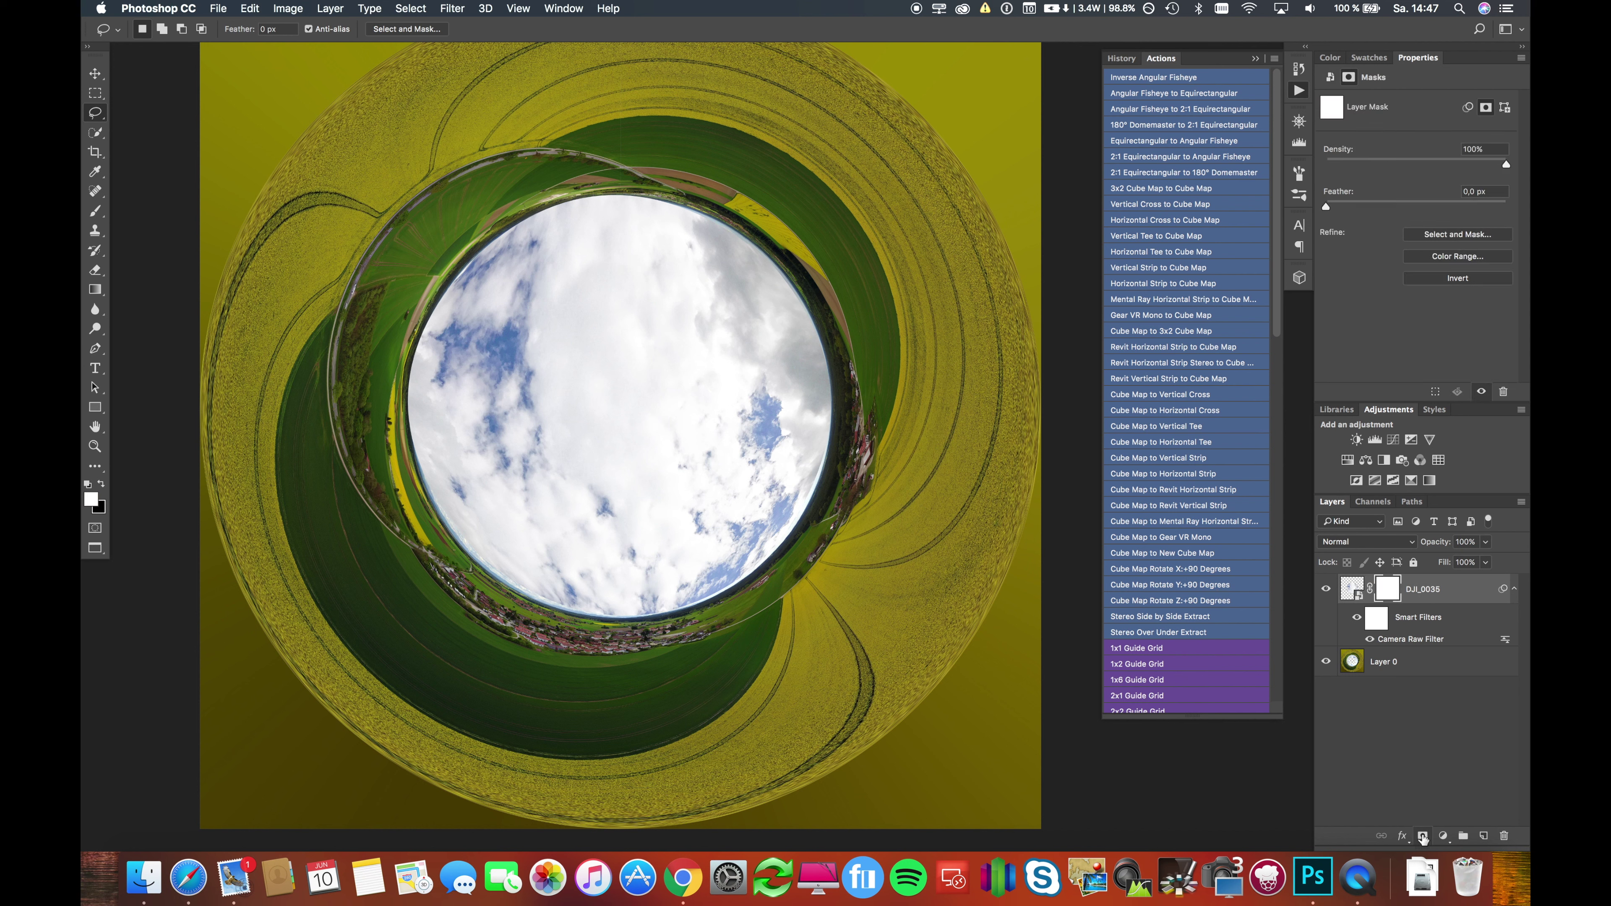
mouse_move(247, 20)
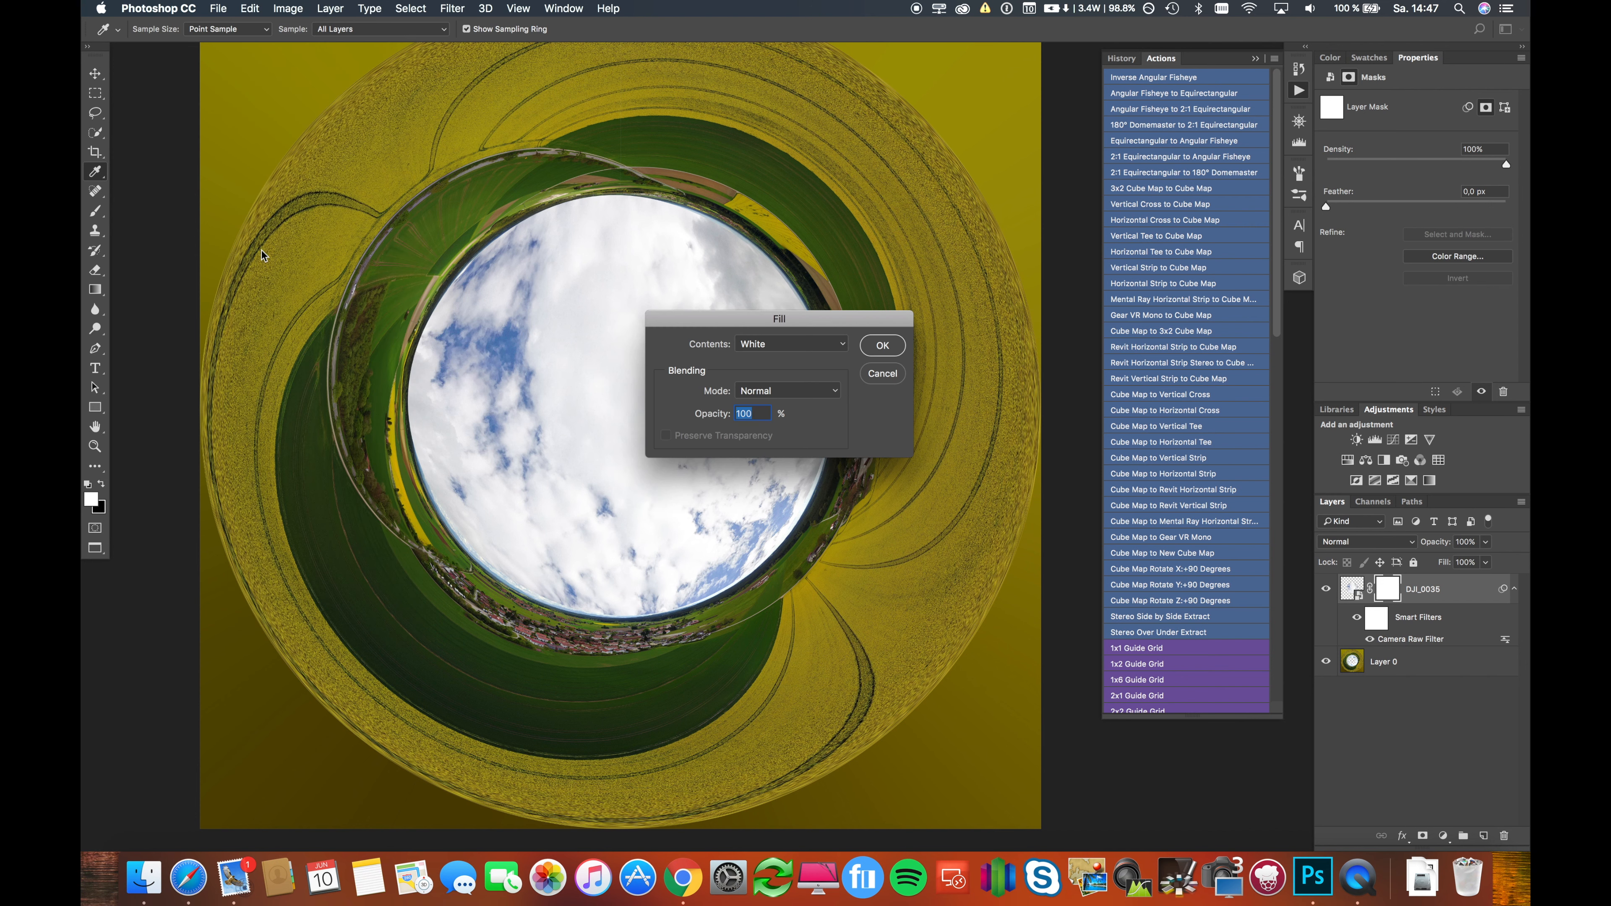
Fill the sky layer's mask with black to hide it entirely
left_click(791, 343)
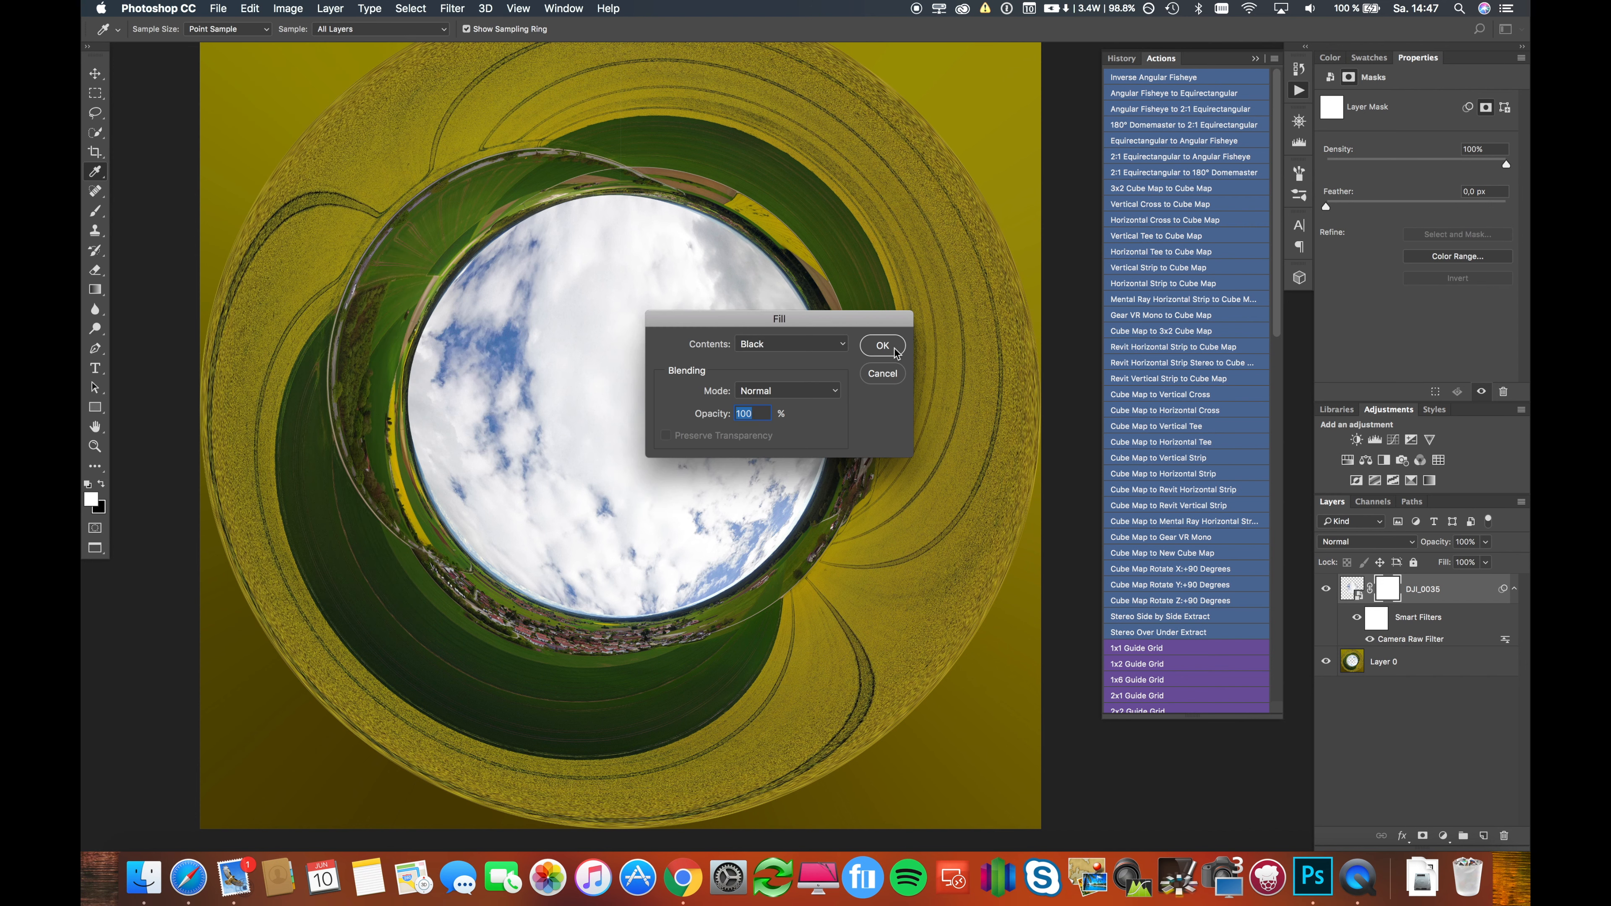
left_click(881, 344)
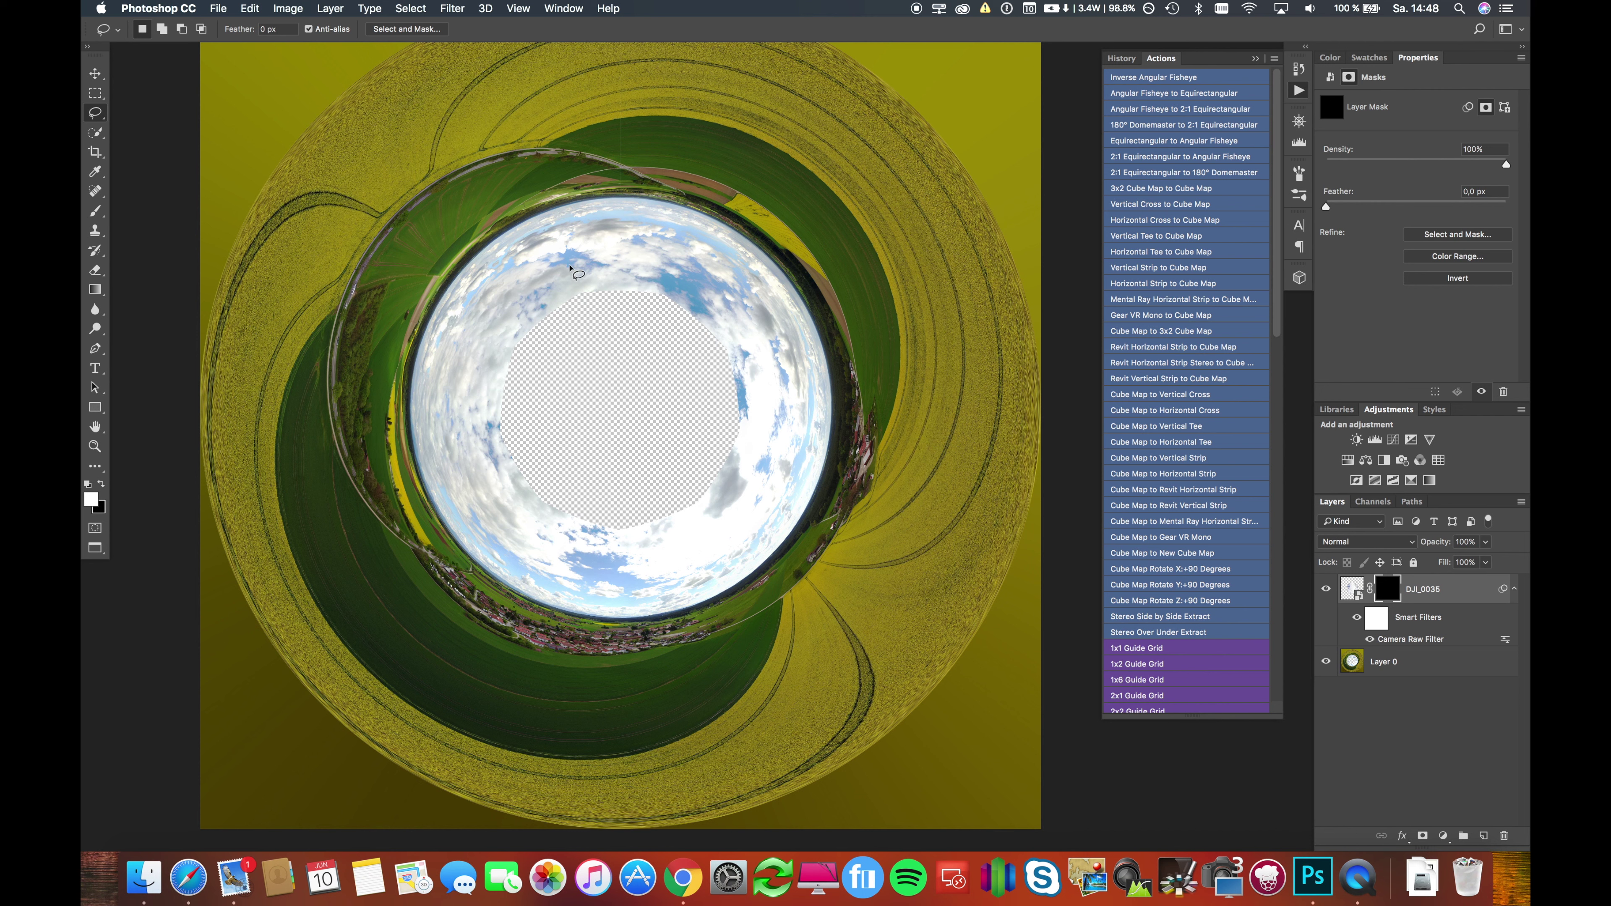
mouse_move(96, 115)
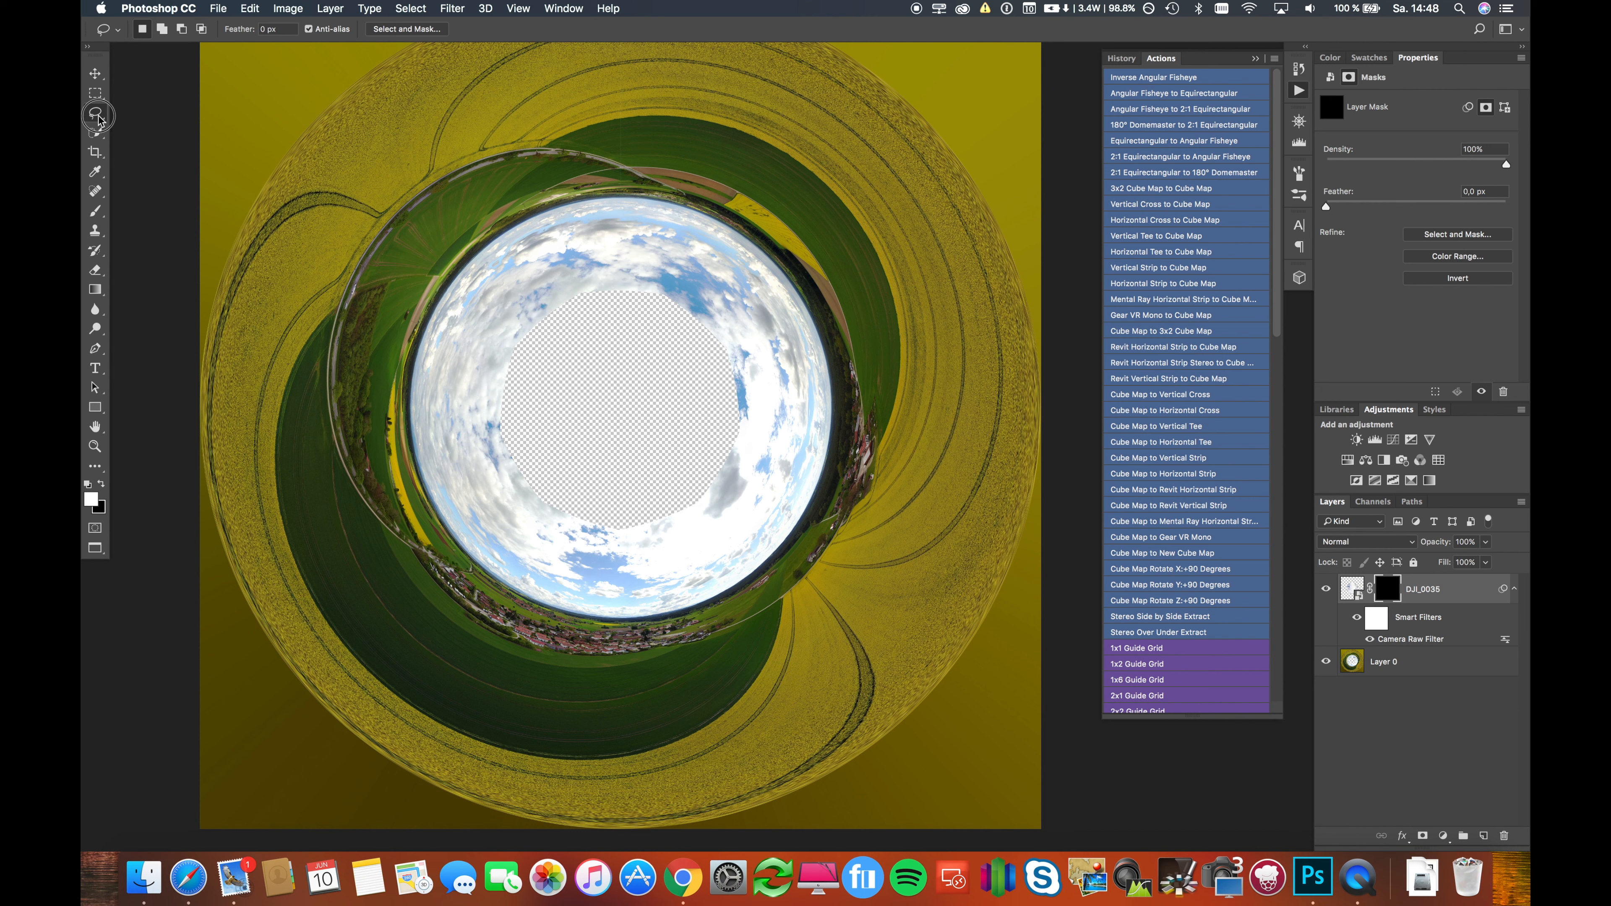
mouse_move(508, 305)
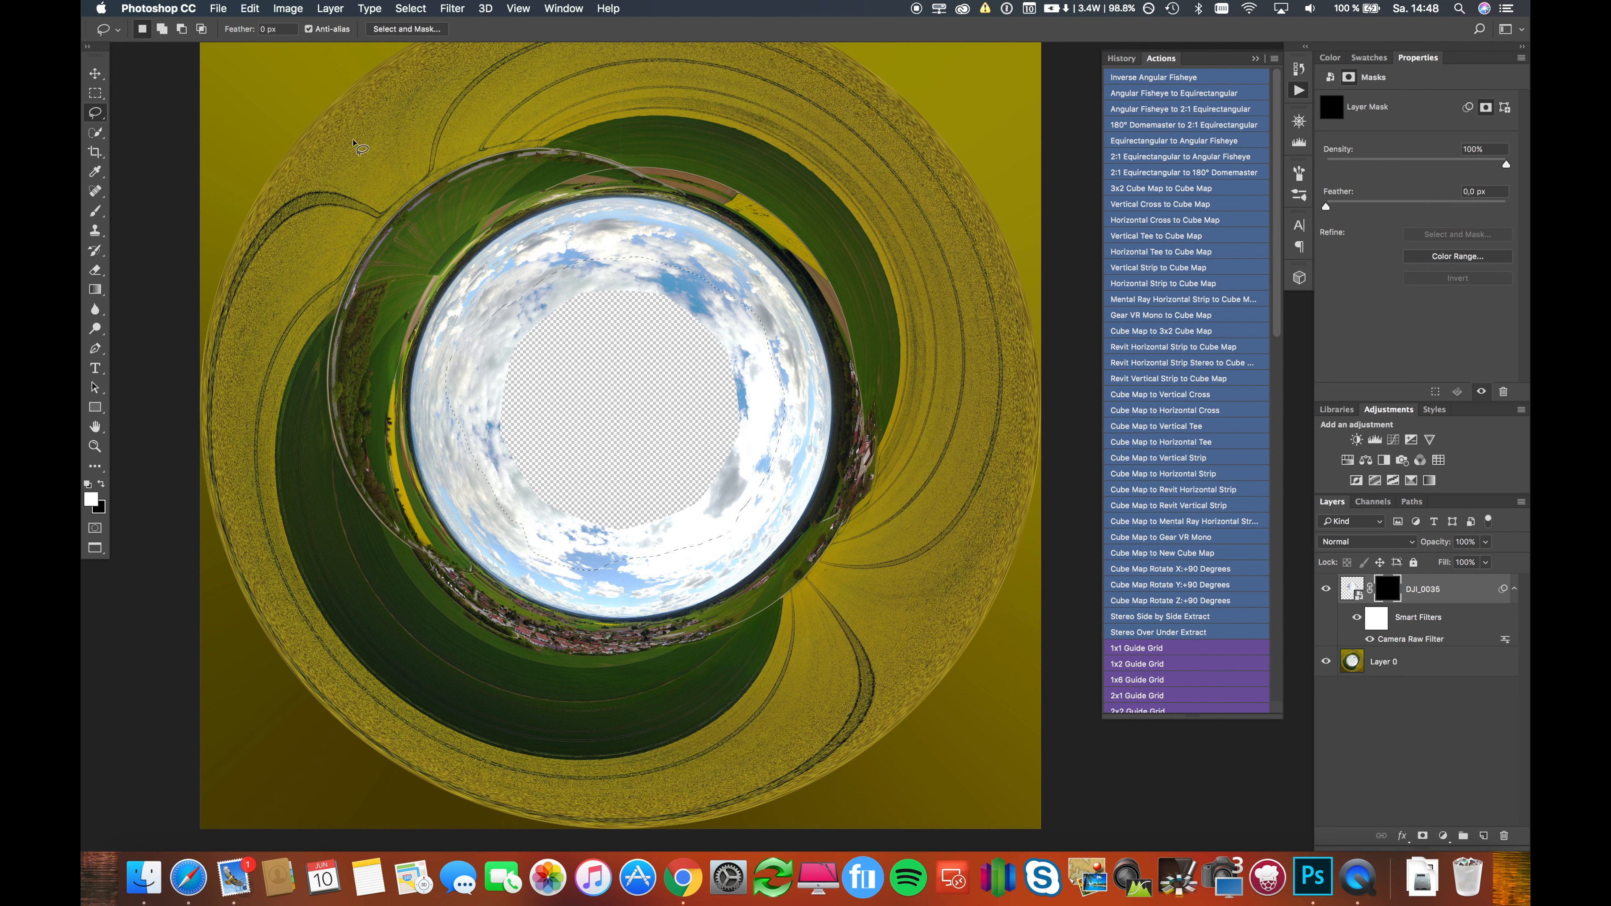
left_click(248, 9)
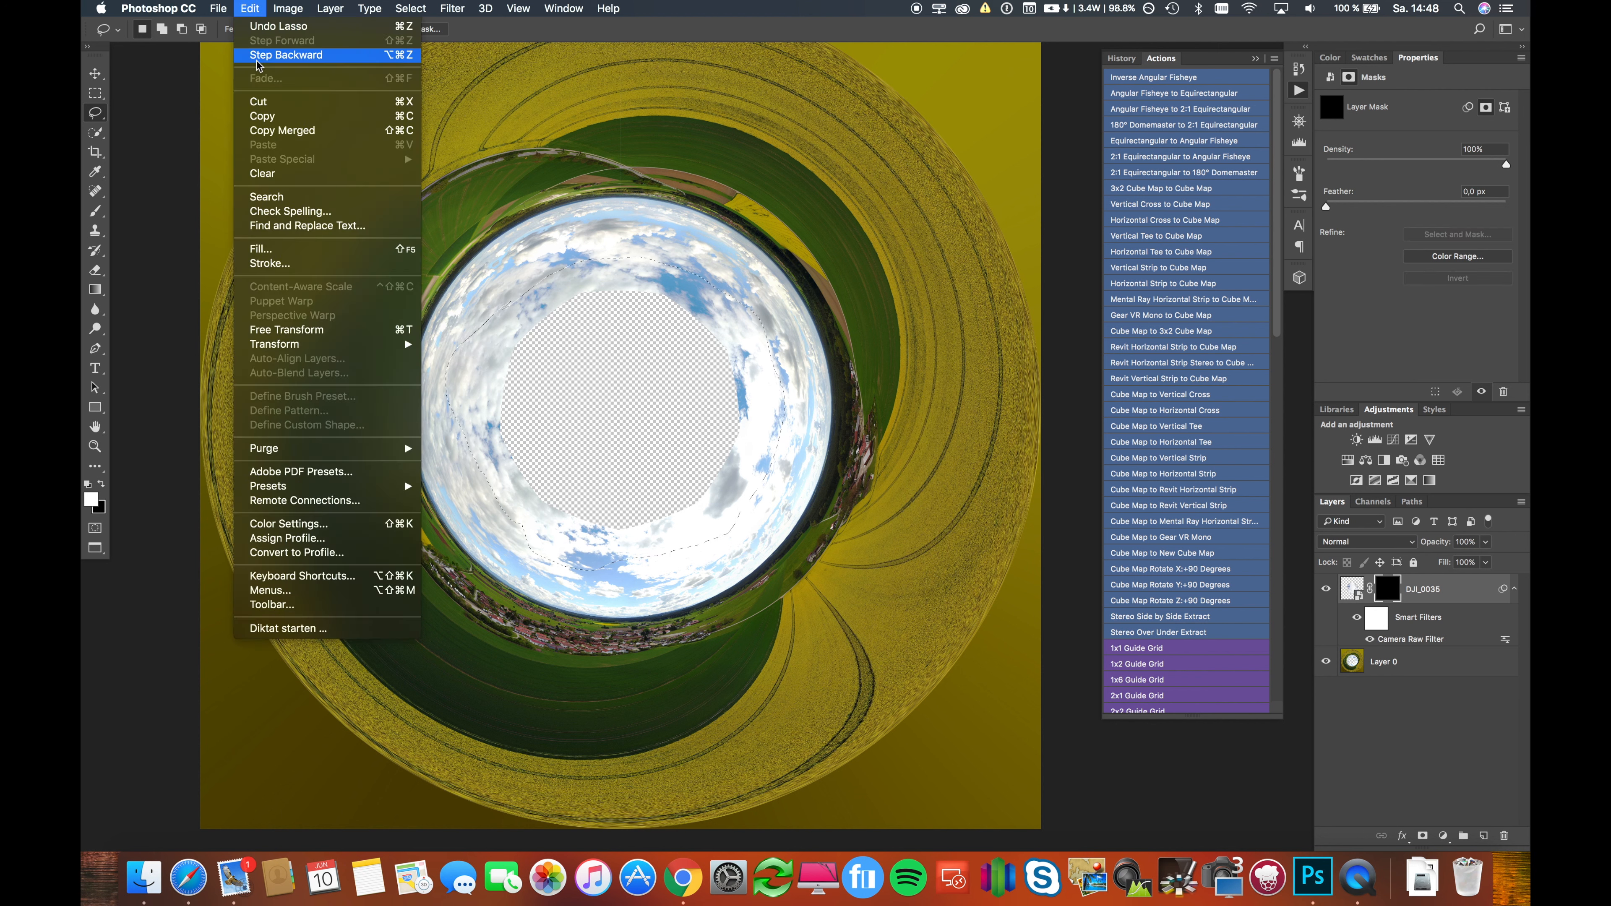
Fill the lassoed mask area with white so the sky shows inside the hole
left_click(260, 248)
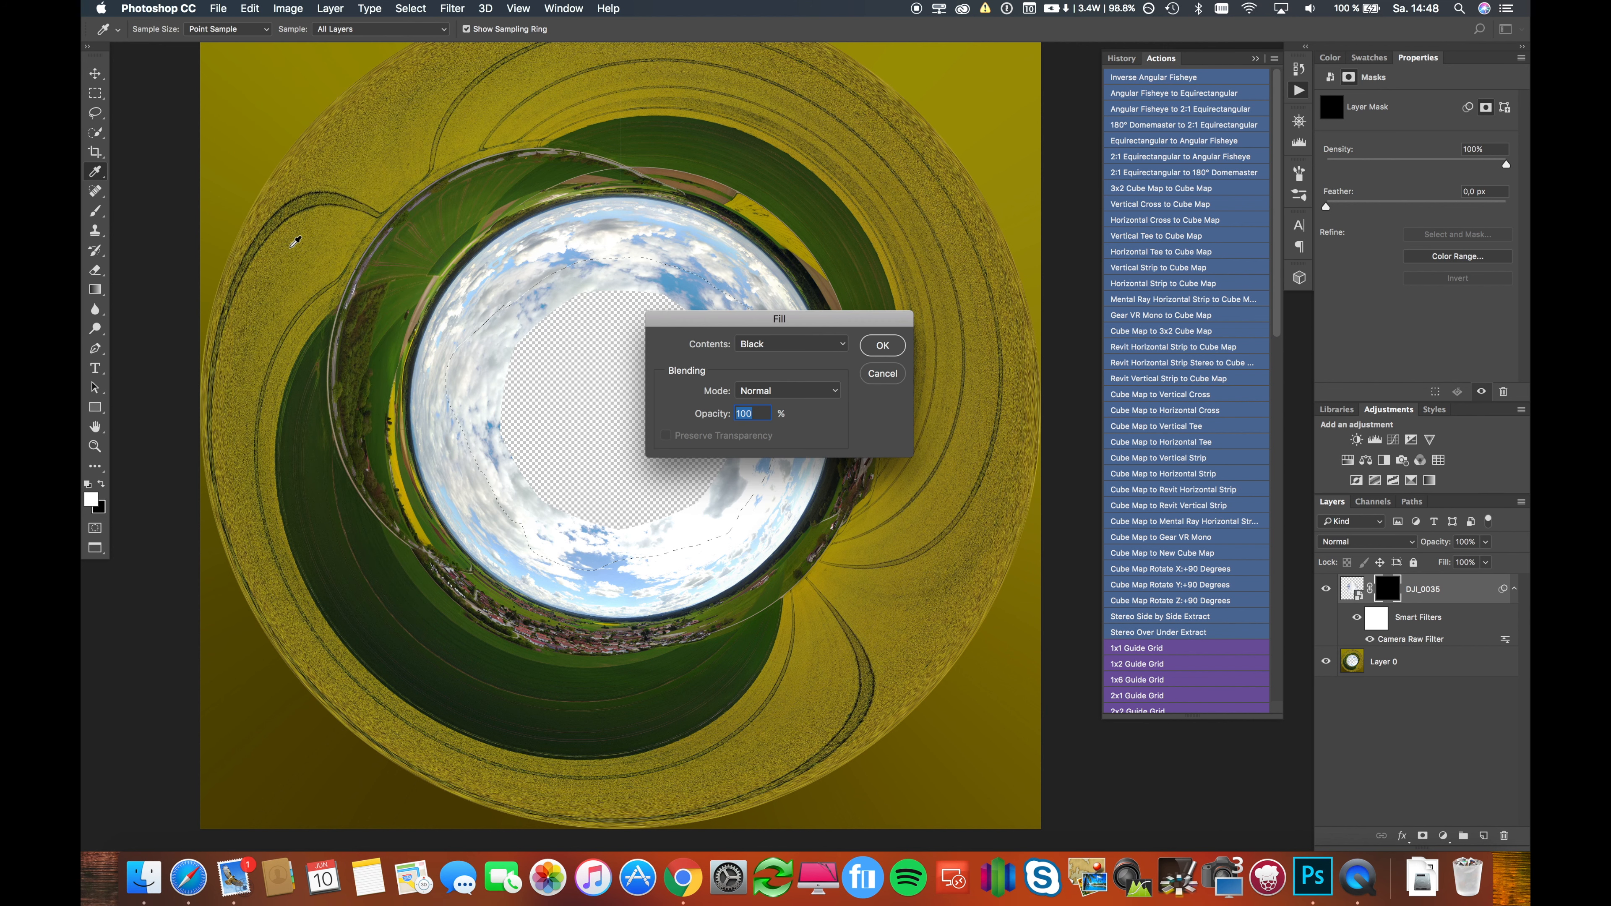
left_click(788, 343)
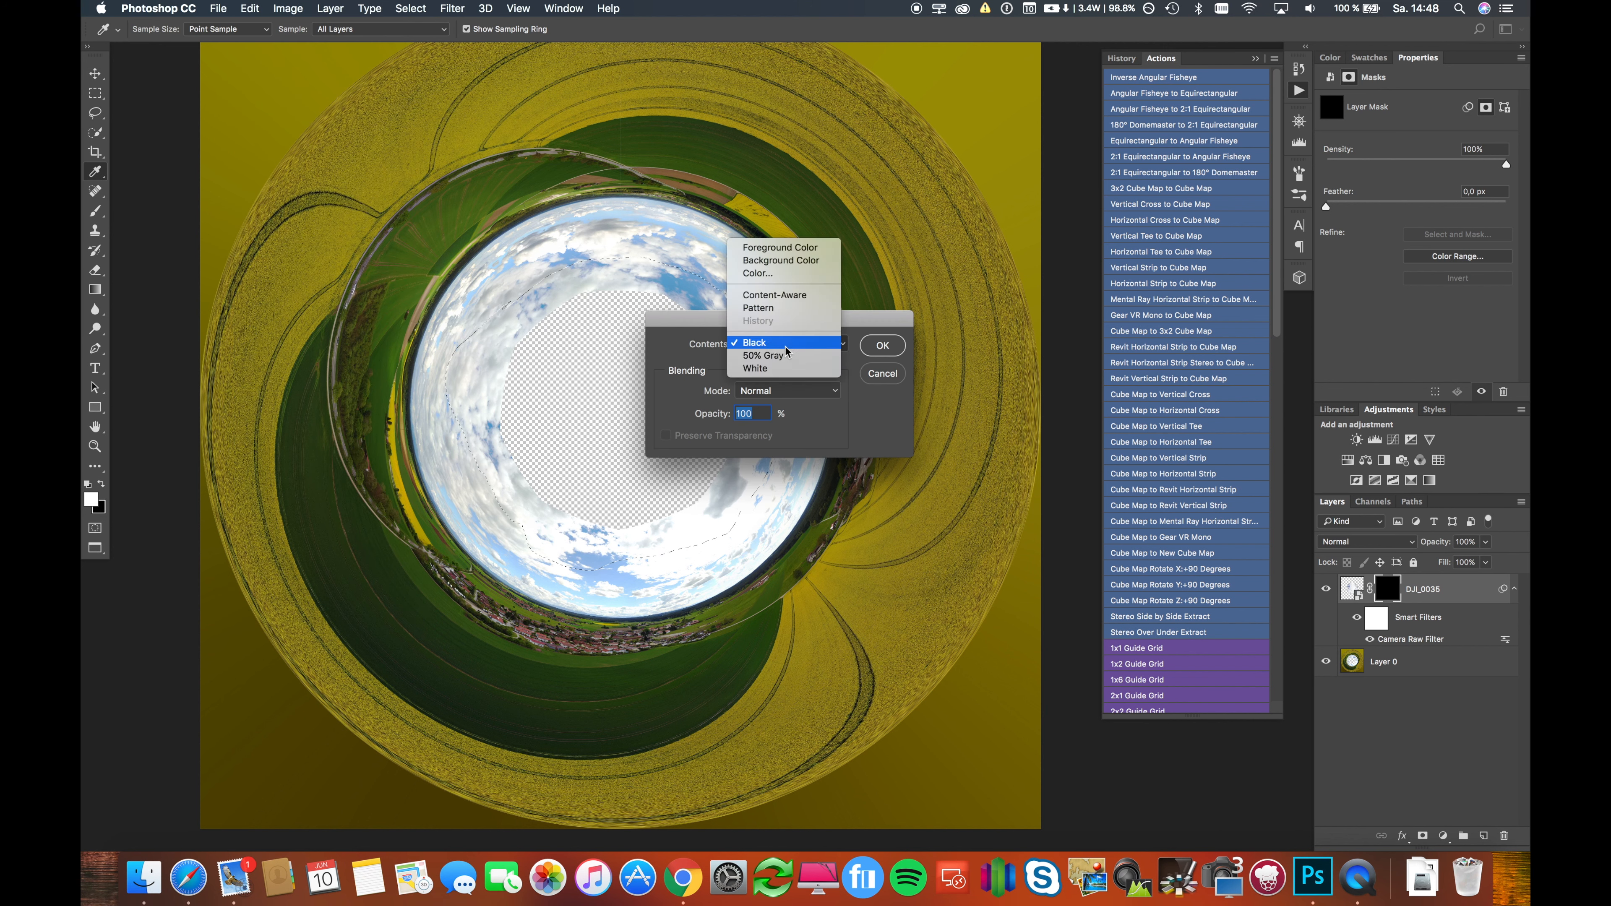
left_click(755, 367)
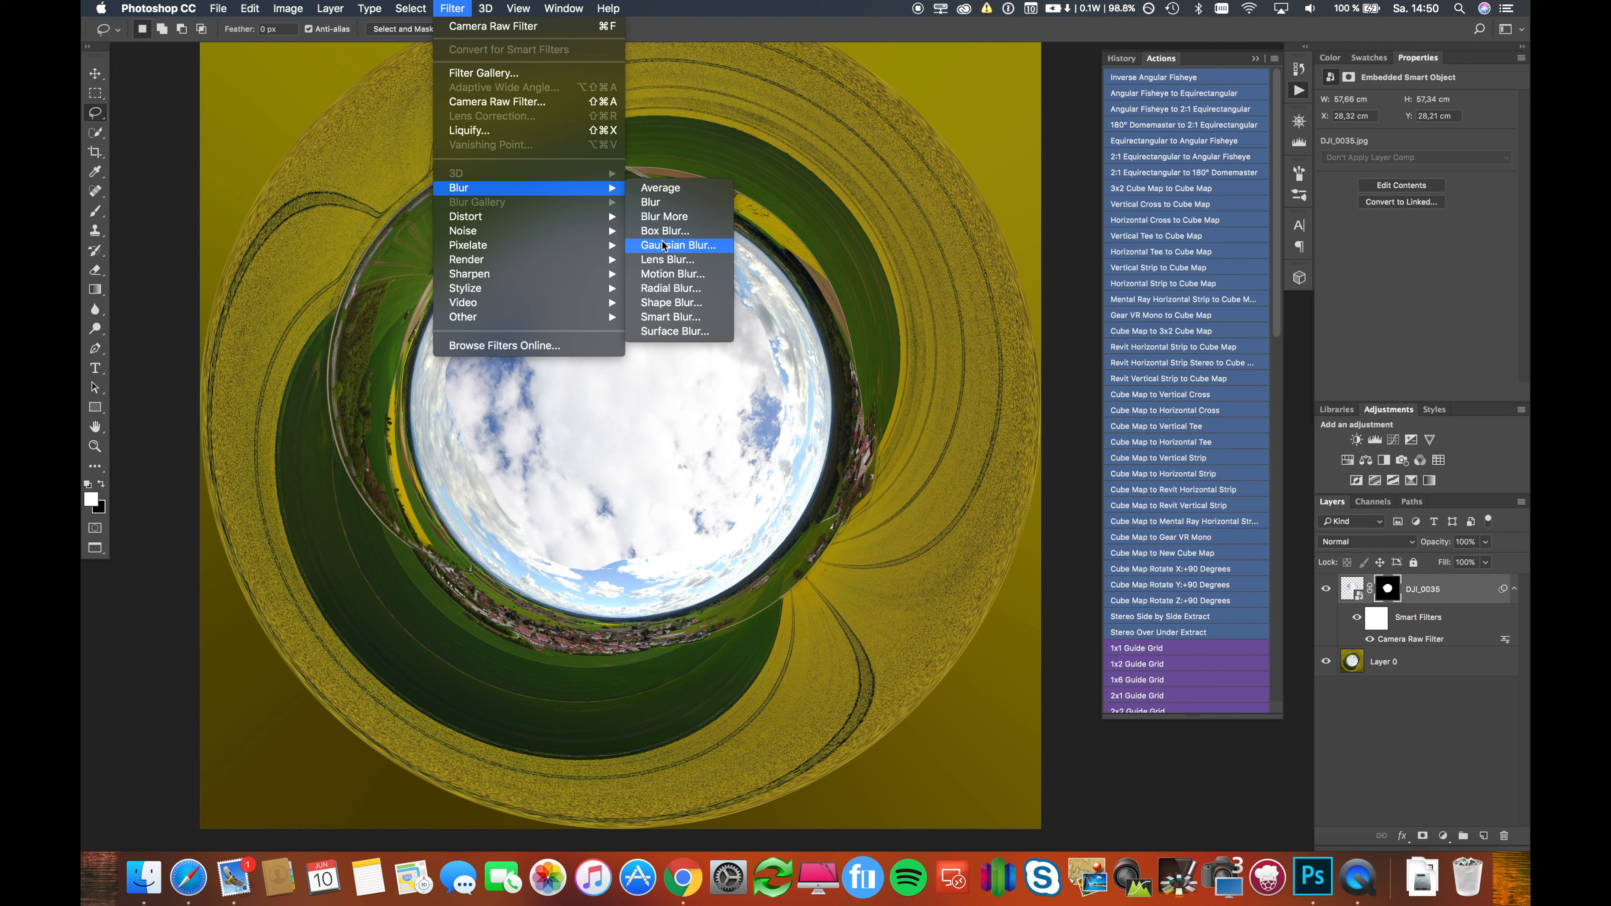
Add a Gaussian Blur of about 114.8 px radius to the sky mask
left_click(678, 245)
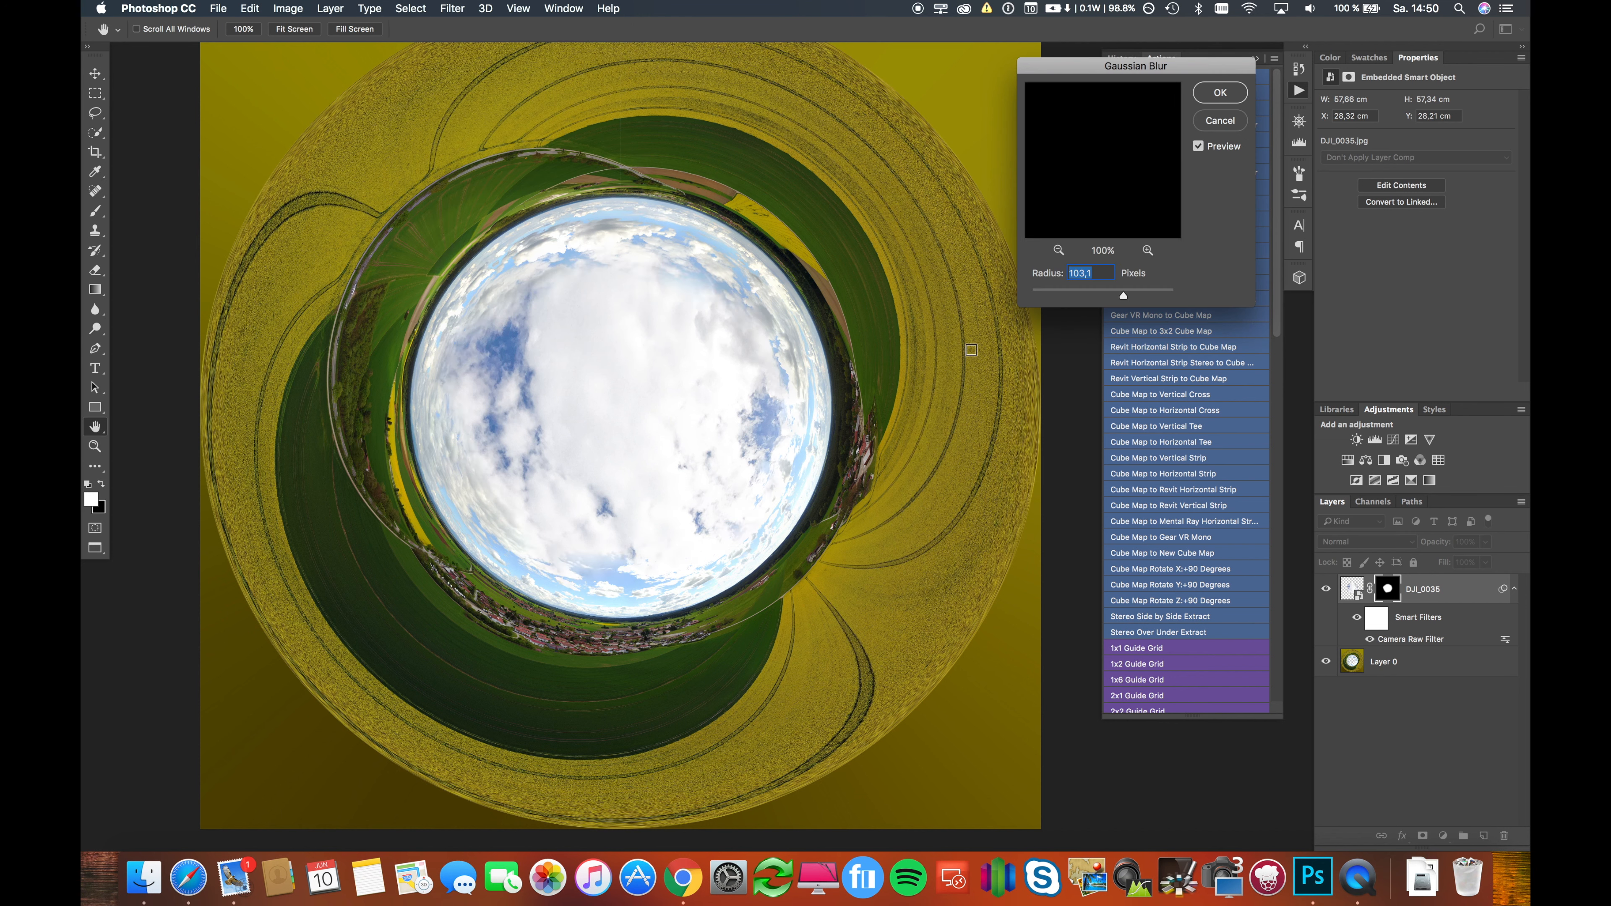
mouse_move(1061, 303)
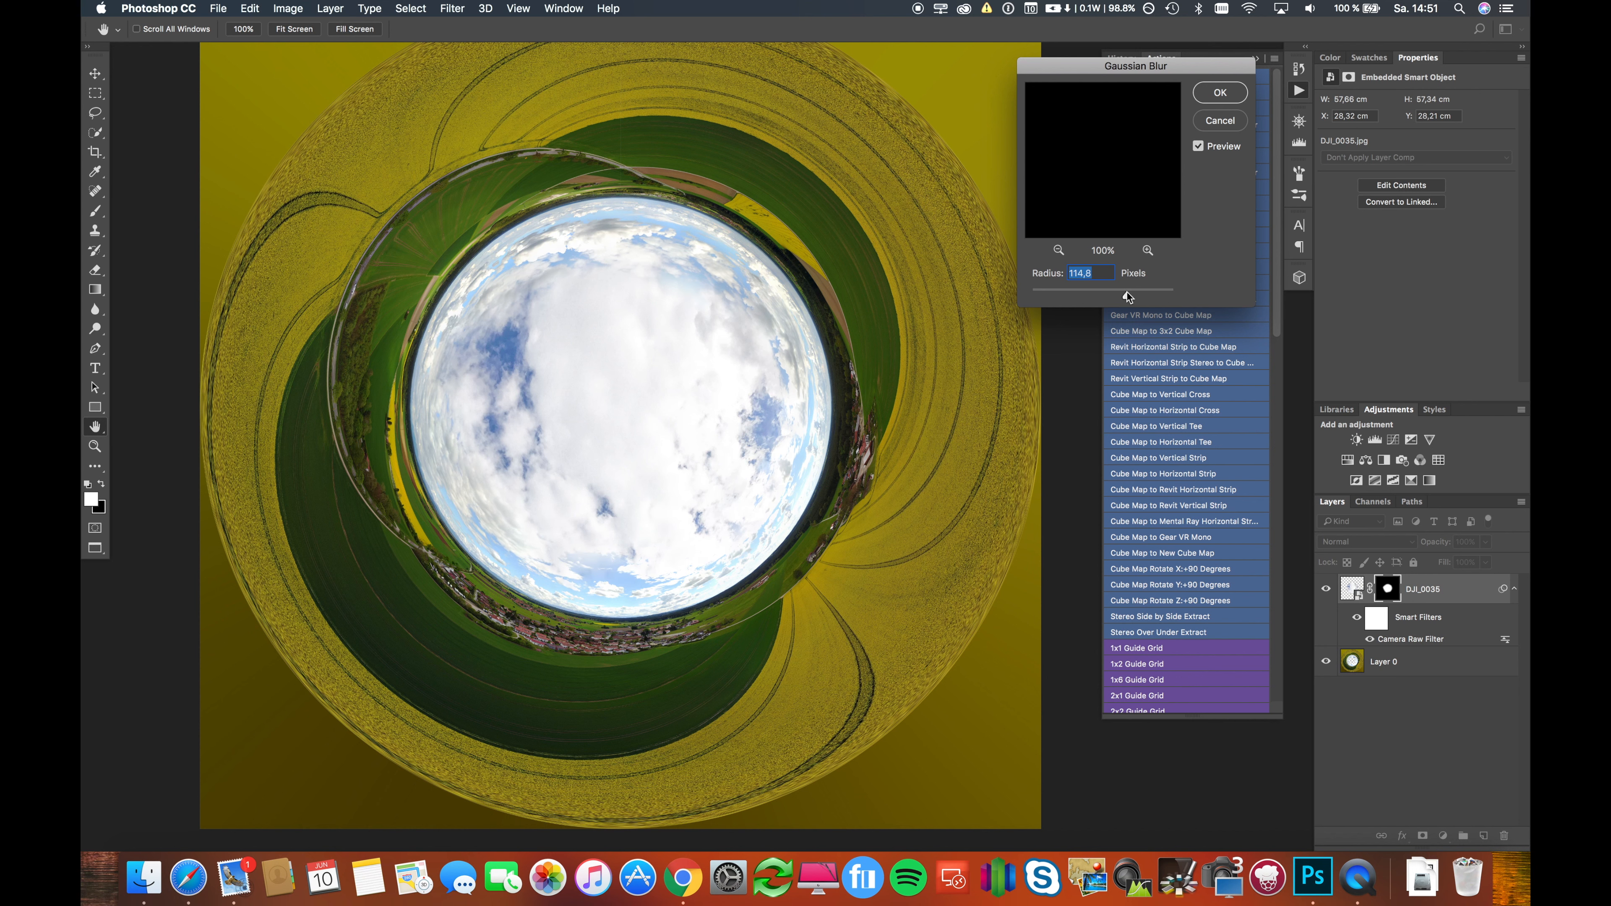
mouse_move(1225, 82)
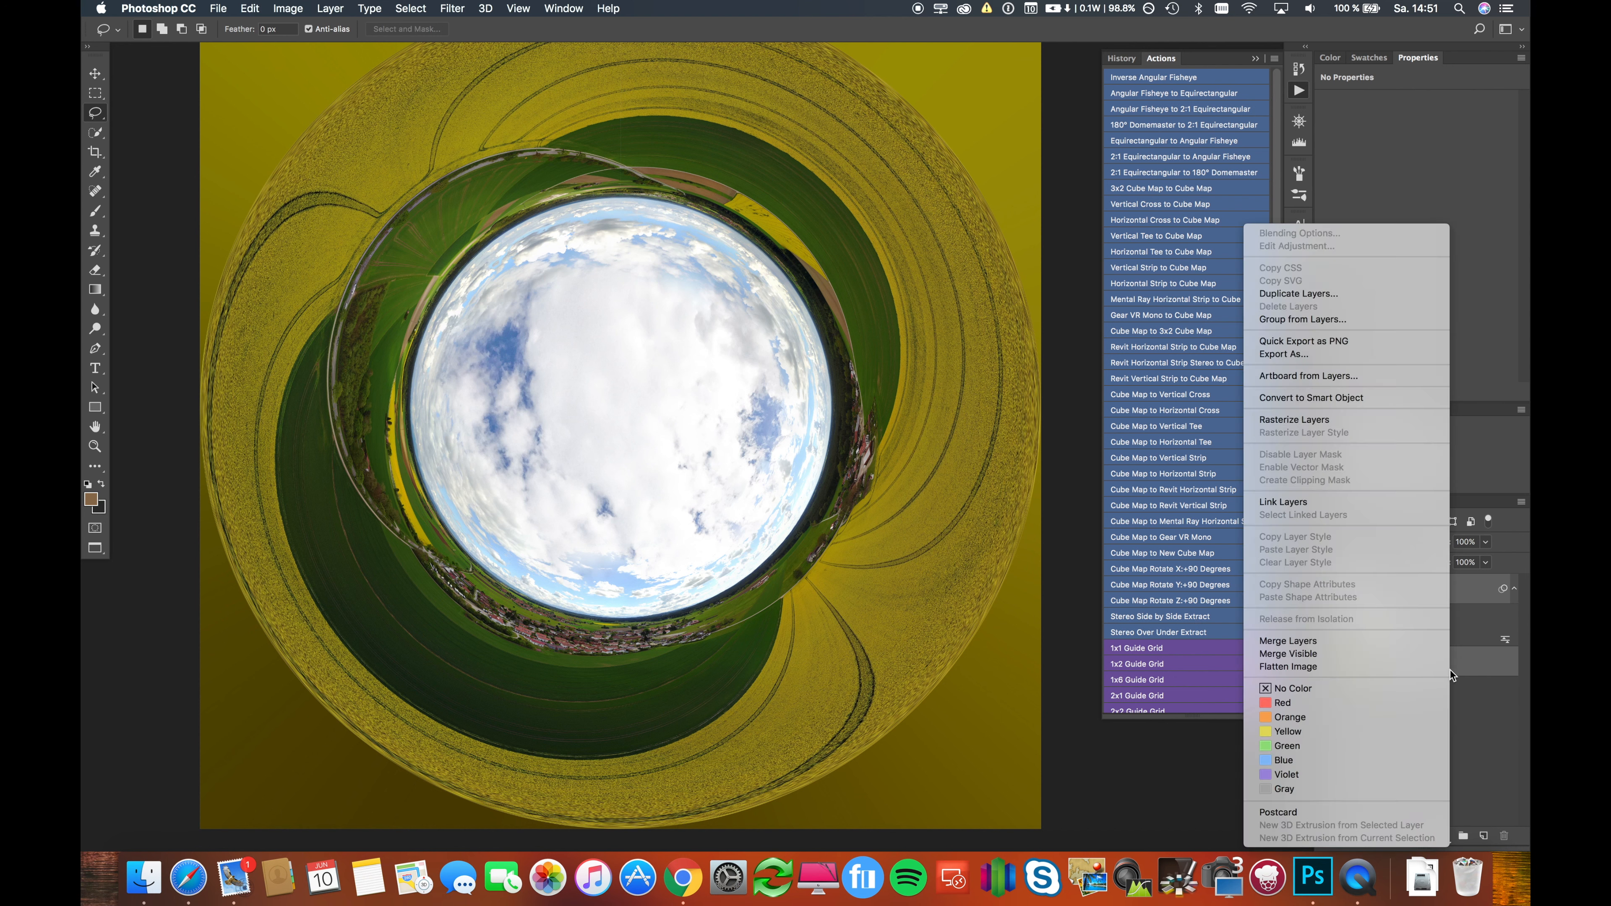
mouse_move(1287, 653)
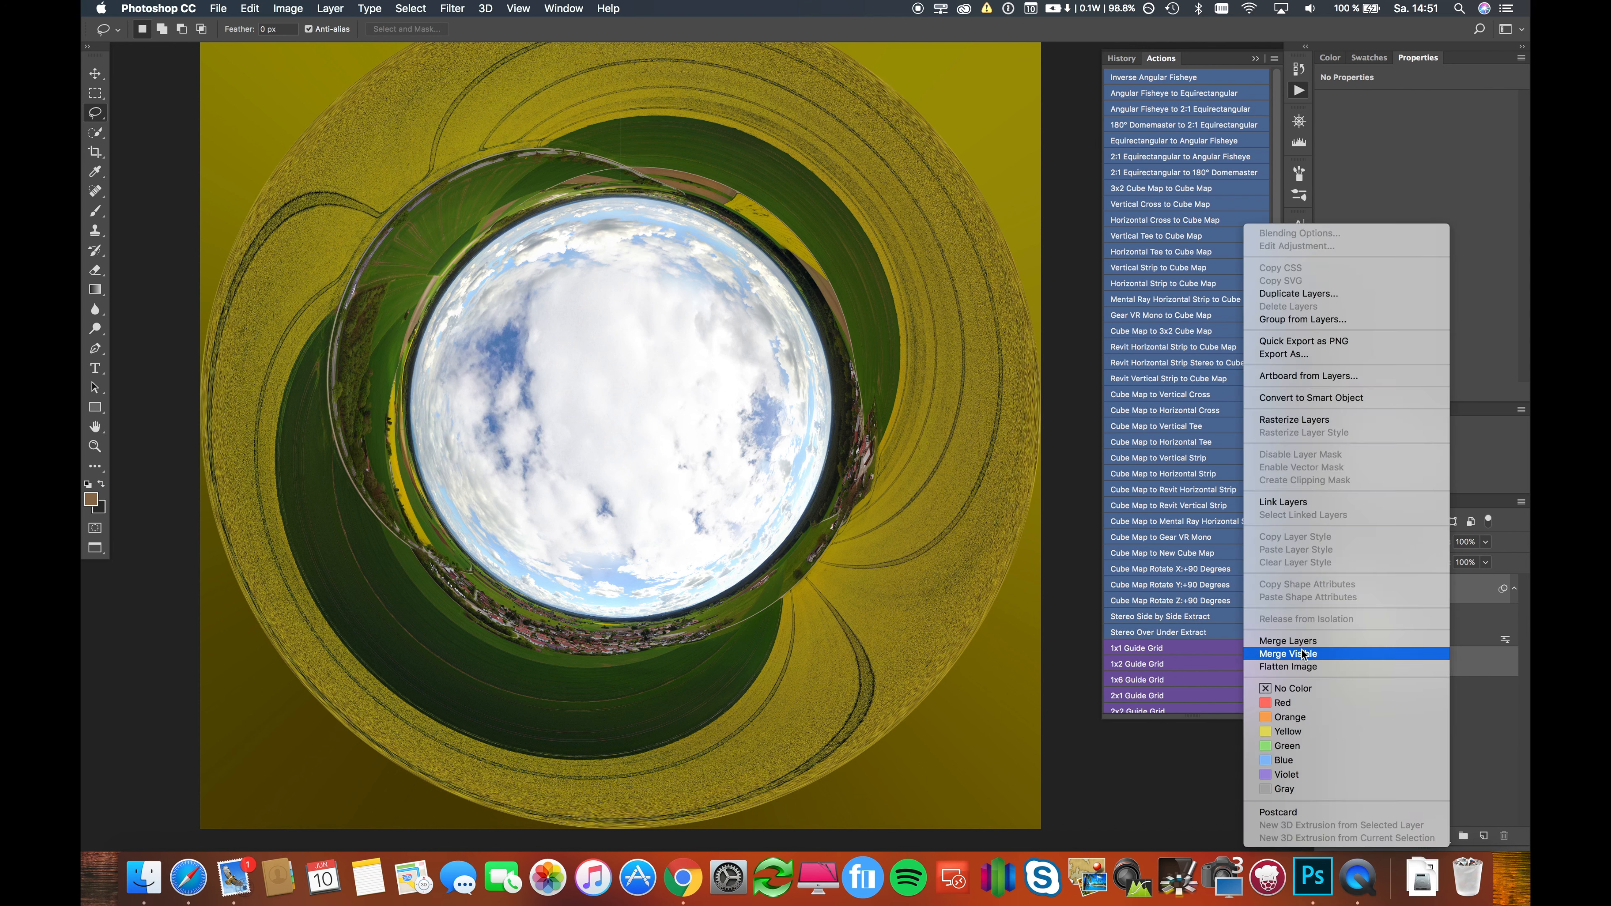
Merge visible layers, run Angular Fisheye to 2:1 Equirectangular, and browse for the Facebook template
left_click(1287, 654)
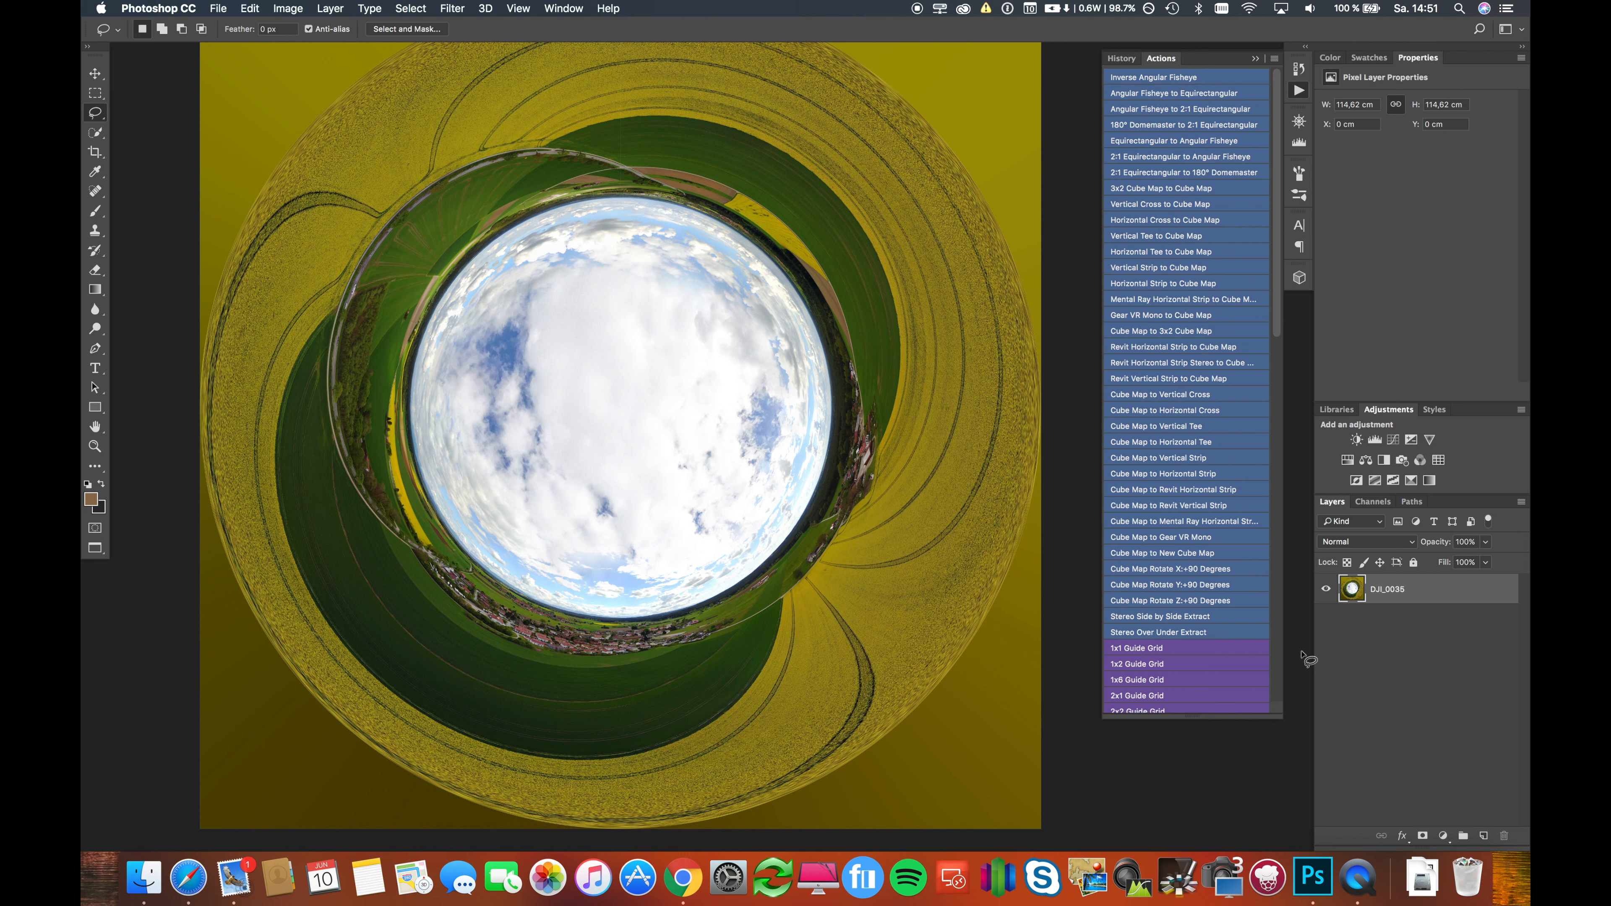
mouse_move(1216, 133)
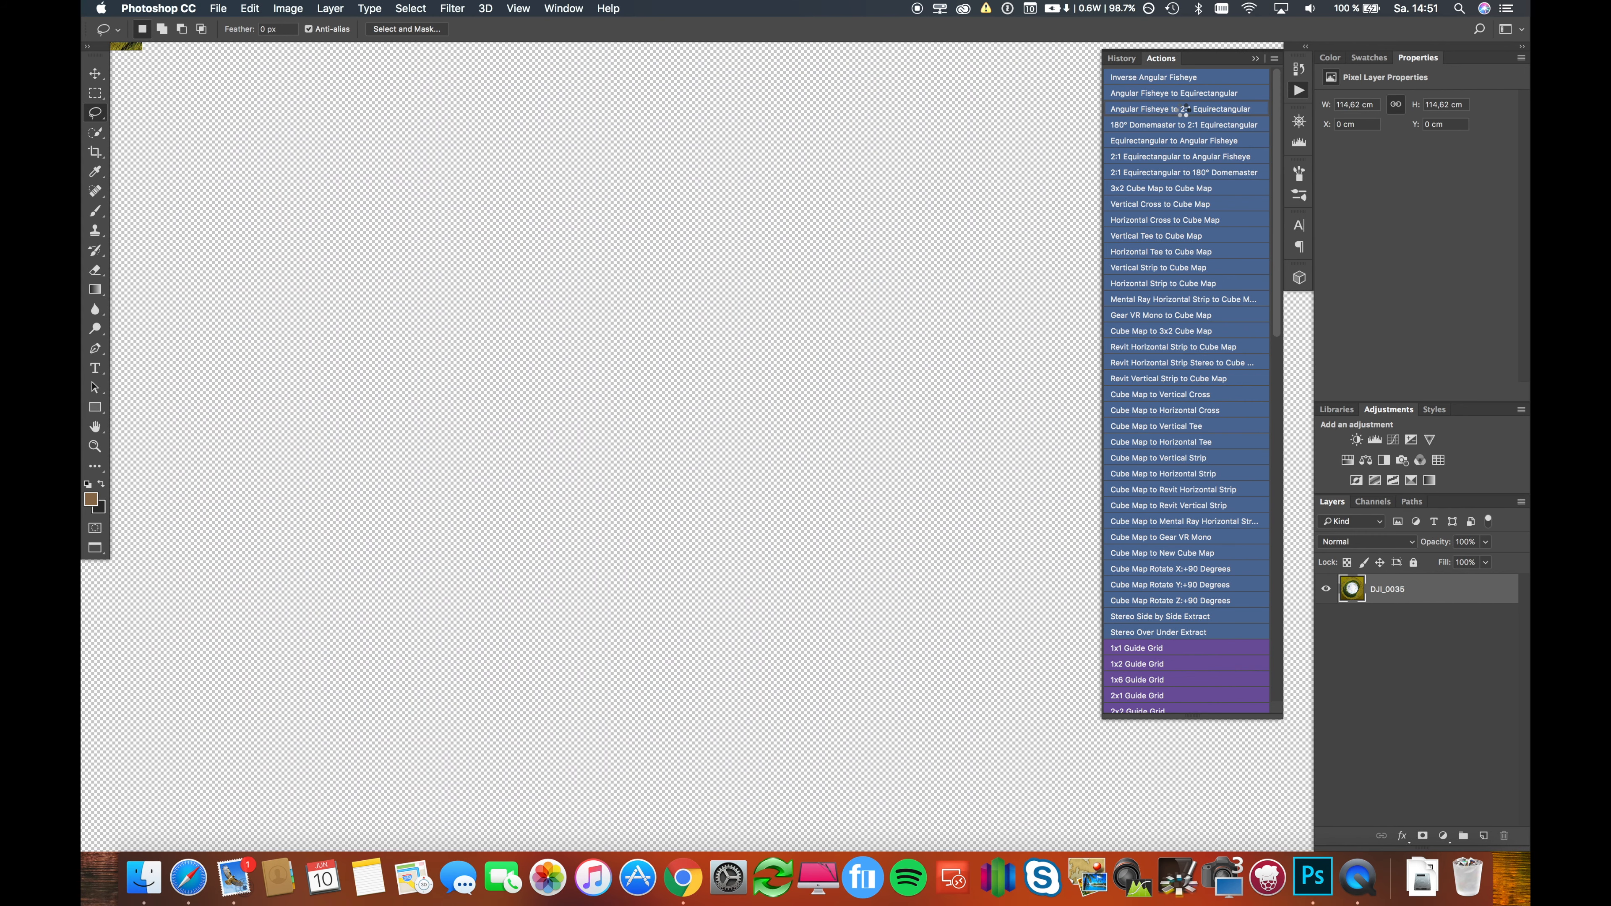
left_click(1180, 110)
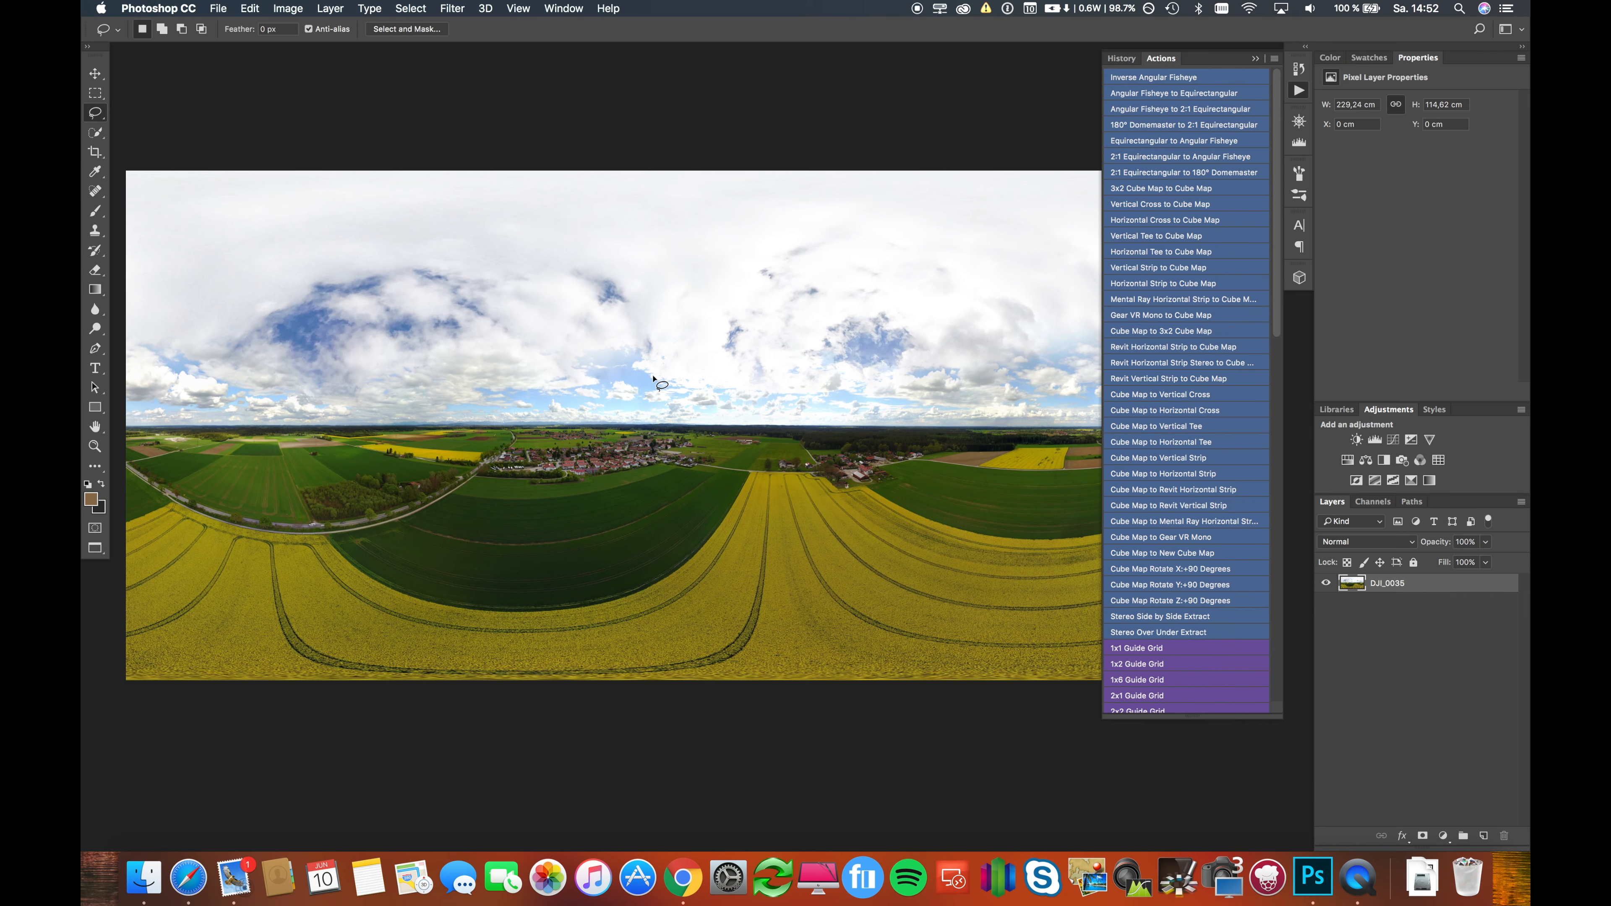
left_click(1255, 59)
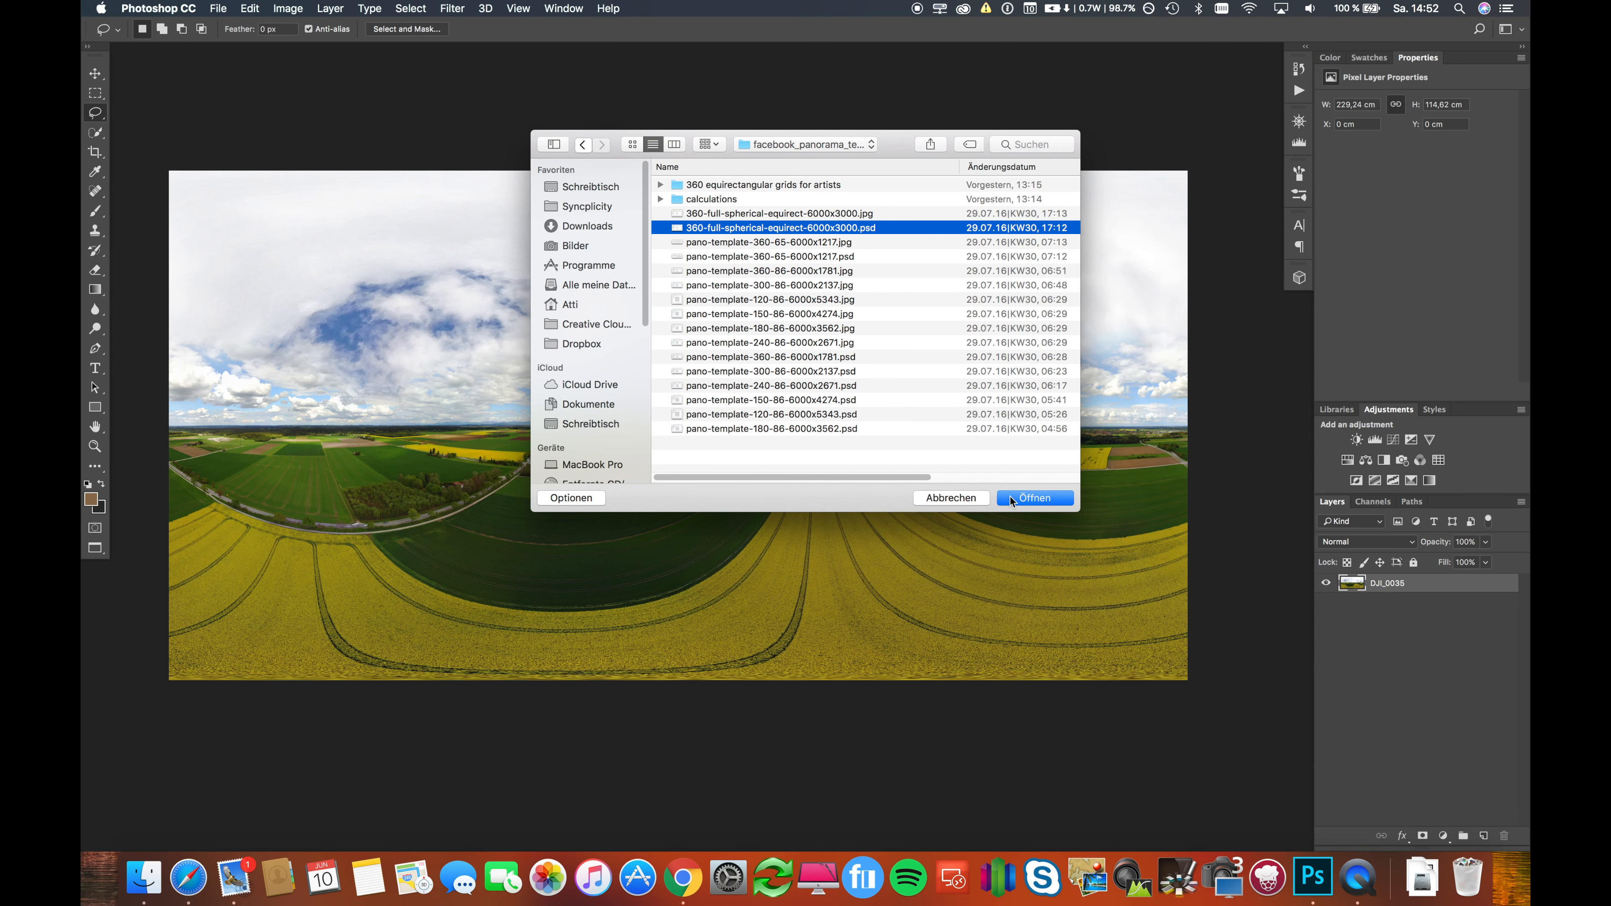
Bring up the 6000×3000 equirectangular template beside the panorama in a 2-up Vertical arrangement
left_click(1035, 498)
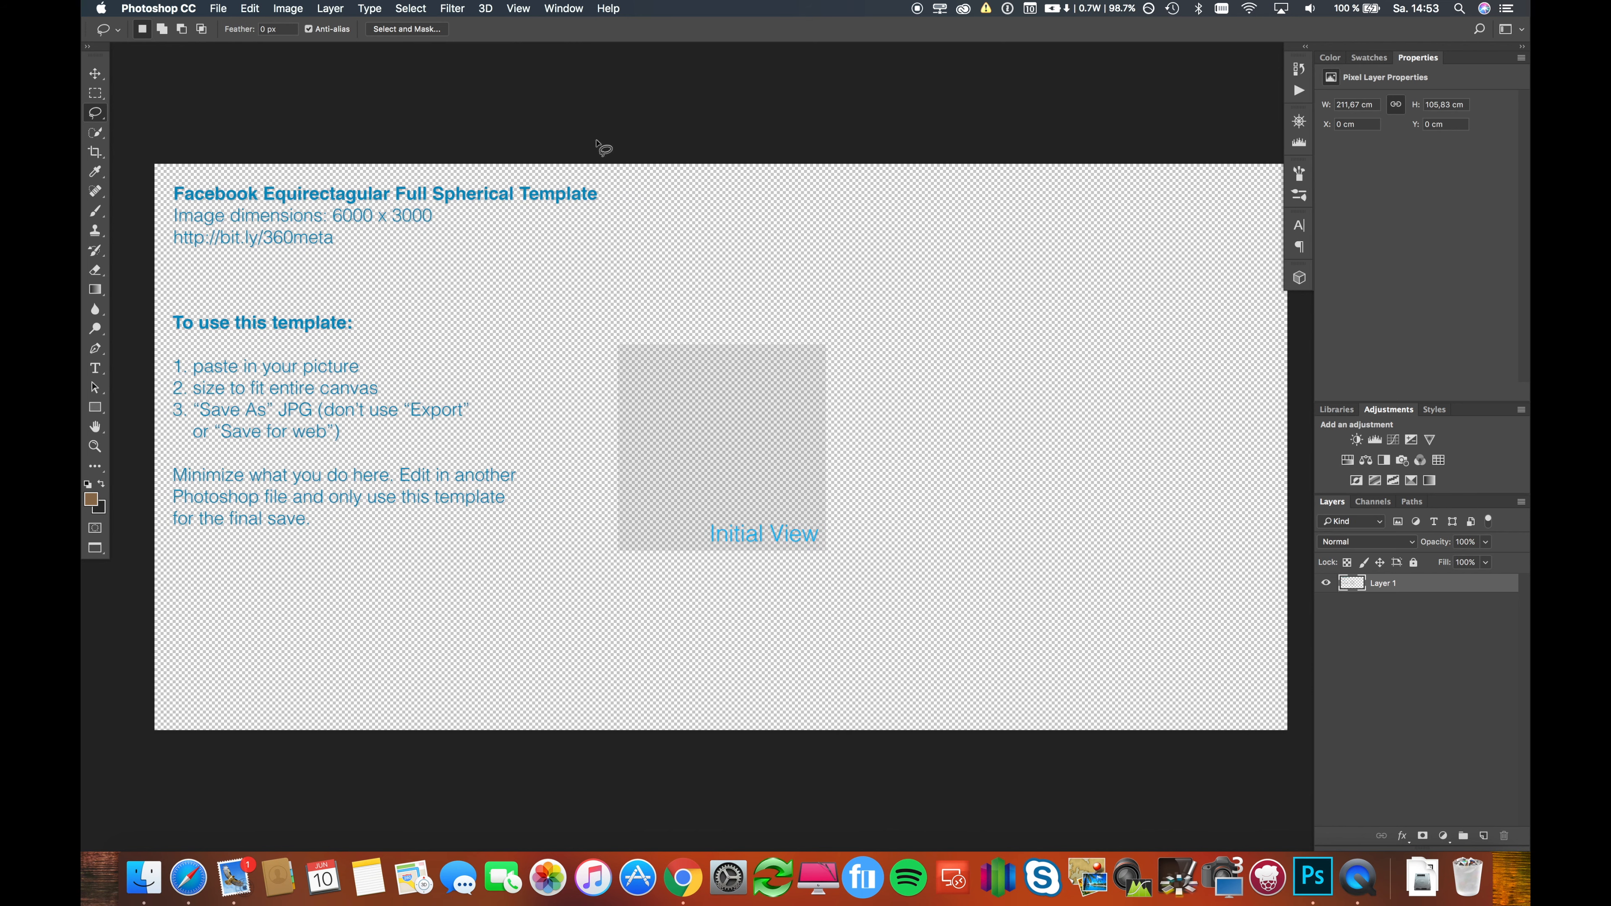
left_click(563, 8)
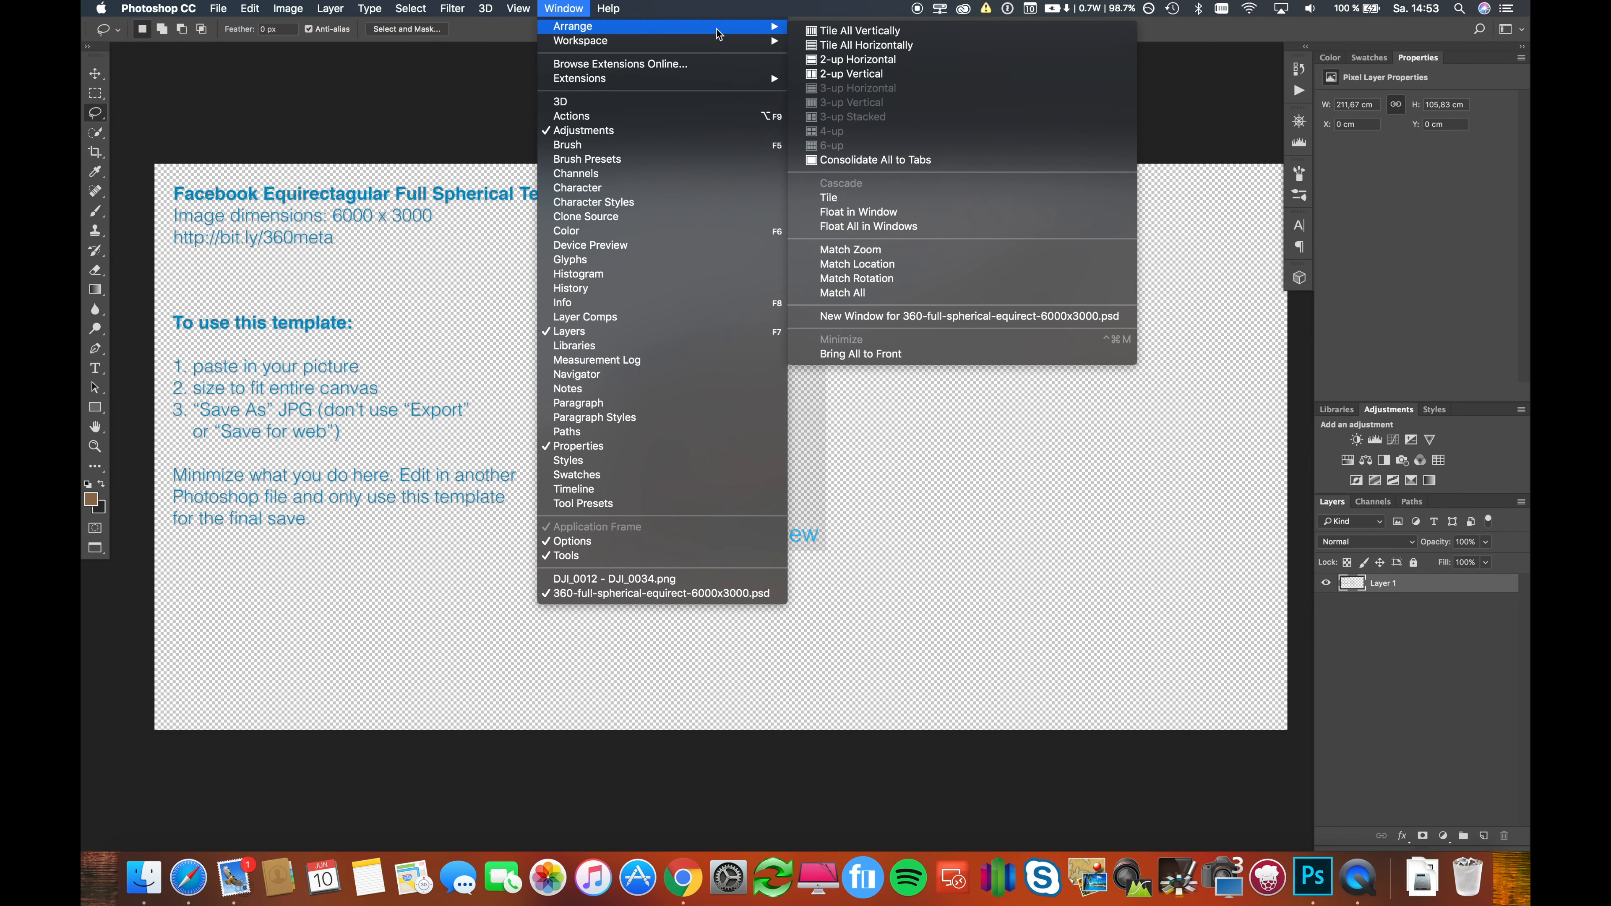
left_click(850, 73)
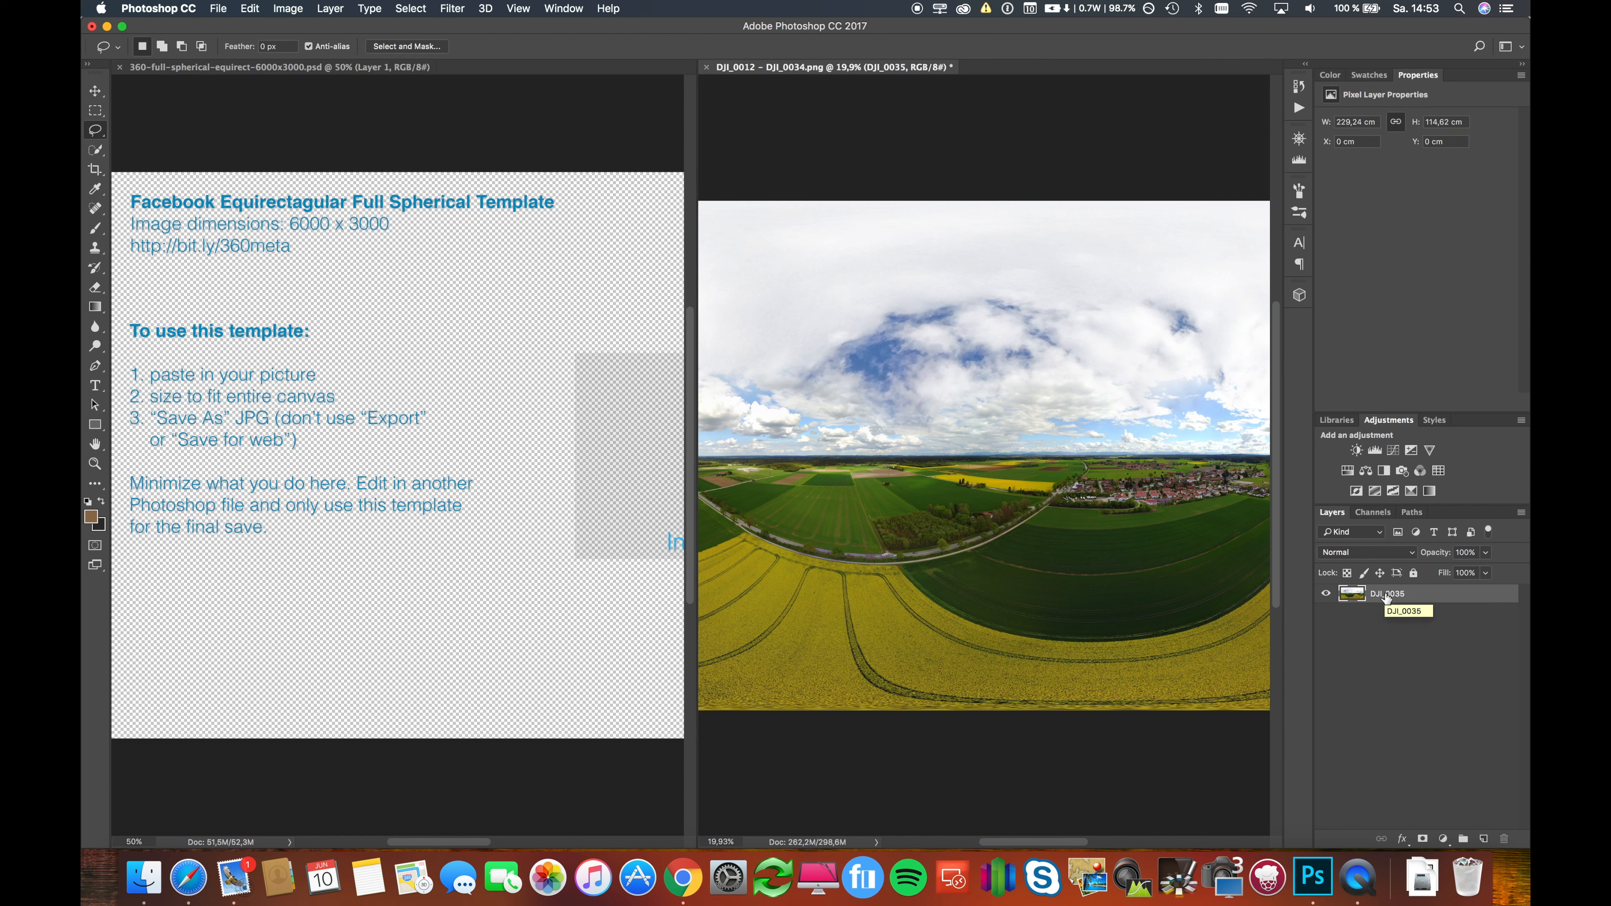
left_click(288, 8)
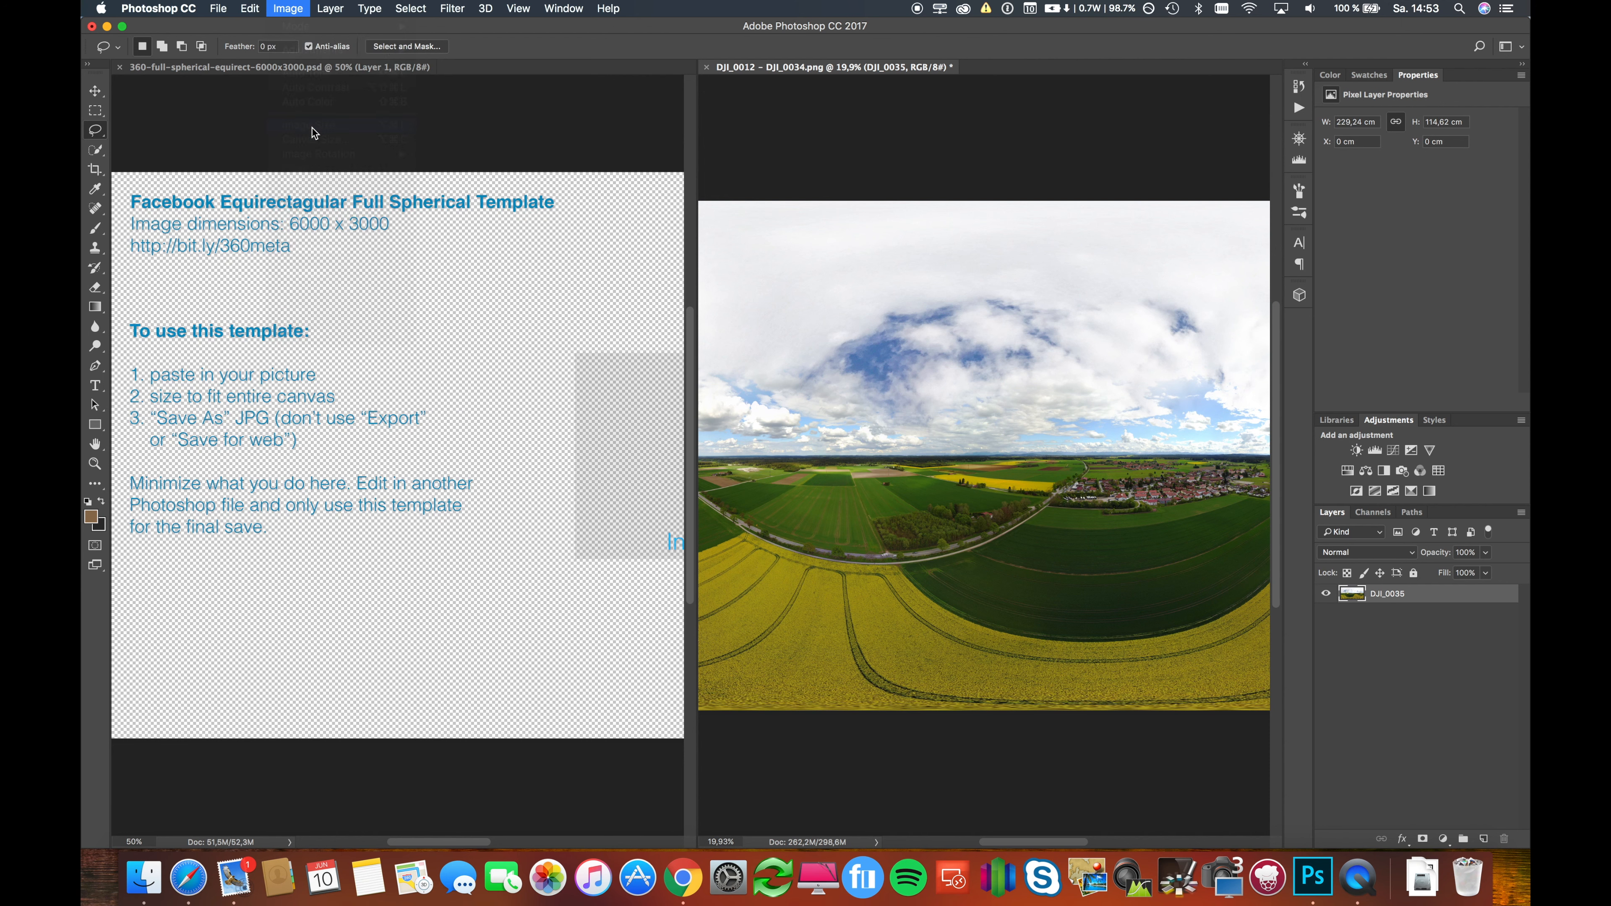
Resize the panorama to 6000 × 3000 px via Image Size, then move over to the Facebook page
left_click(287, 8)
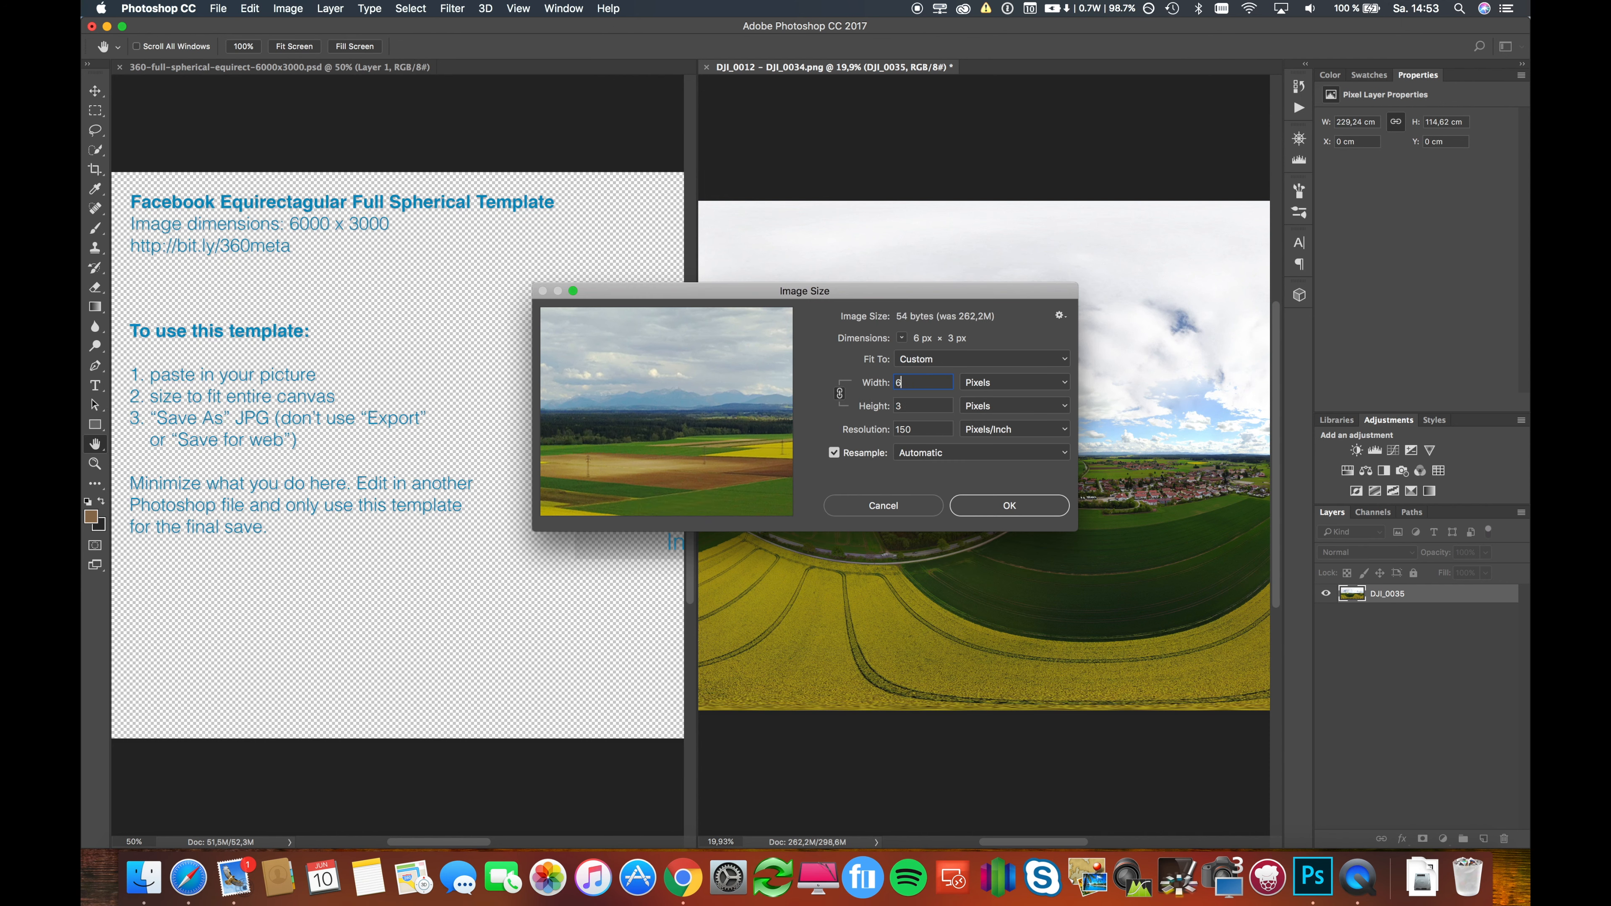
type("6000")
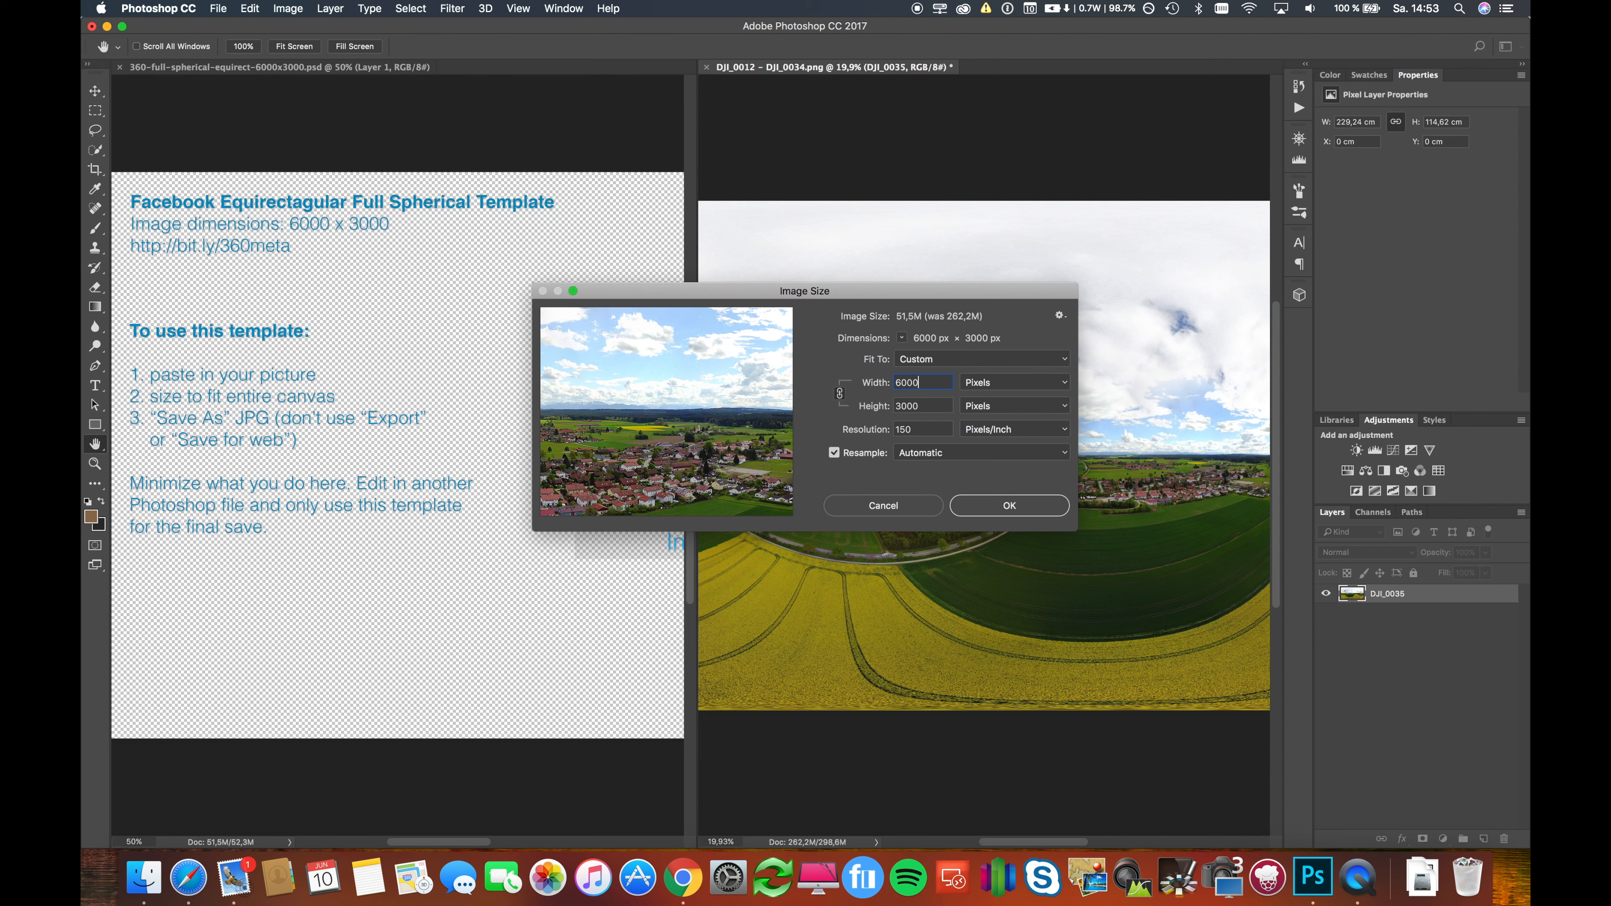
left_click(1007, 505)
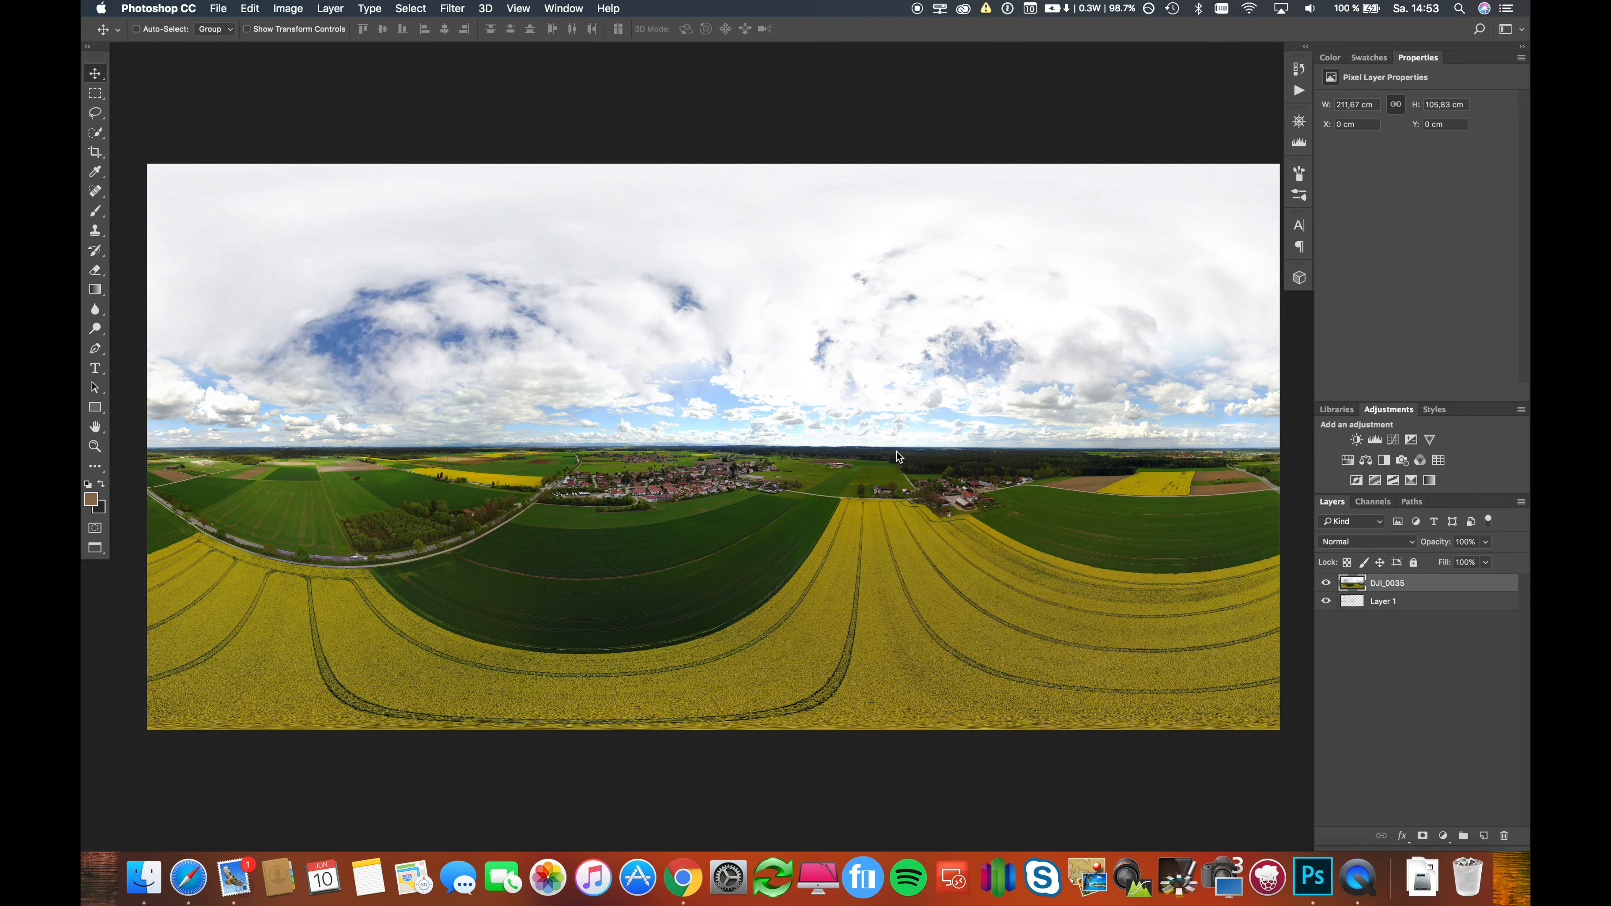
left_click(217, 9)
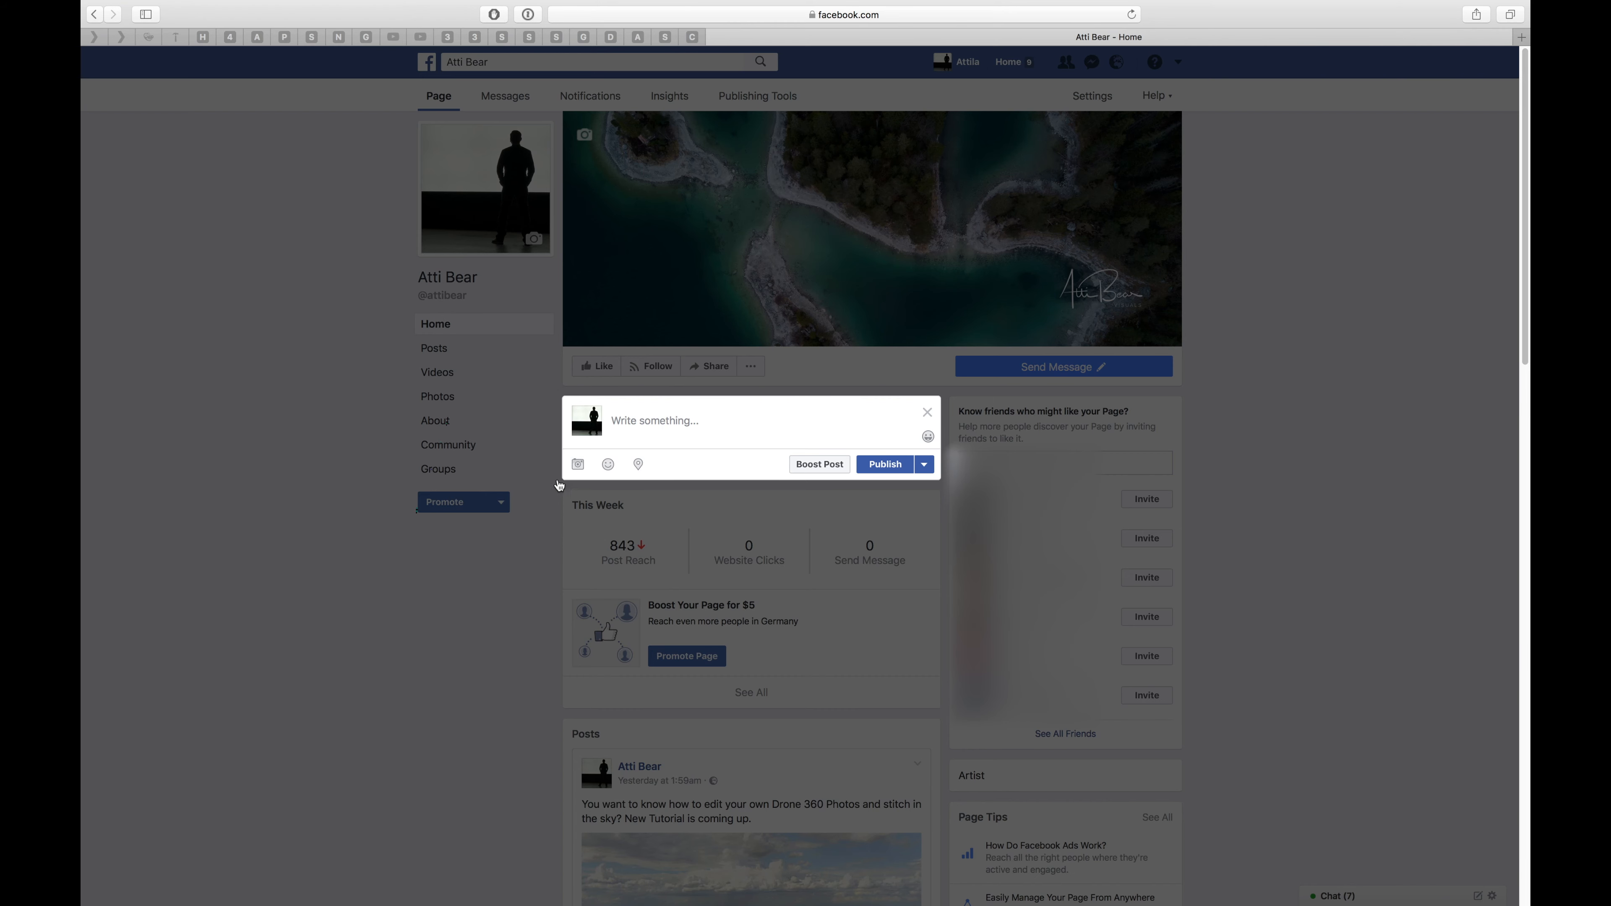
Attach Final 360.jpg to the page post and bring up its 360 starting-view settings
left_click(577, 463)
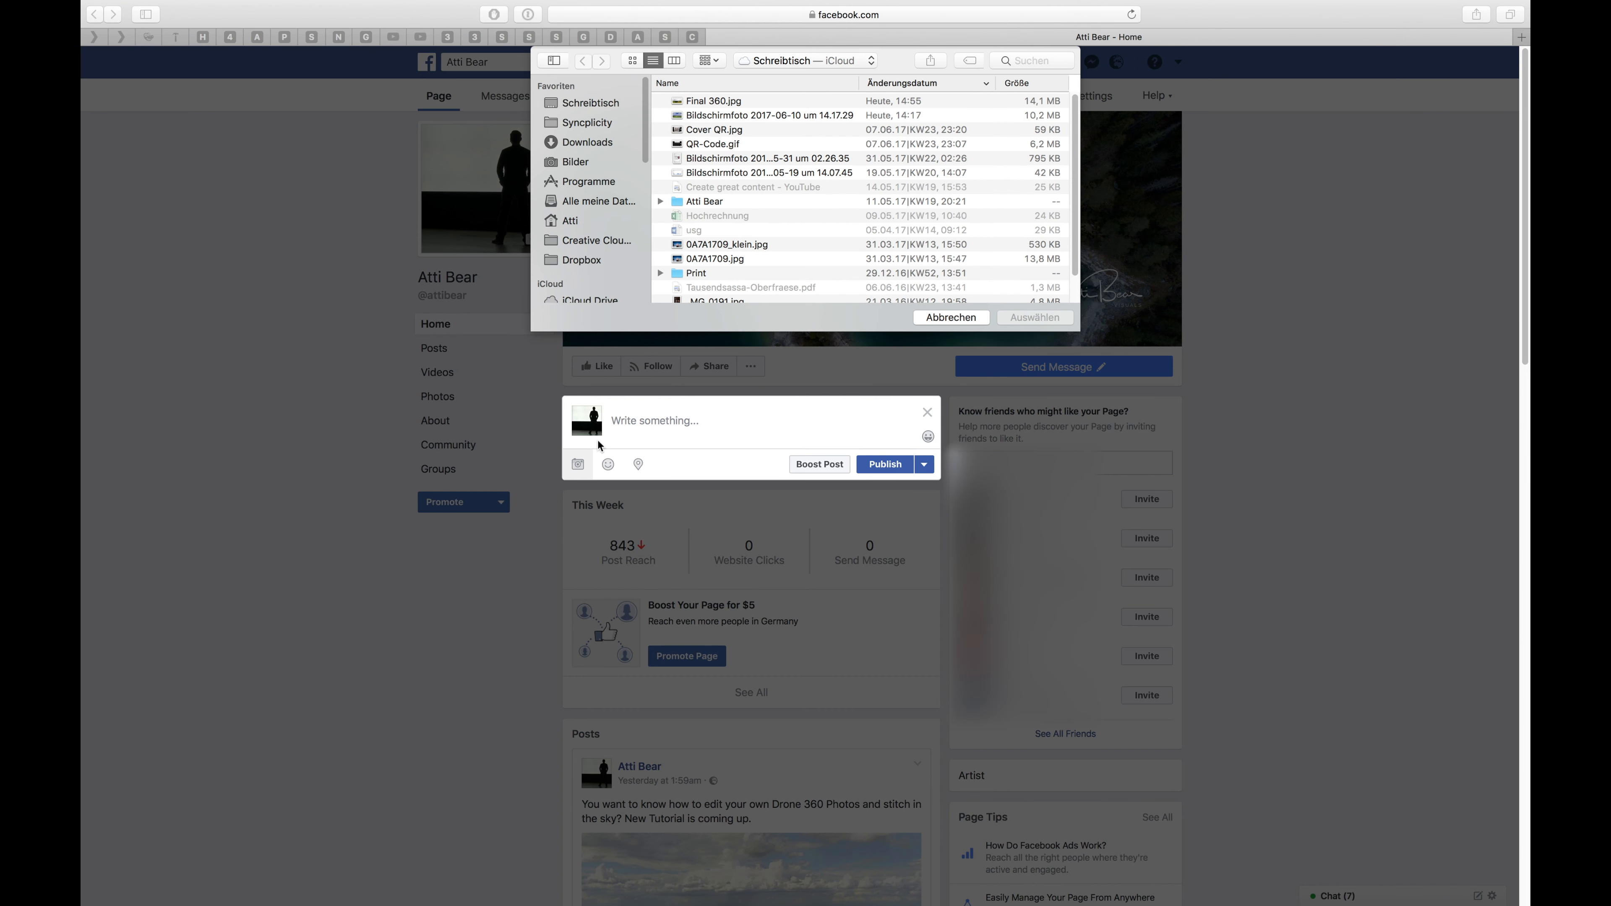
left_click(714, 101)
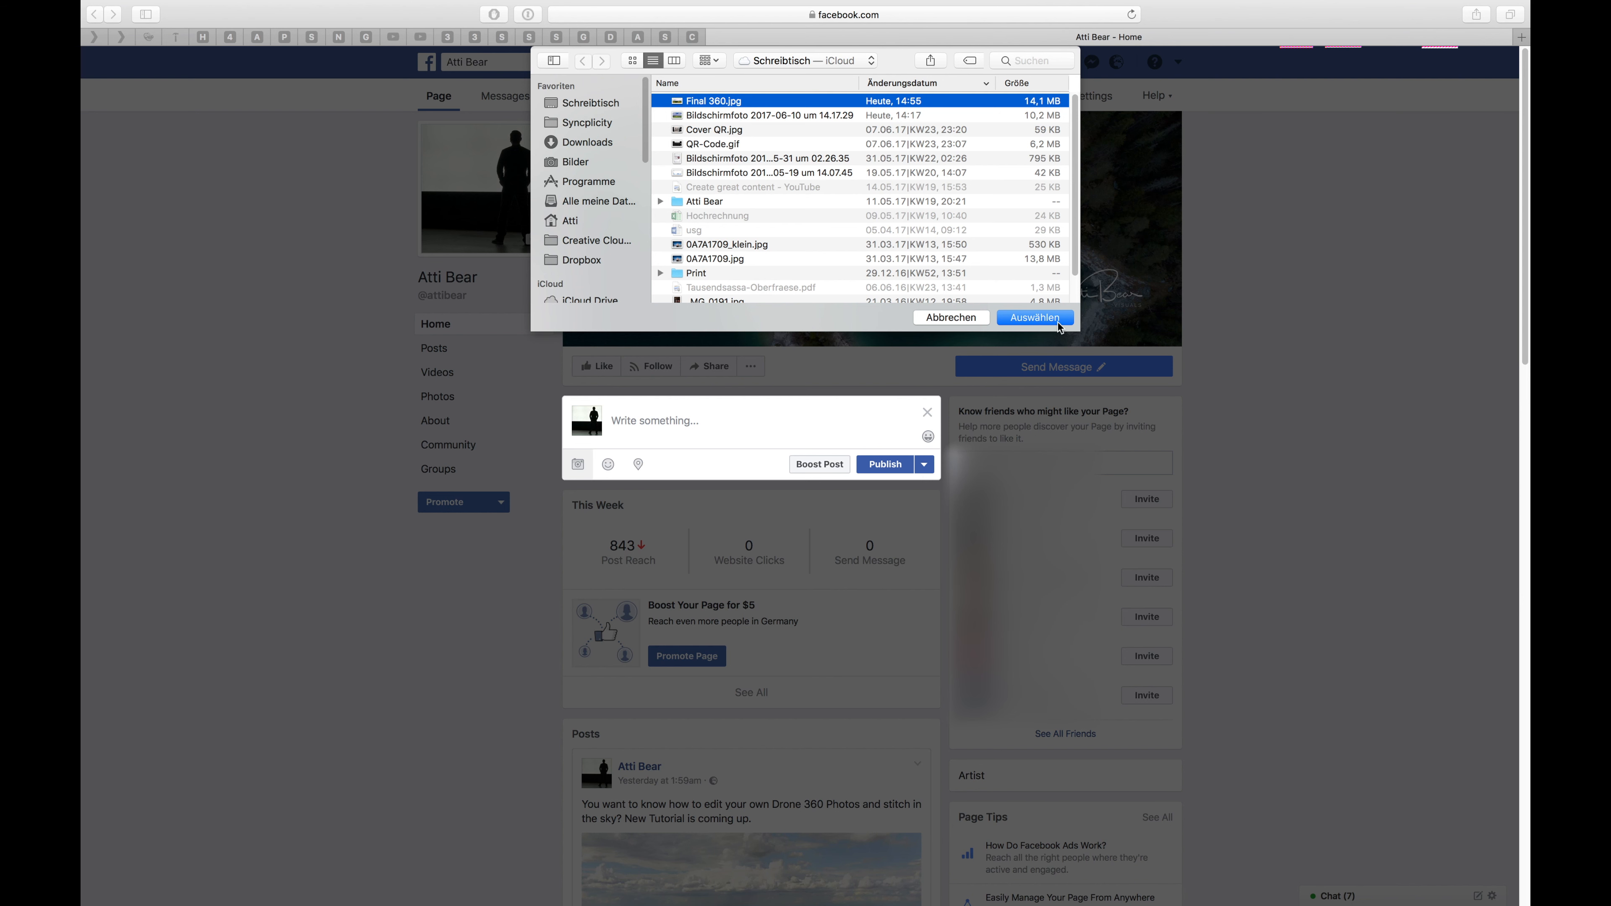
left_click(1035, 317)
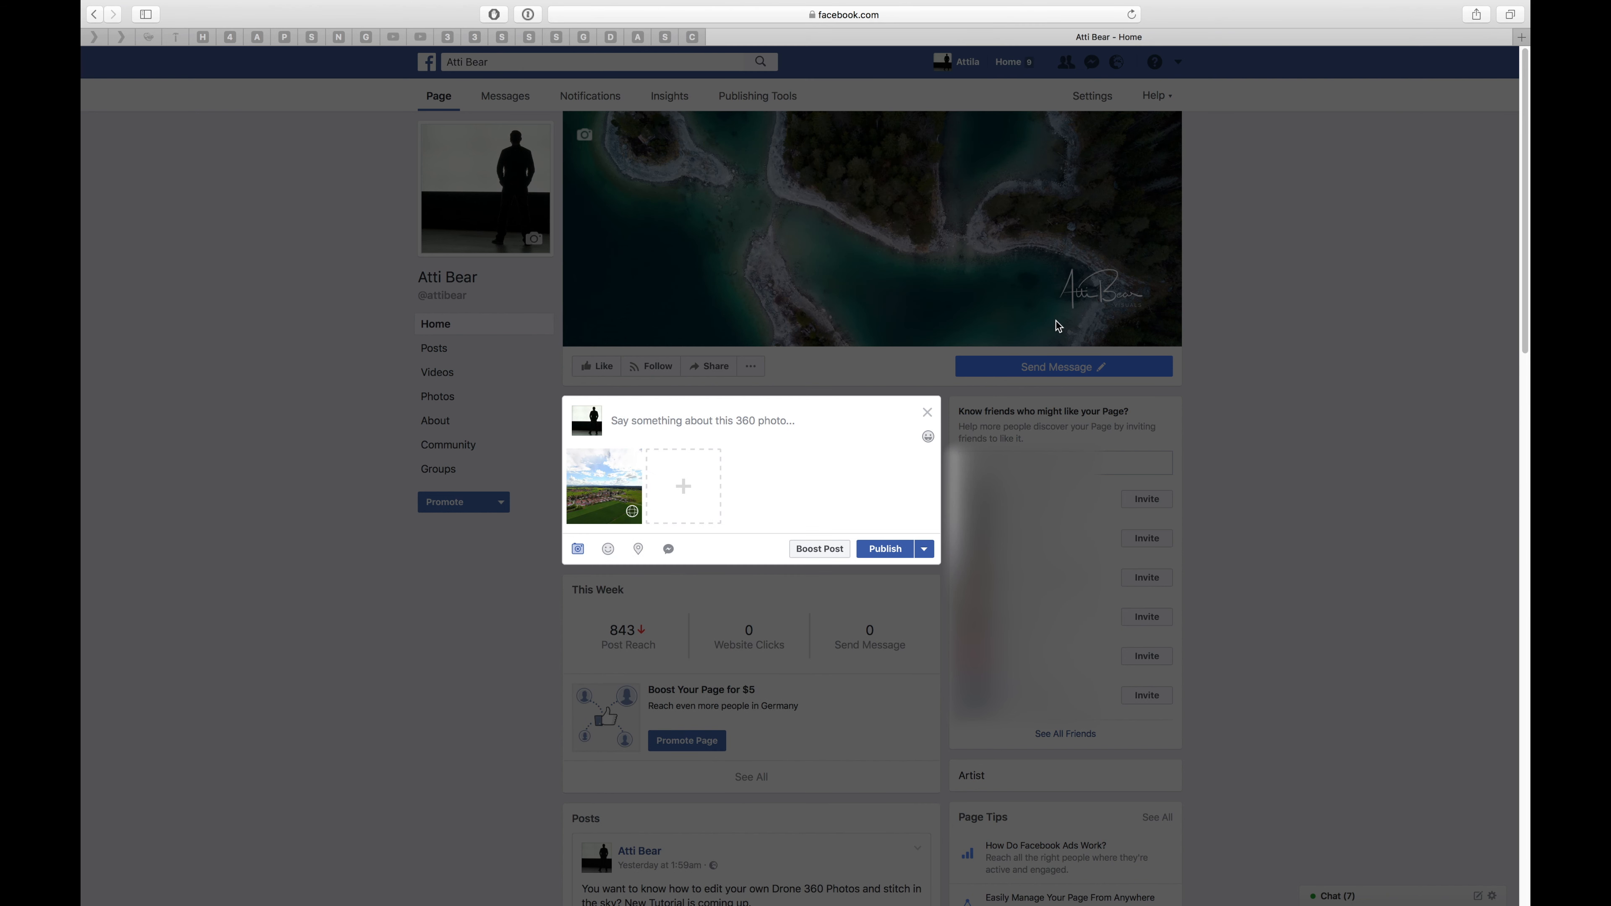
mouse_move(625, 508)
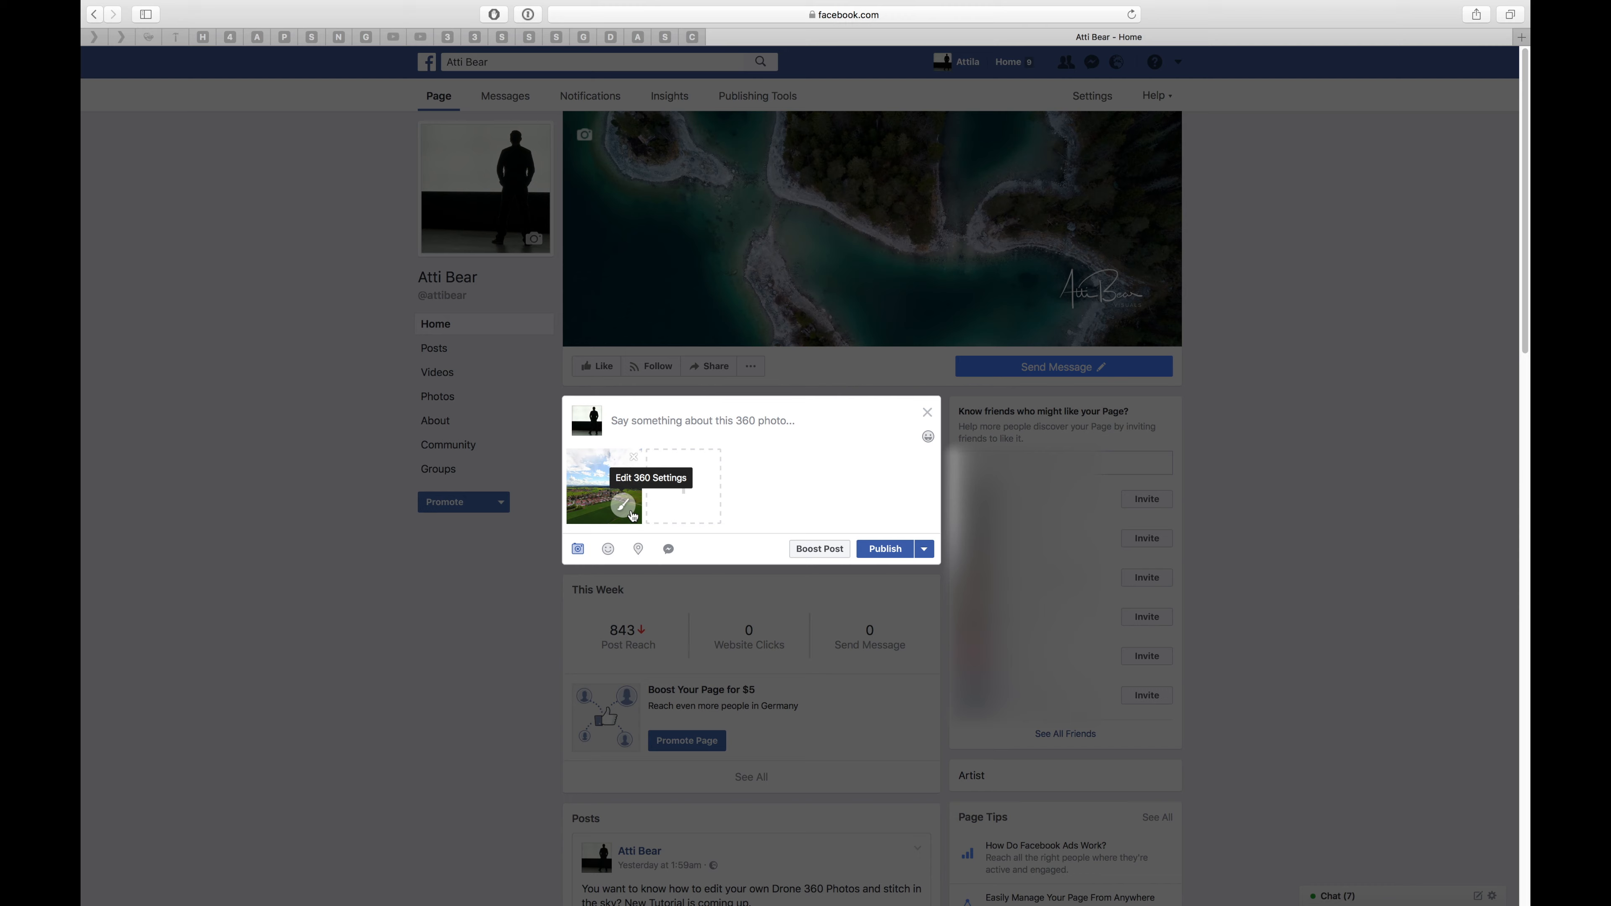
left_click(623, 504)
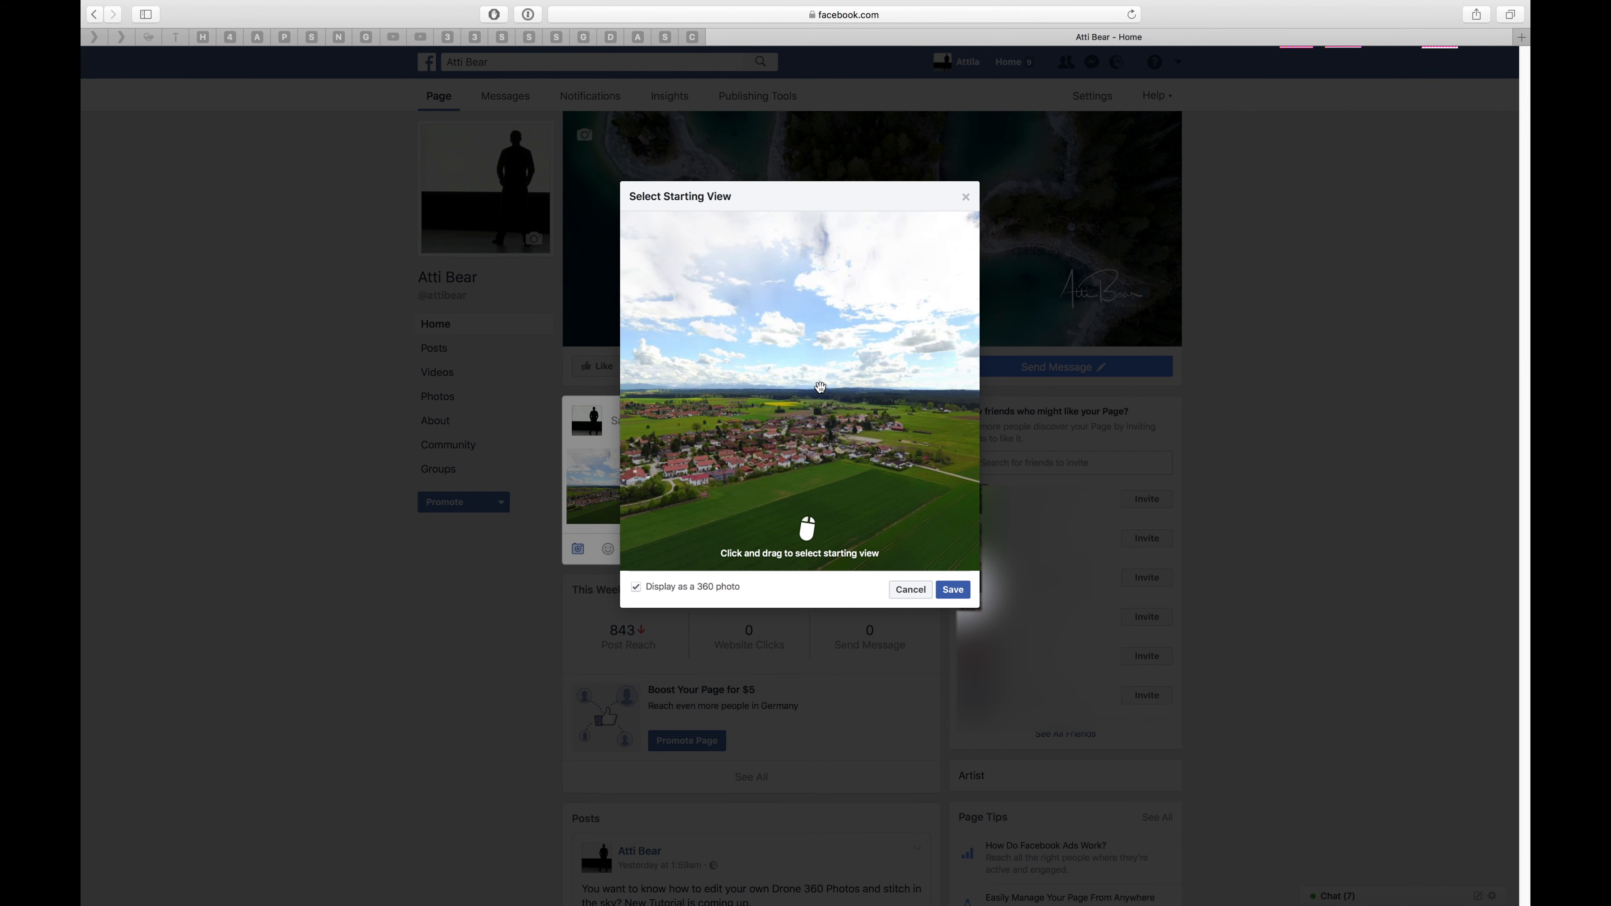